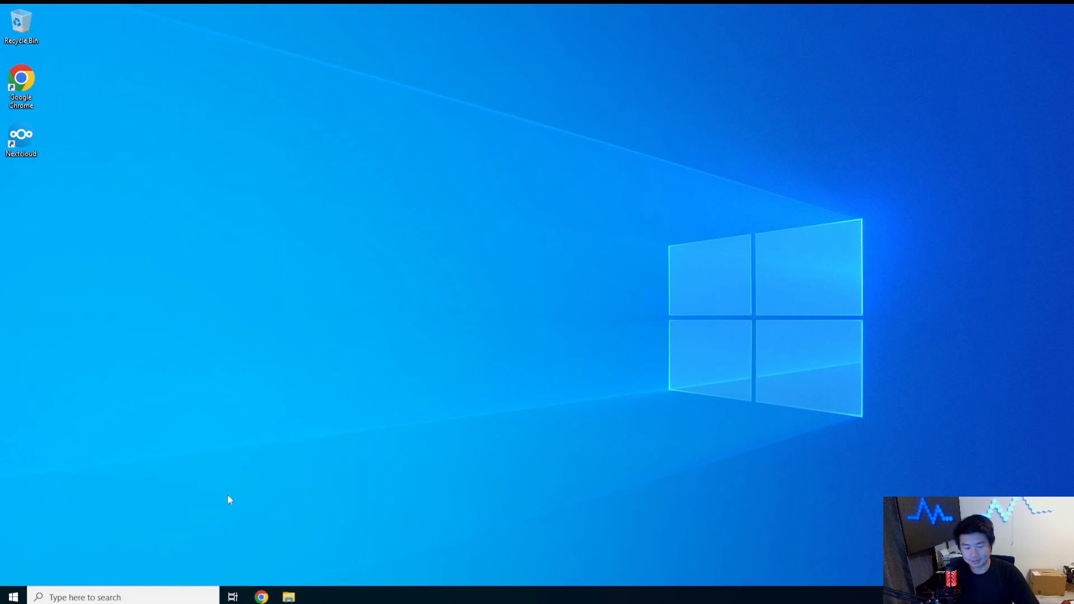
click(13, 597)
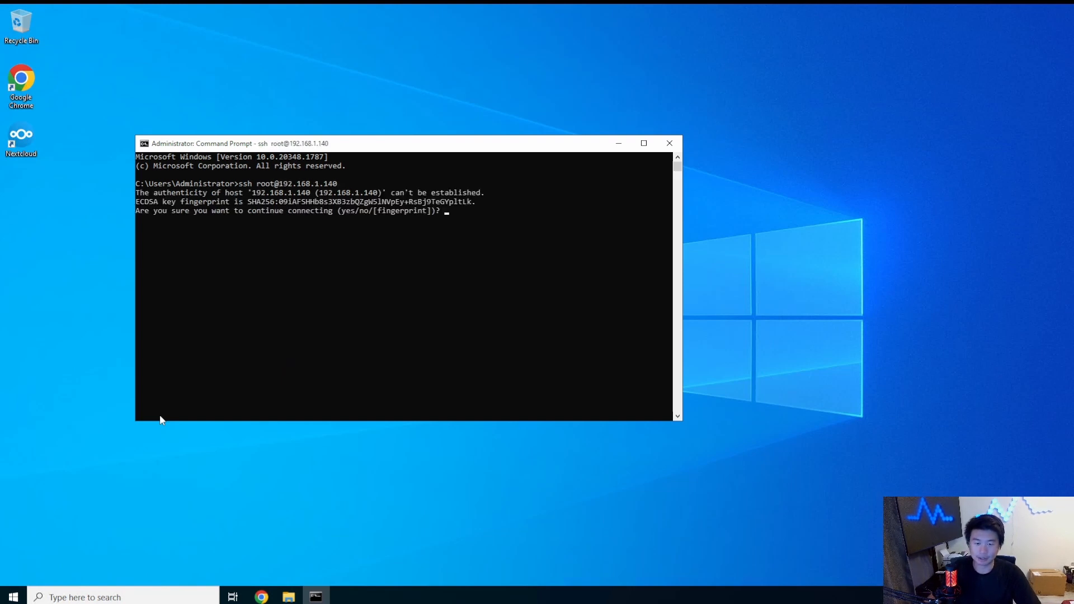
text(yes)
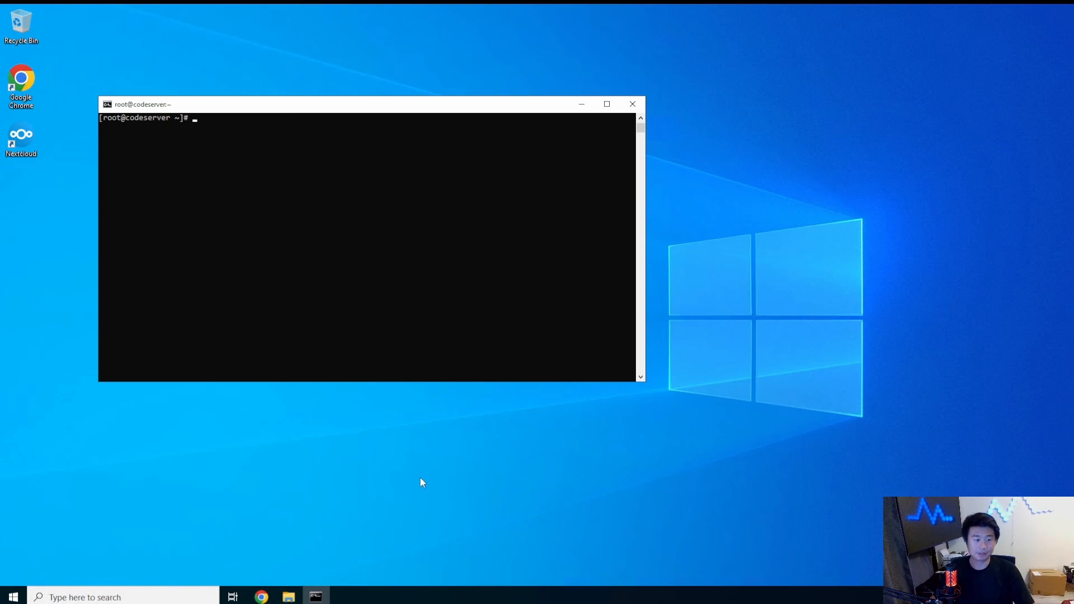
Search 'code server' in Chrome, open the coder/code-server GitHub README and copy its install command.
click(261, 596)
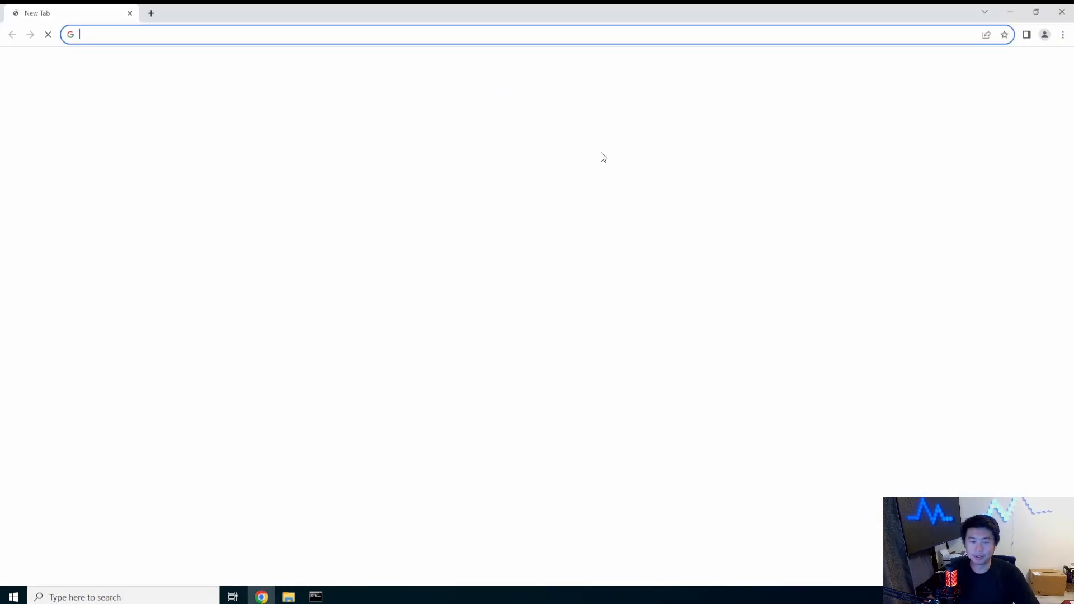
text(code)
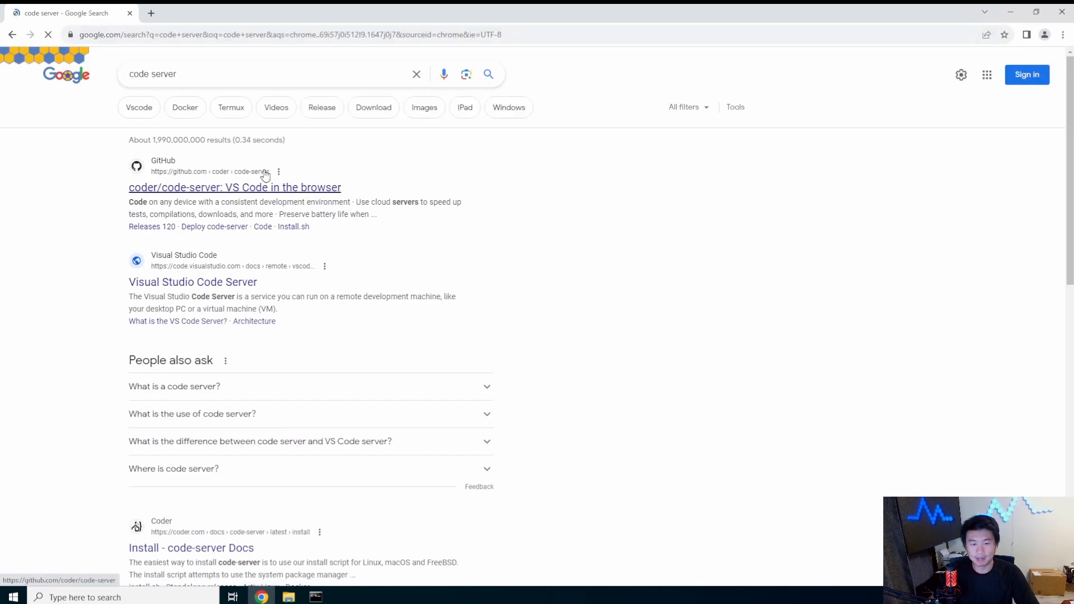
click(234, 187)
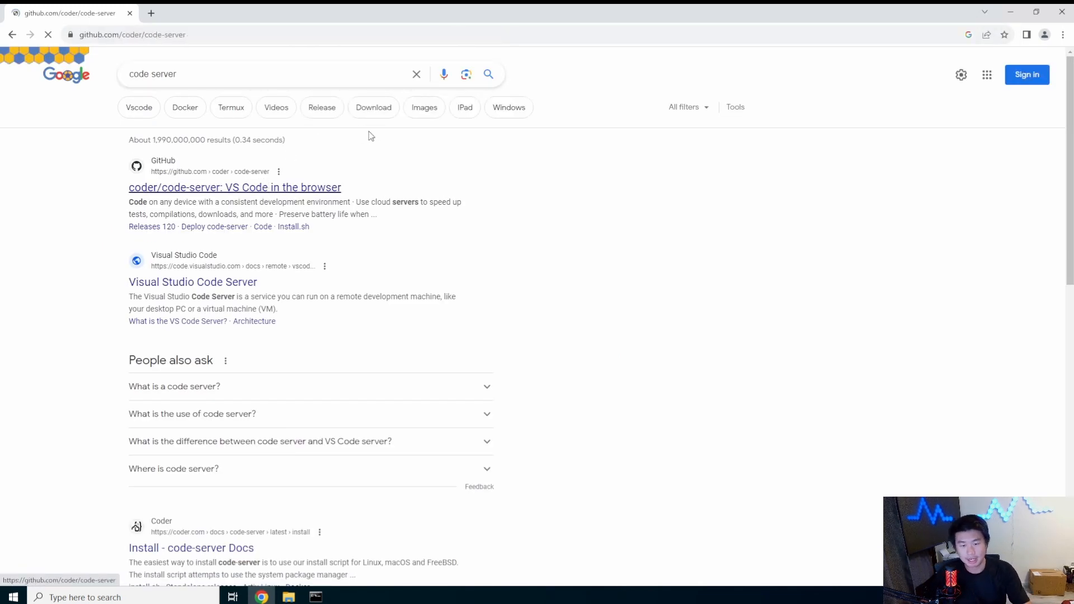
click(234, 187)
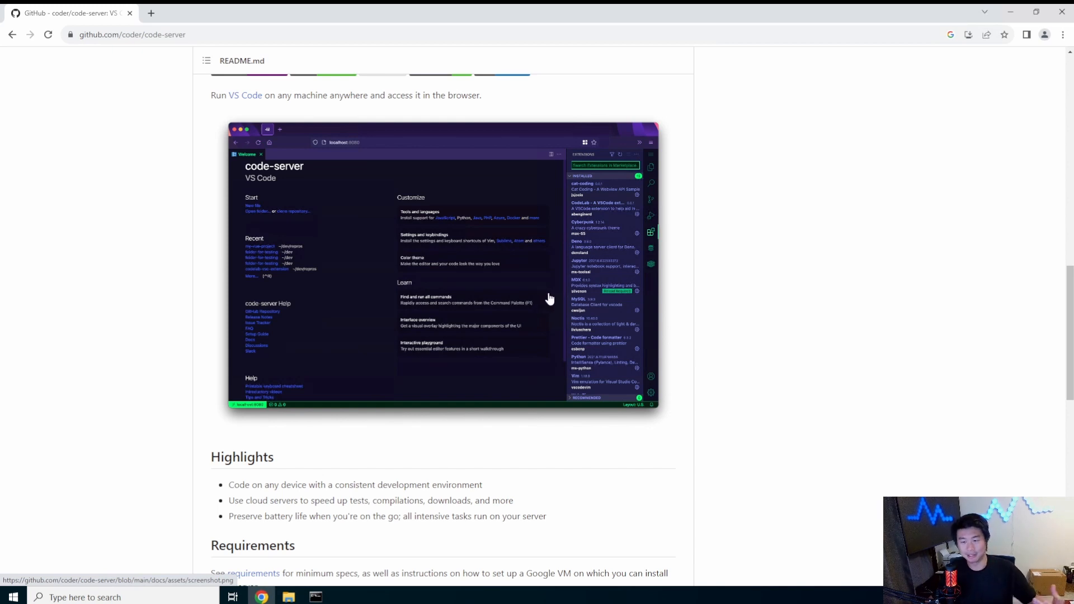
mouse_move(549, 282)
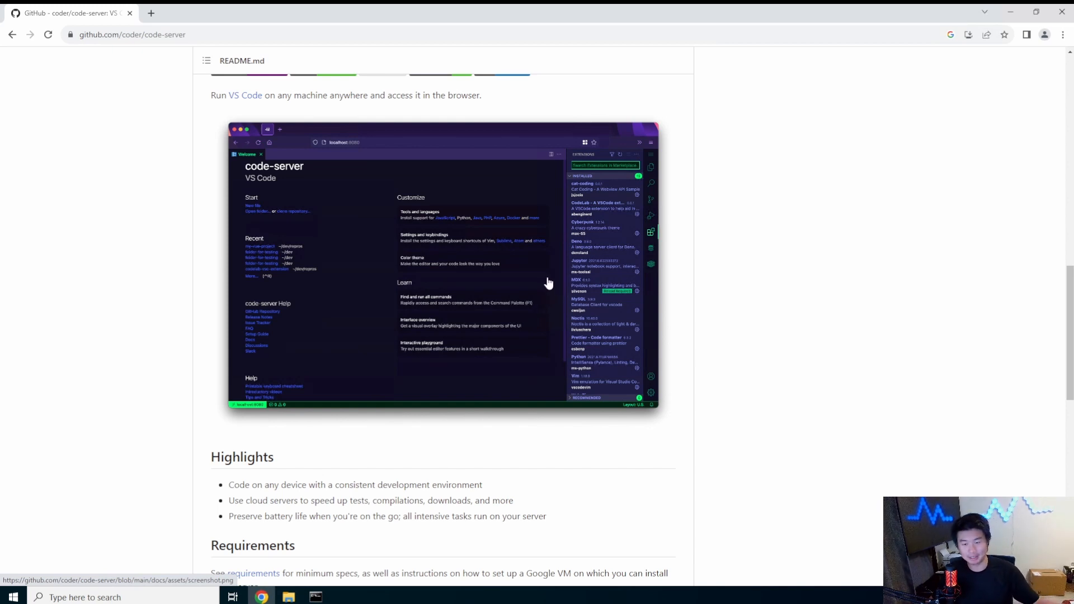
mouse_move(552, 281)
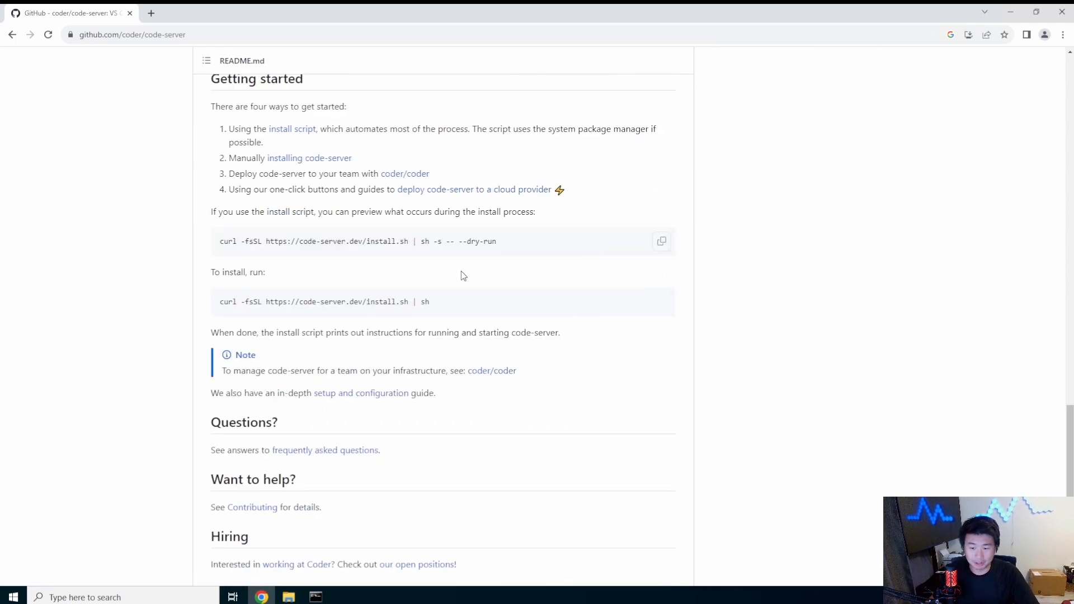
click(661, 301)
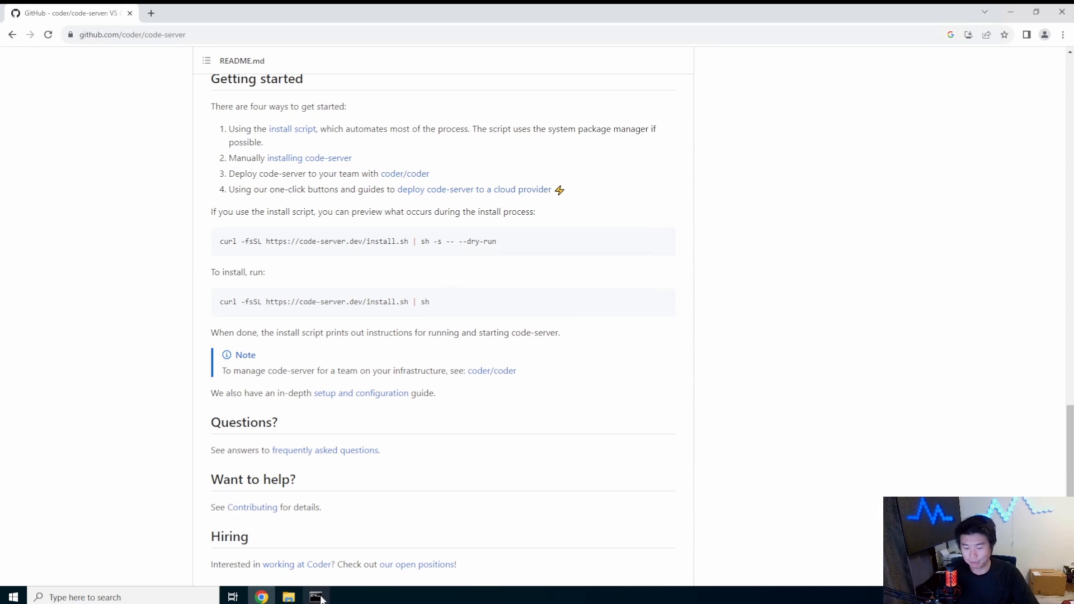
Sign in to gitlab.dragon.local as root (retrying after a failed login) and open the dns project.
click(316, 596)
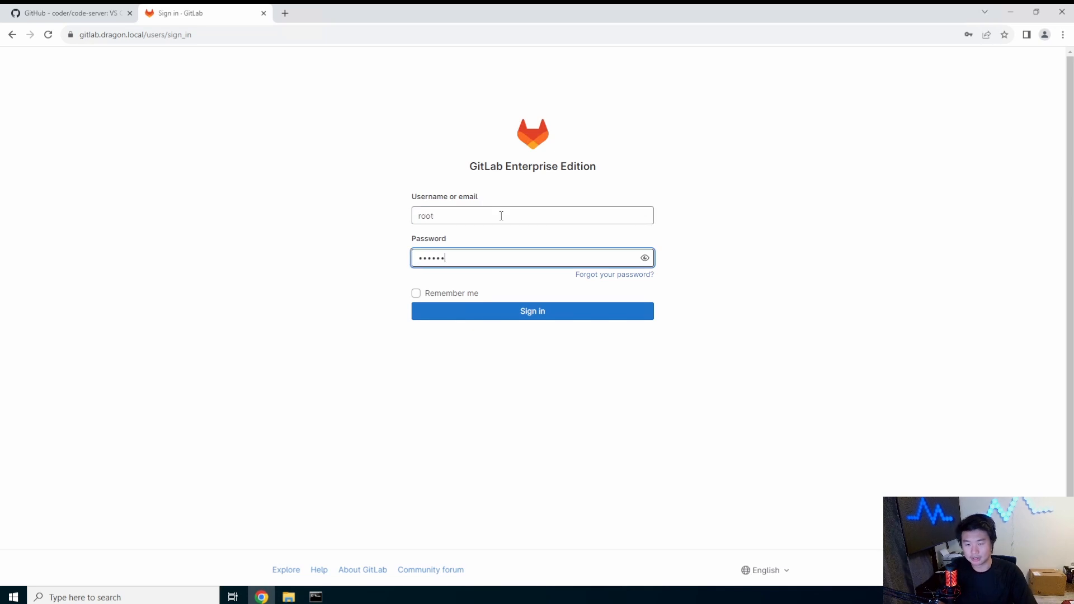
click(532, 310)
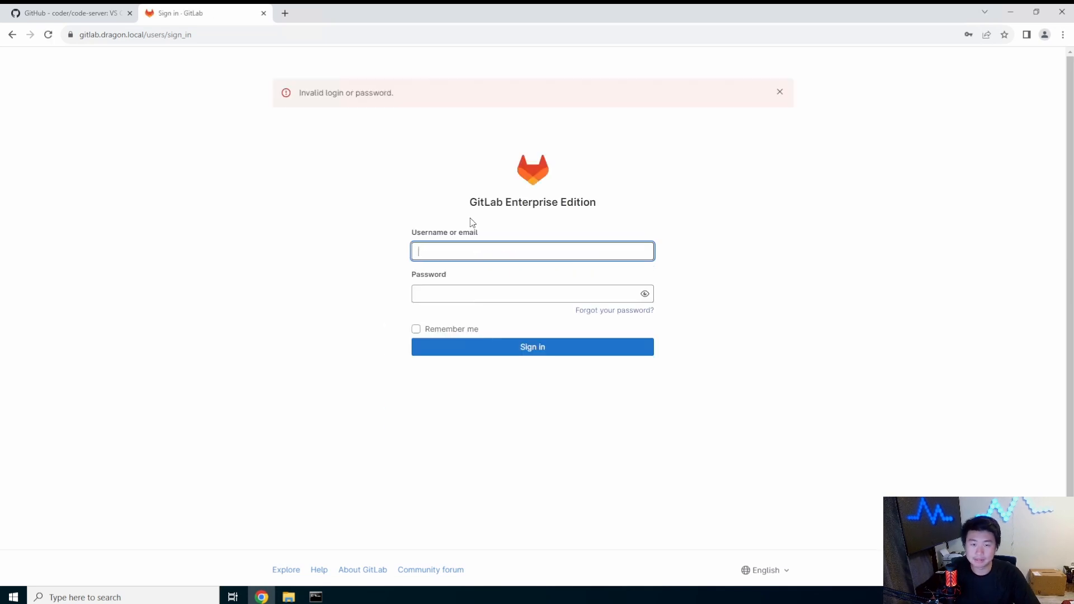
click(533, 251)
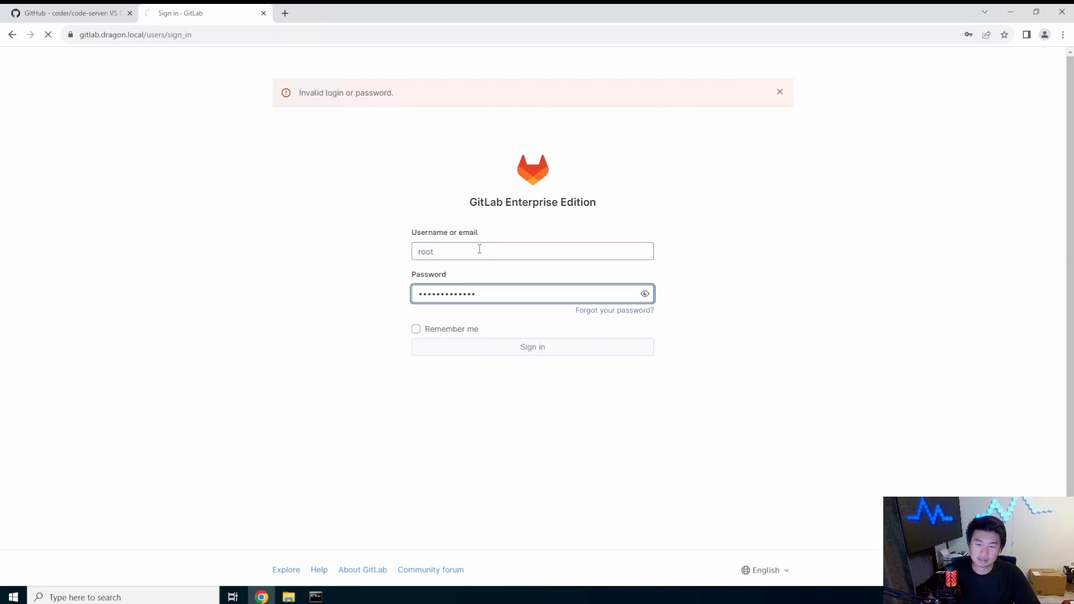
click(533, 346)
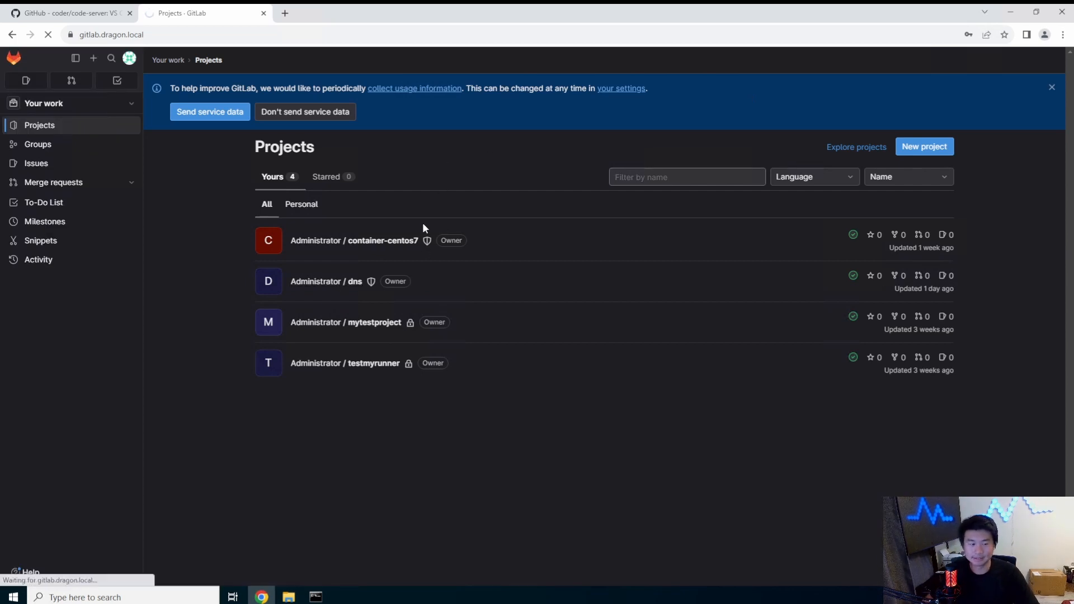
click(356, 281)
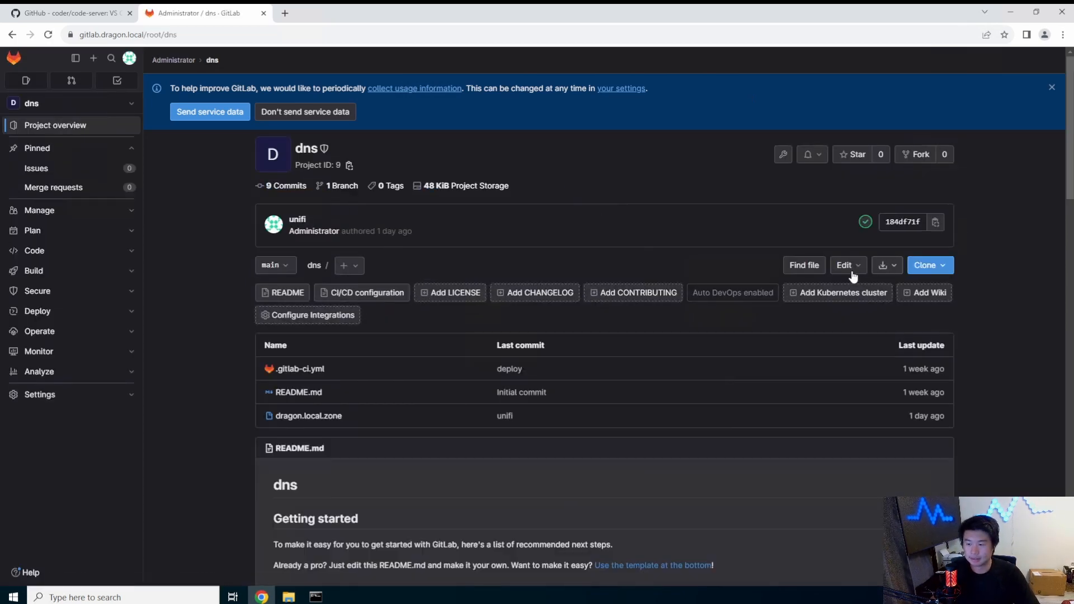
In Web IDE, bump dragon.local.zone's serial and add 'codeserver IN A 192.168.1.140'.
click(843, 265)
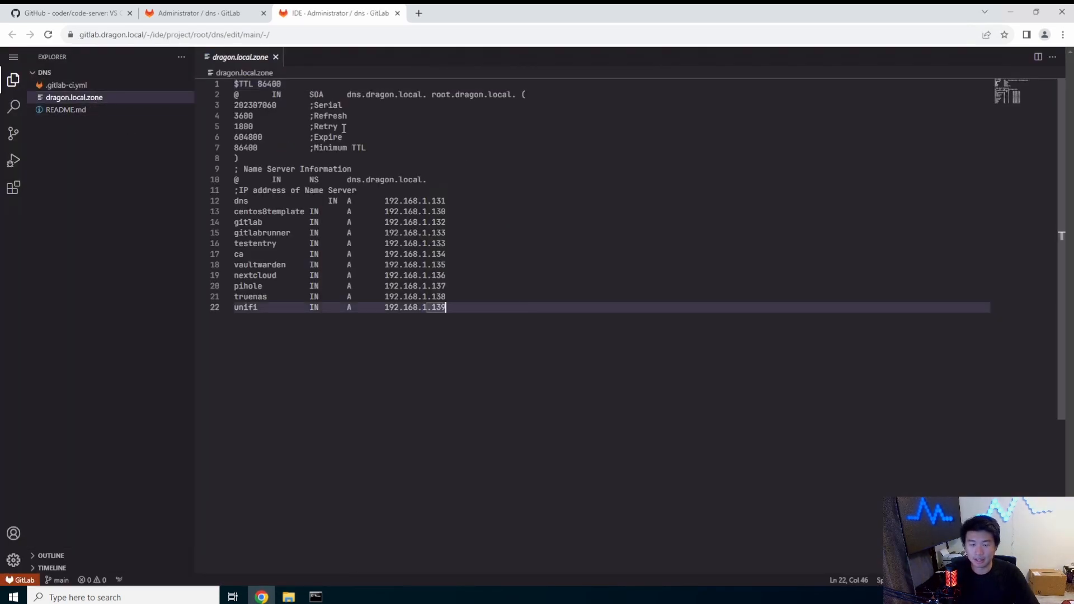
click(257, 105)
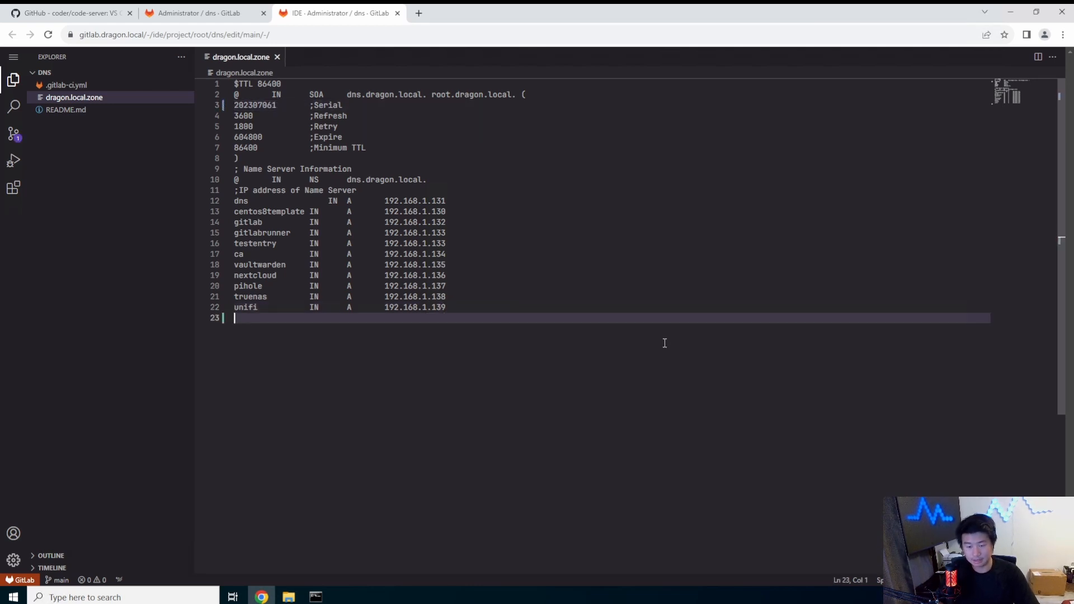
text(codeserver      IN)
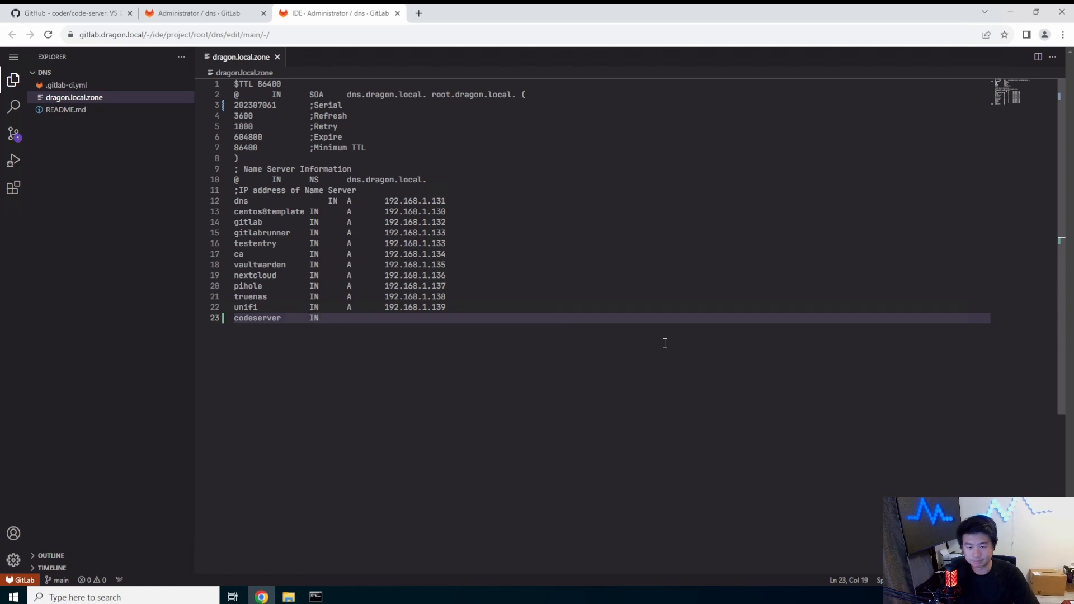
text(A)
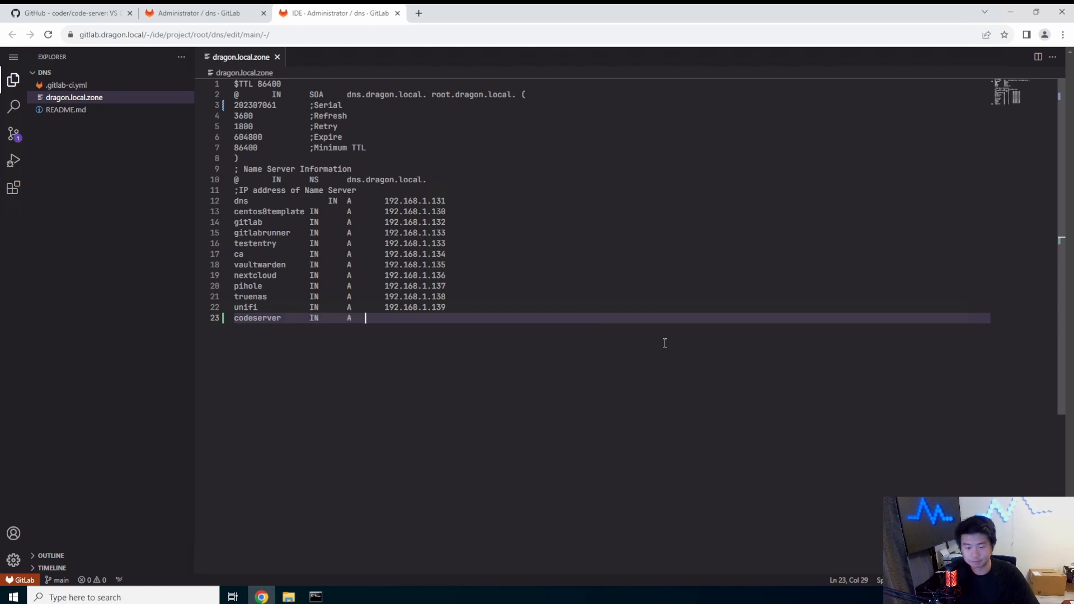
text(192.168.1.140)
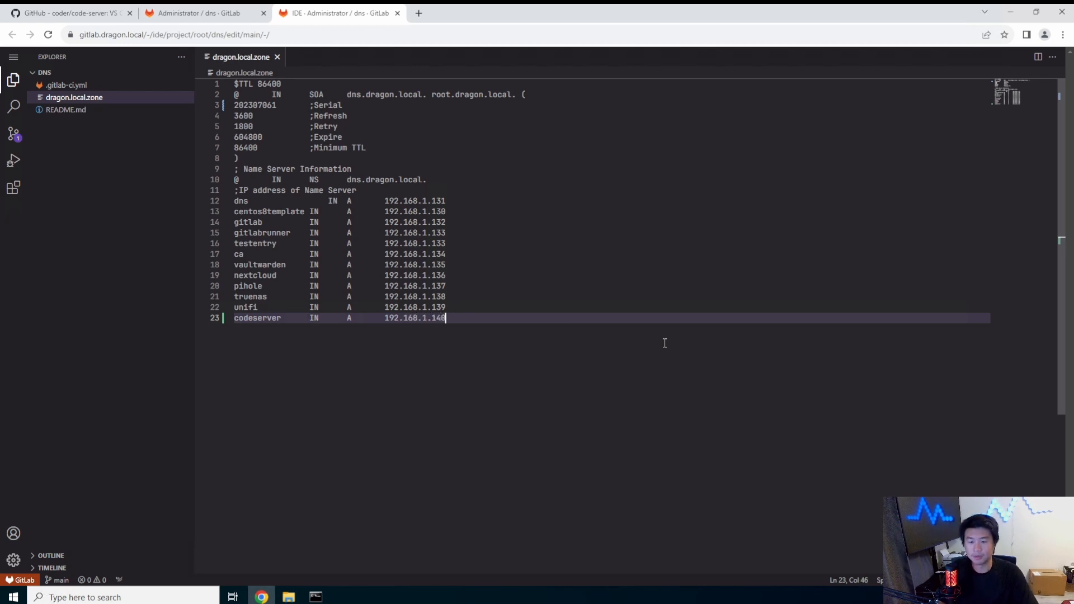
Review the change and commit it to main with message 'add code…', returning to the file list.
click(13, 134)
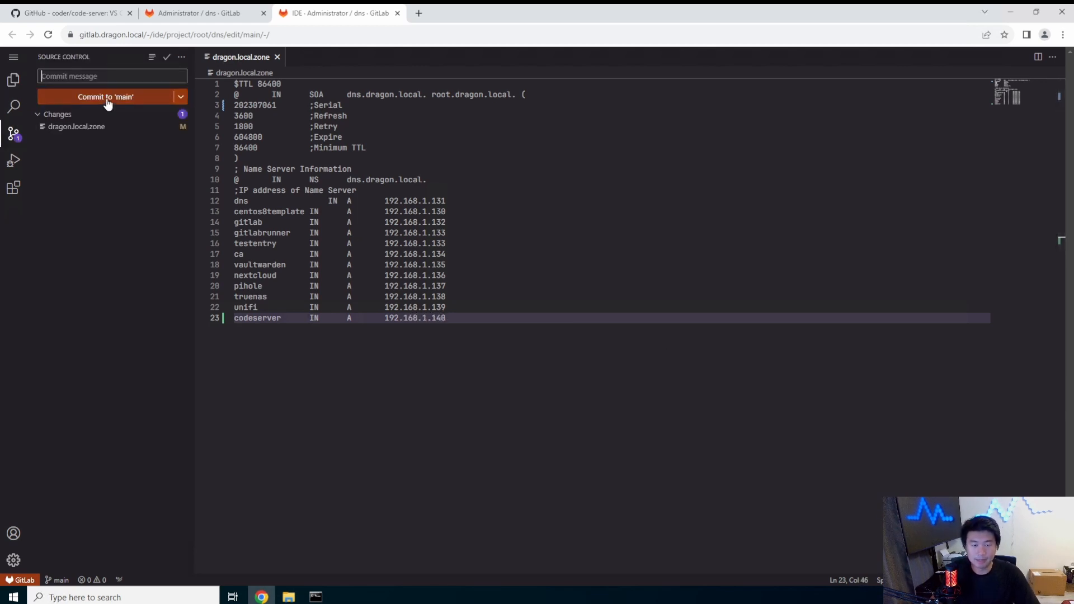
text(add code)
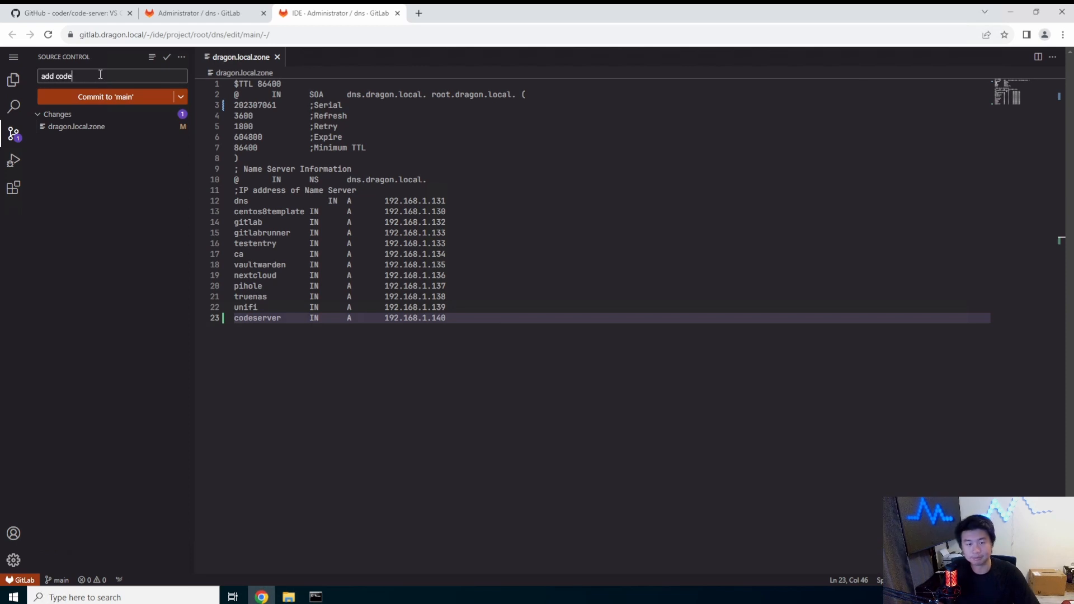
click(105, 96)
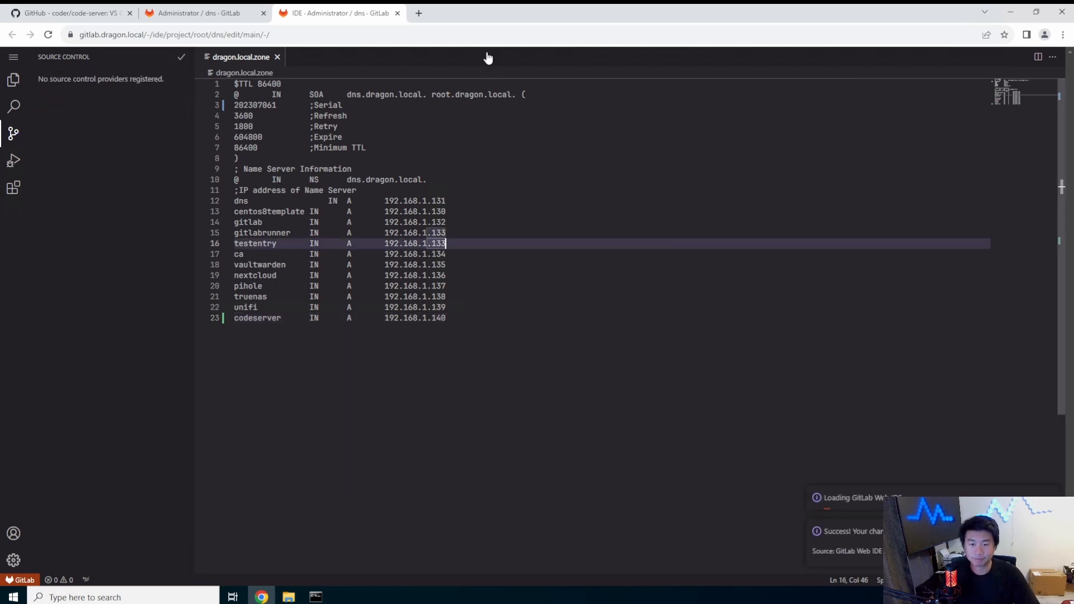
click(13, 81)
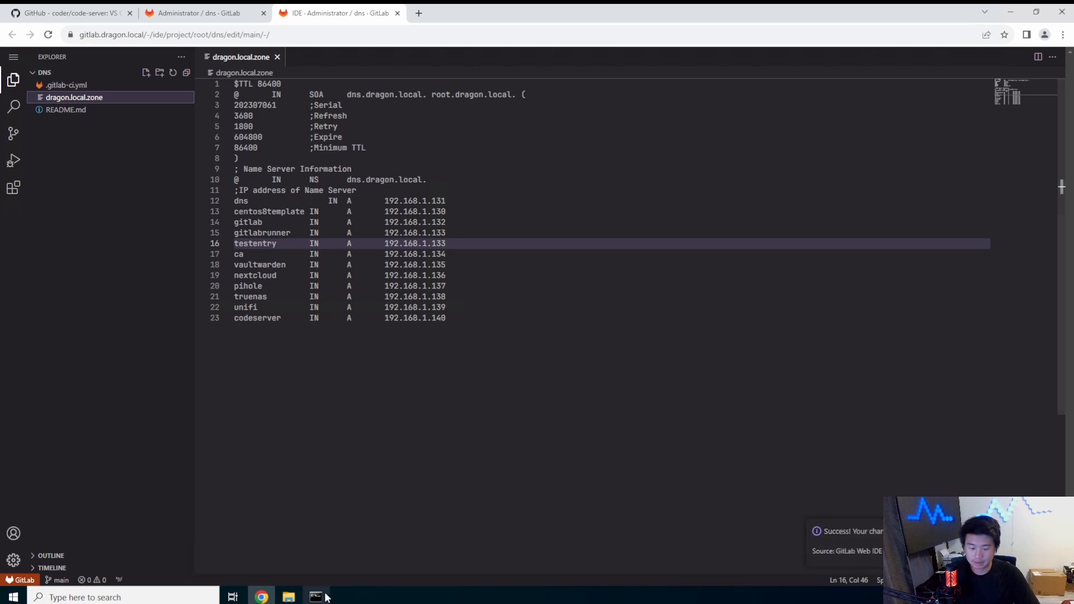
Open a second Command Prompt and SSH as root to ca.dragon.local.
click(315, 597)
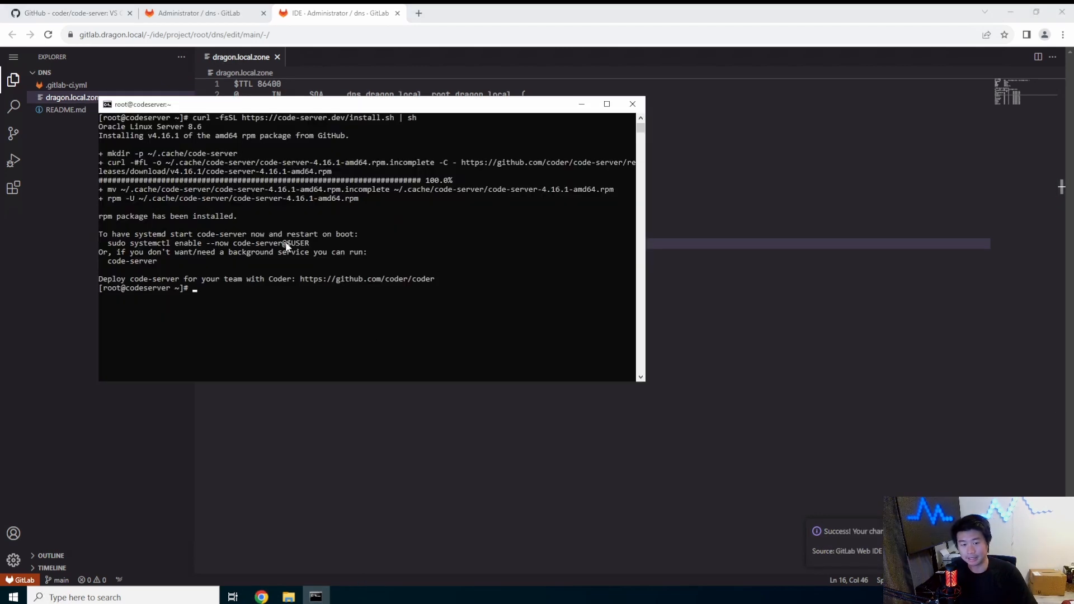
mouse_move(362, 97)
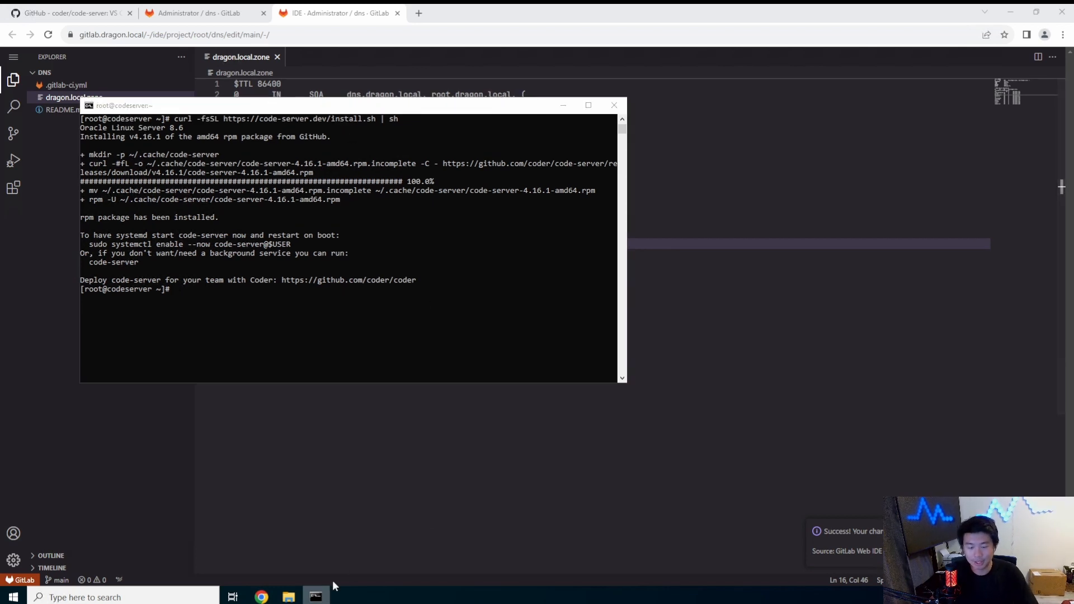
right_click(315, 594)
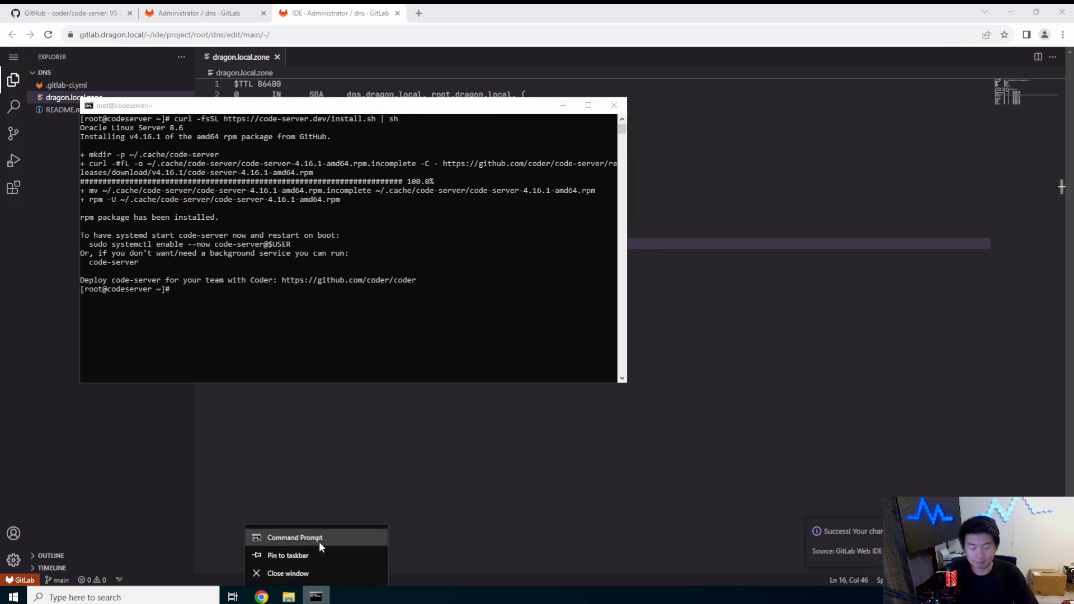
click(295, 537)
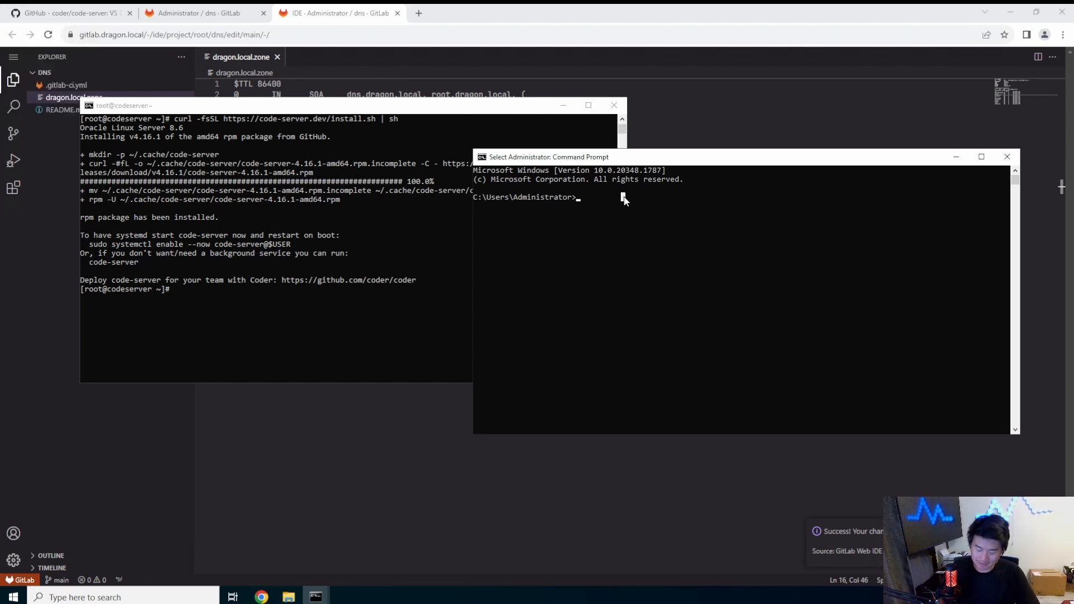
text(ssh root@ca.dragon.local)
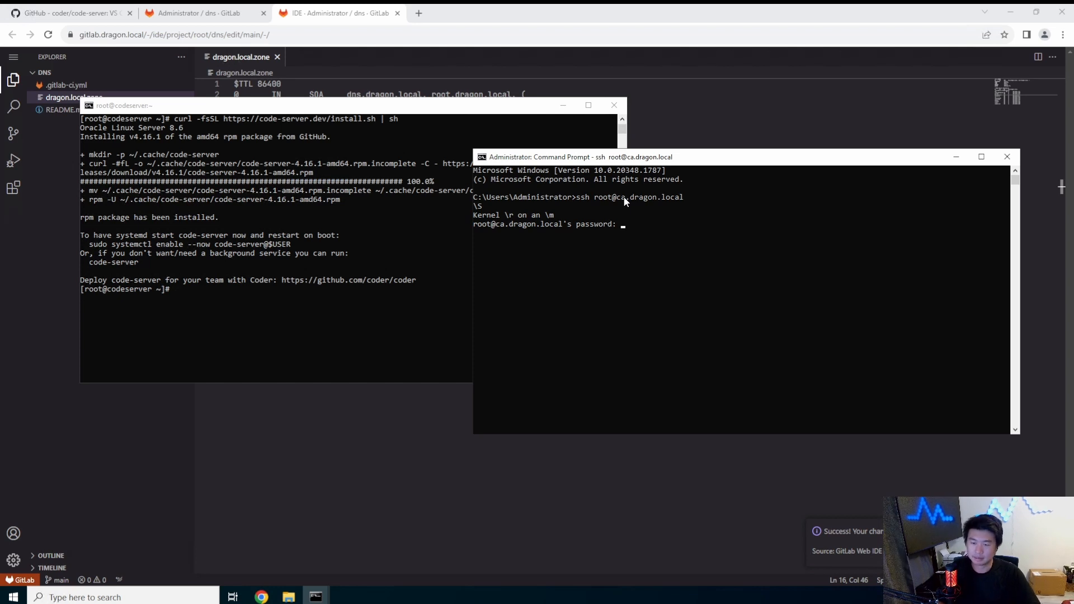
Create and enter a codeserver folder, then compose 'step ca certificate codeserver.dragon.local codeserver.dragon.local.crt …'.
text(mkdir codeserver)
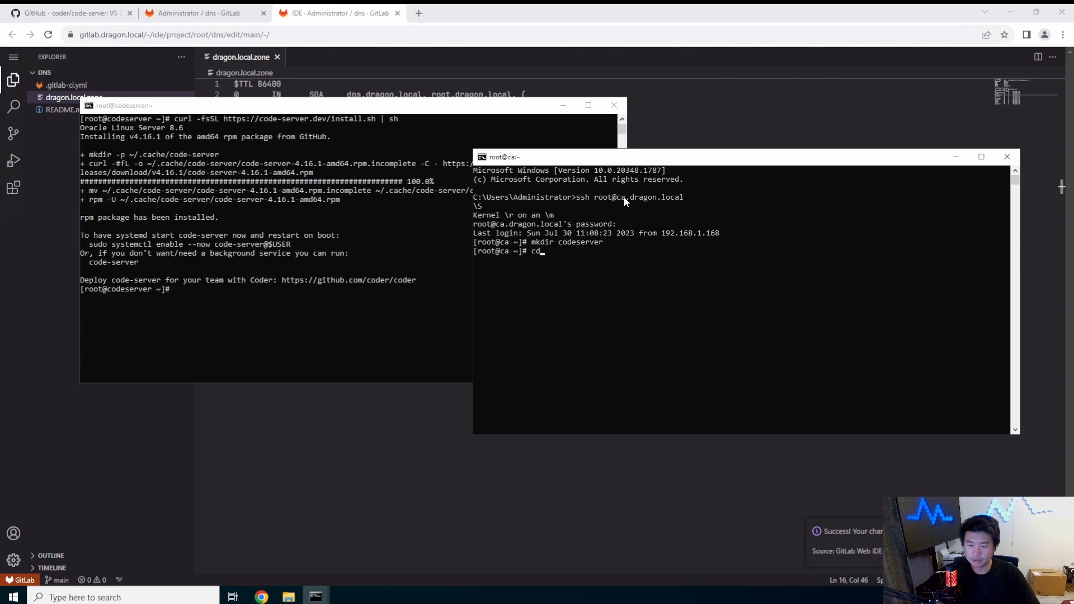
text(step ca certificate)
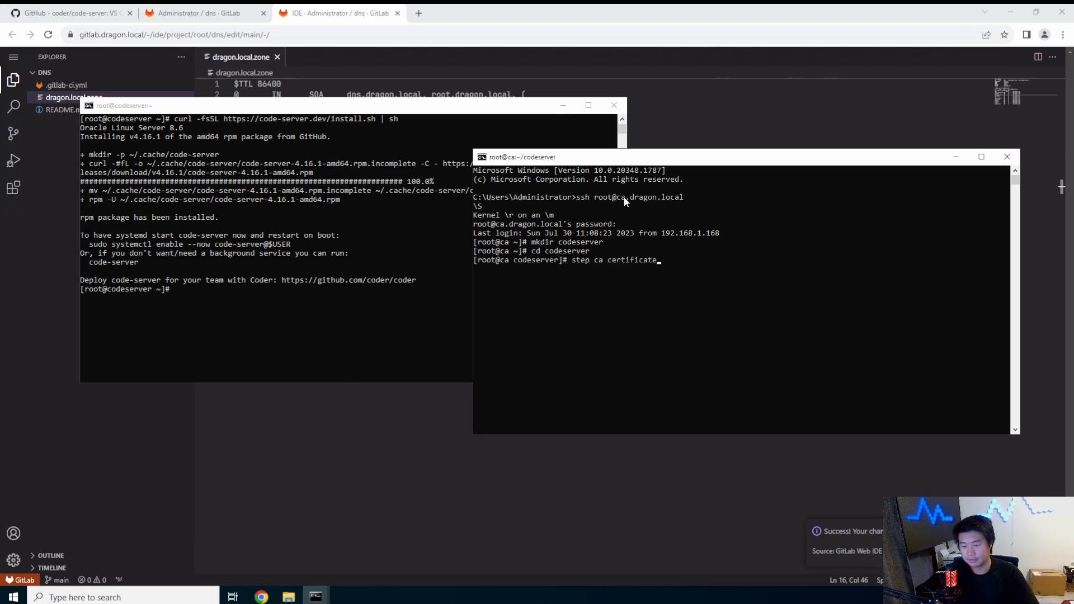
text(codeserver.dra)
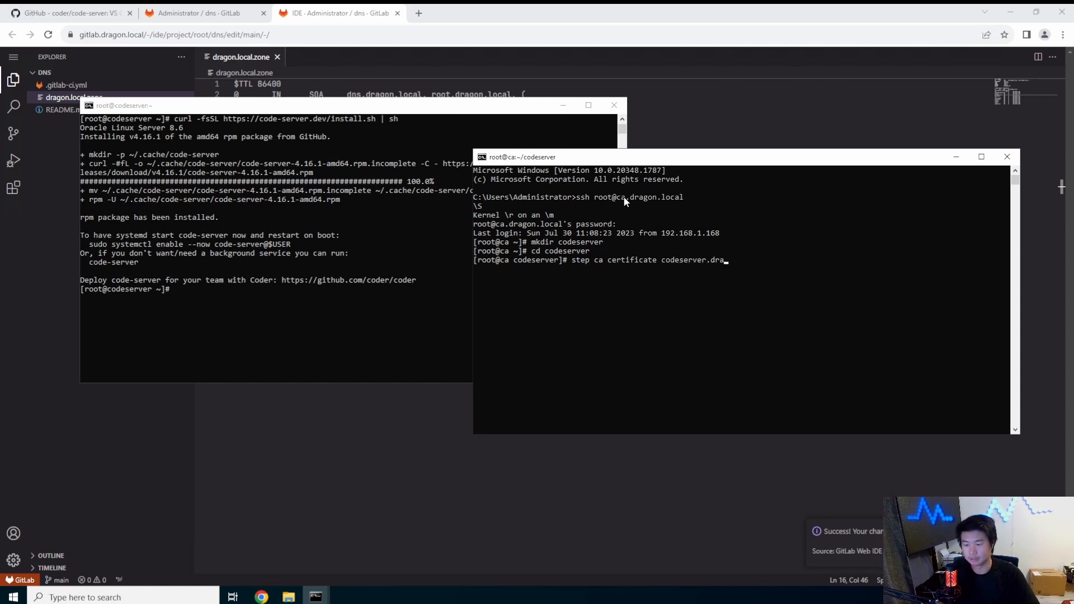
text(co)
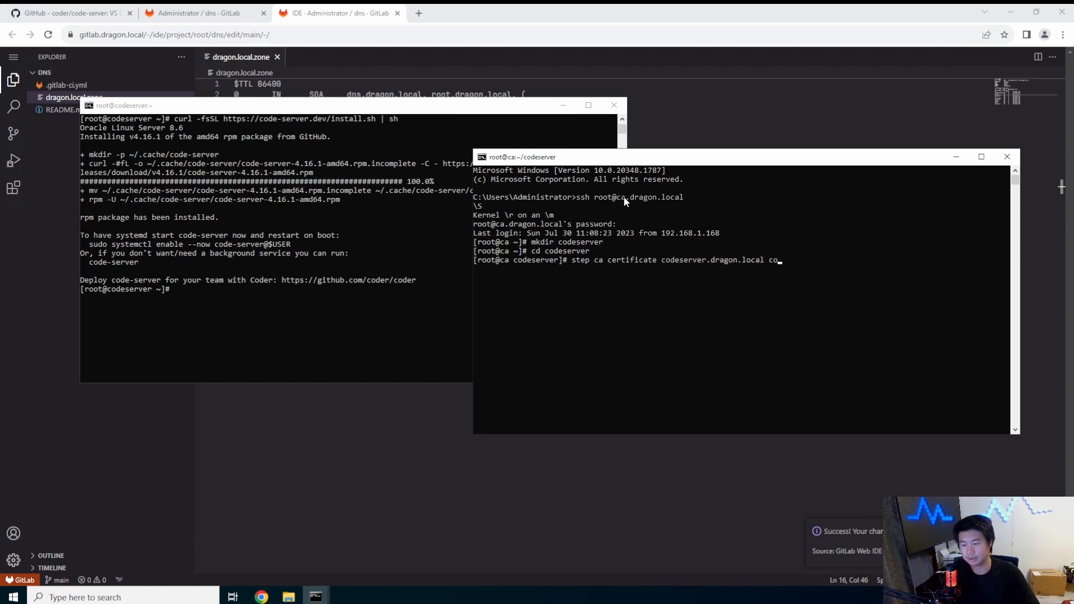
text(codeserver.dragon.local.crt)
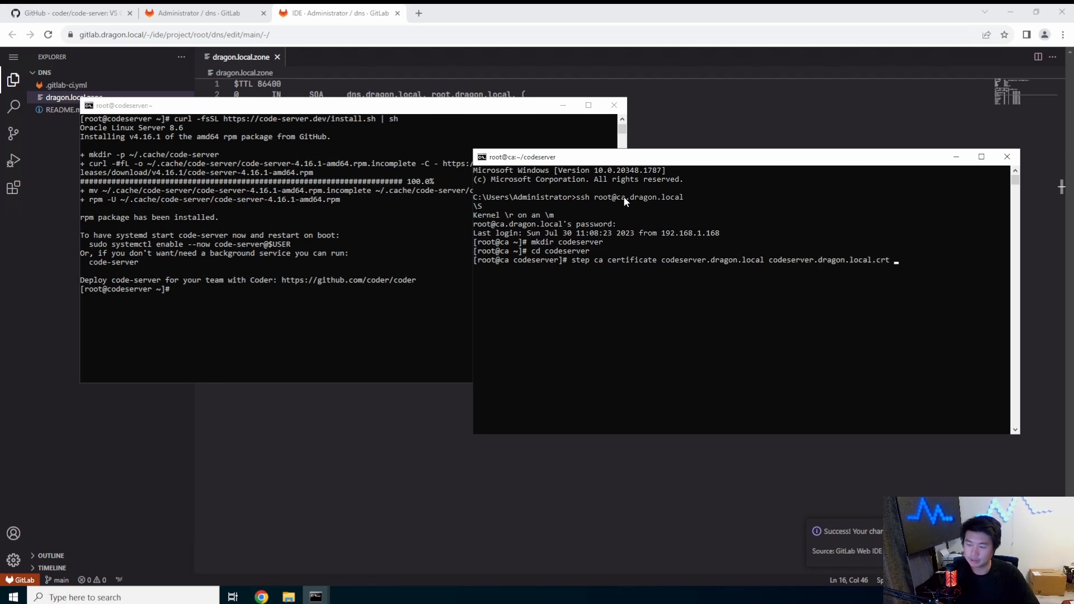
text(codeserver.drag)
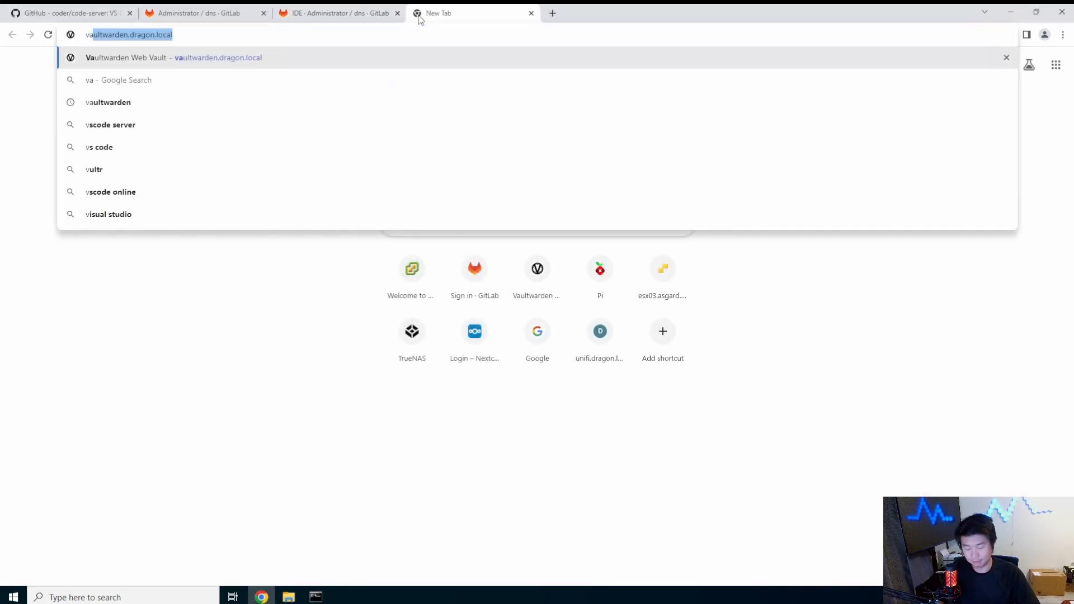
Log in to vaultwarden.dragon.local with the saved email and master password, reaching the empty vault.
click(173, 57)
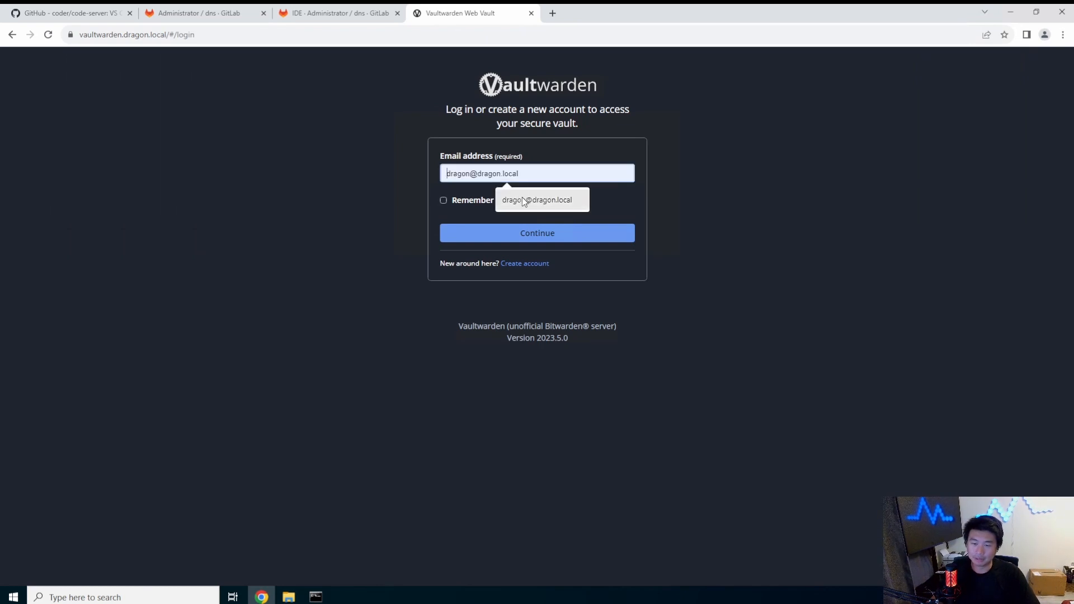
click(537, 232)
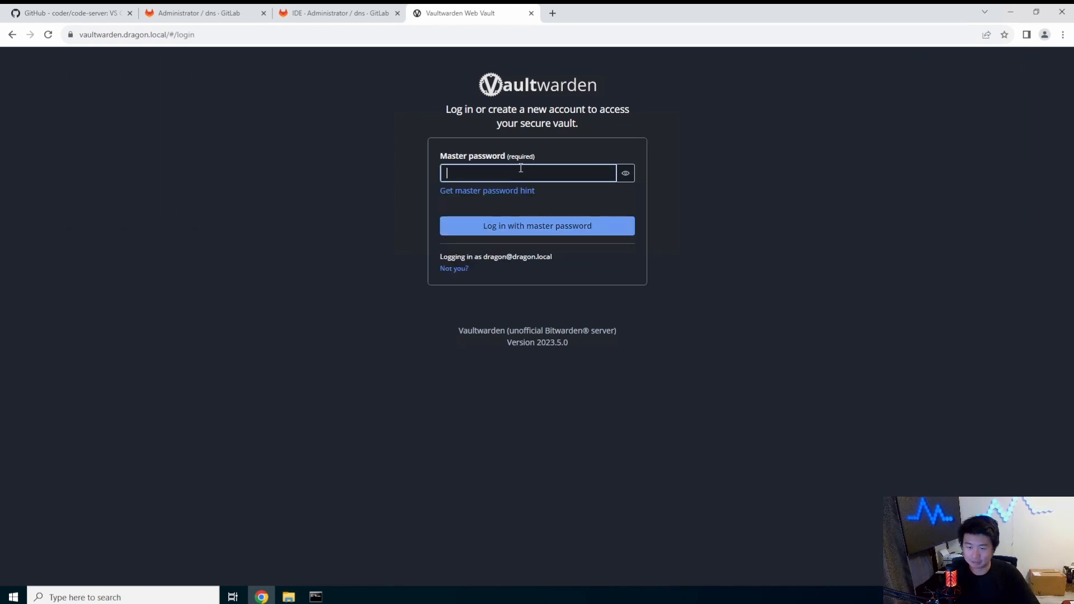
text(password)
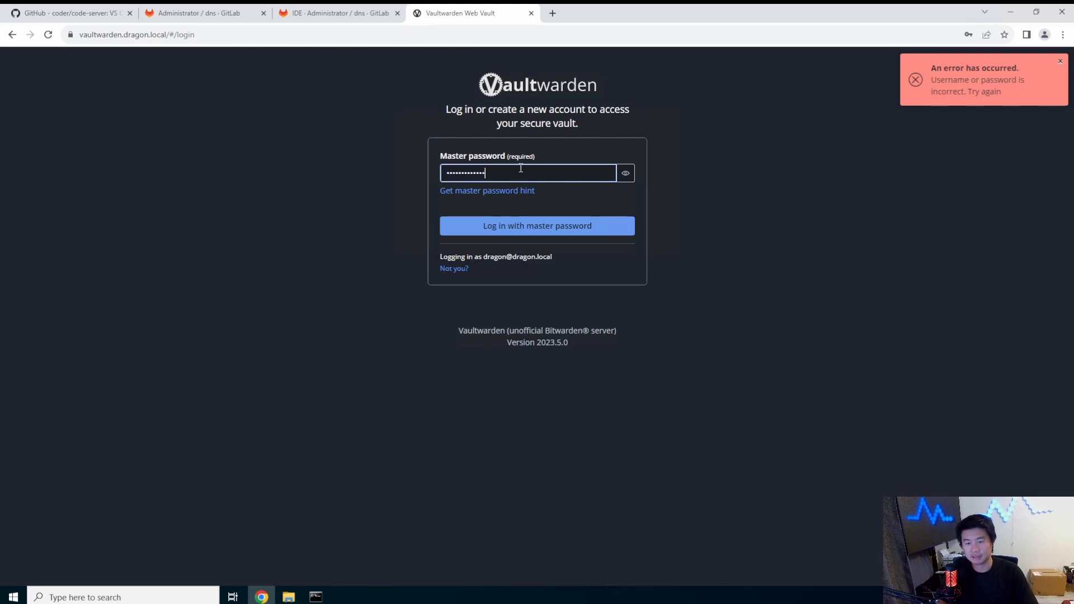
click(536, 225)
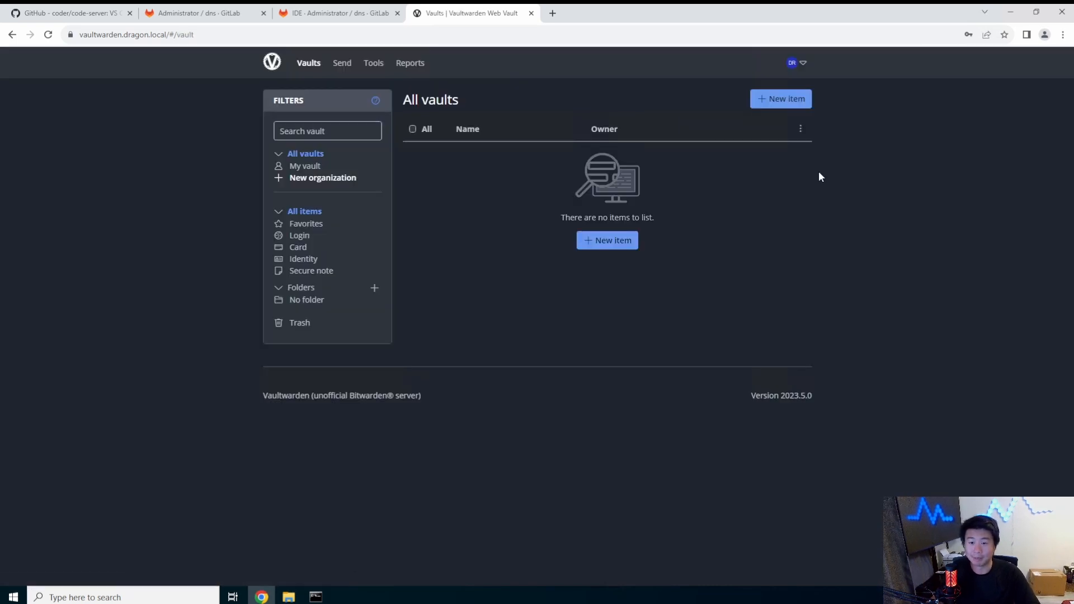
mouse_move(717, 310)
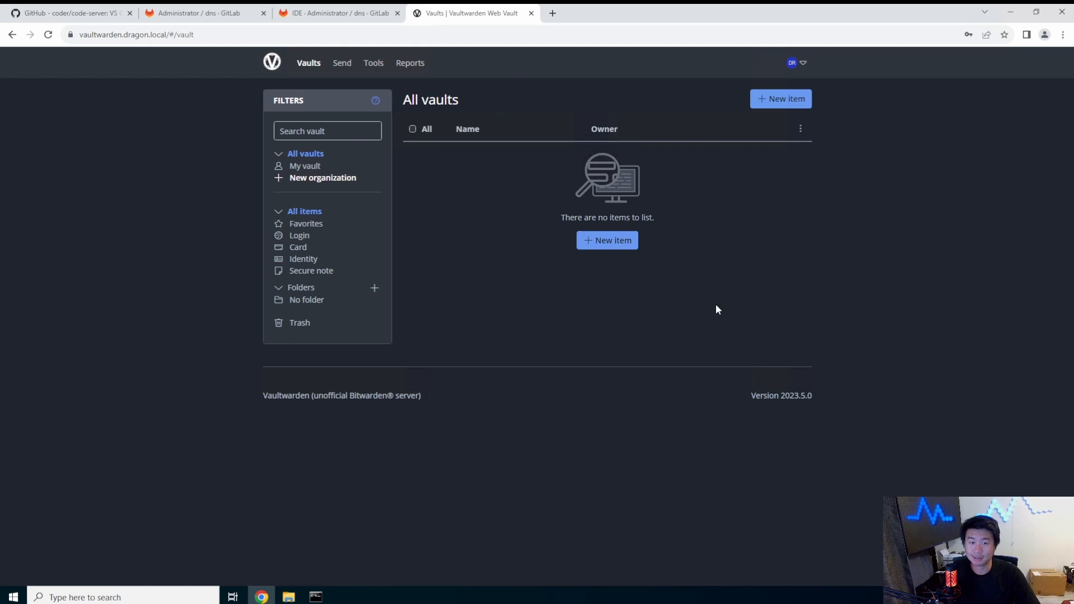
mouse_move(581, 151)
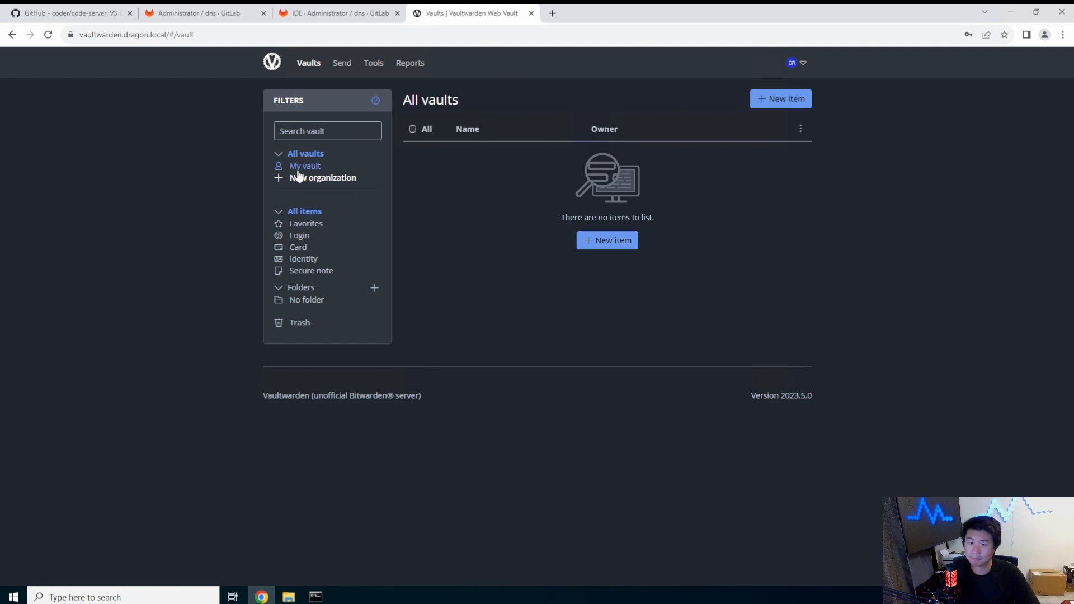
mouse_move(690, 112)
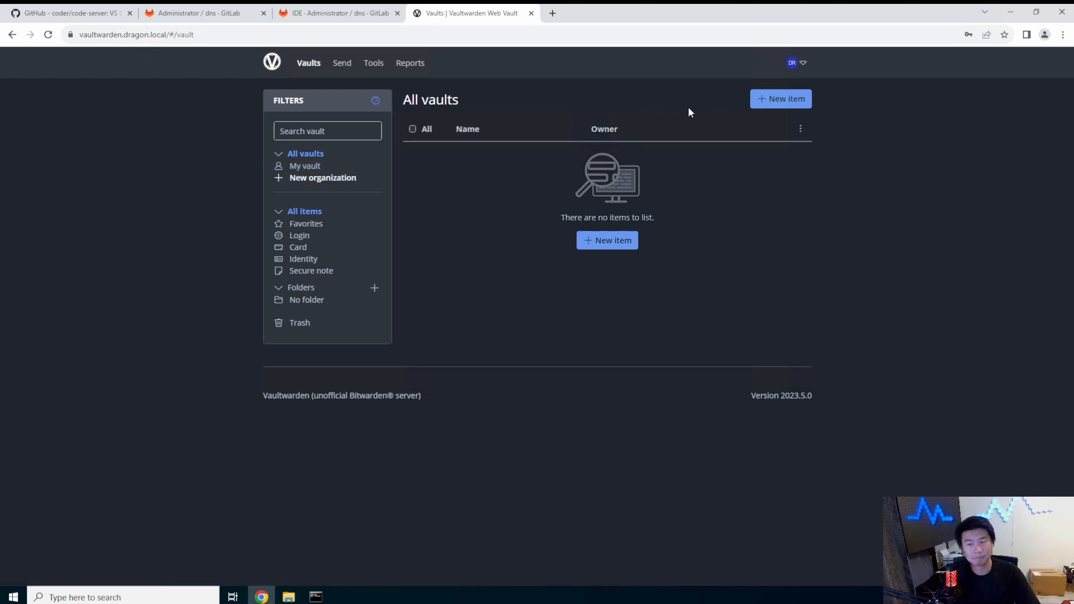
mouse_move(826, 227)
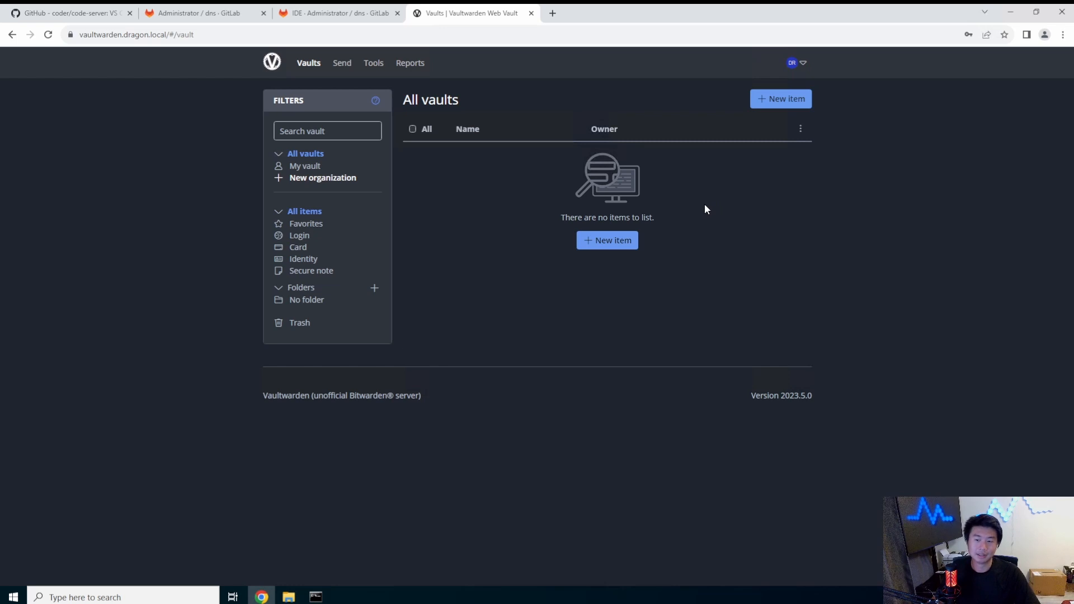
mouse_move(648, 253)
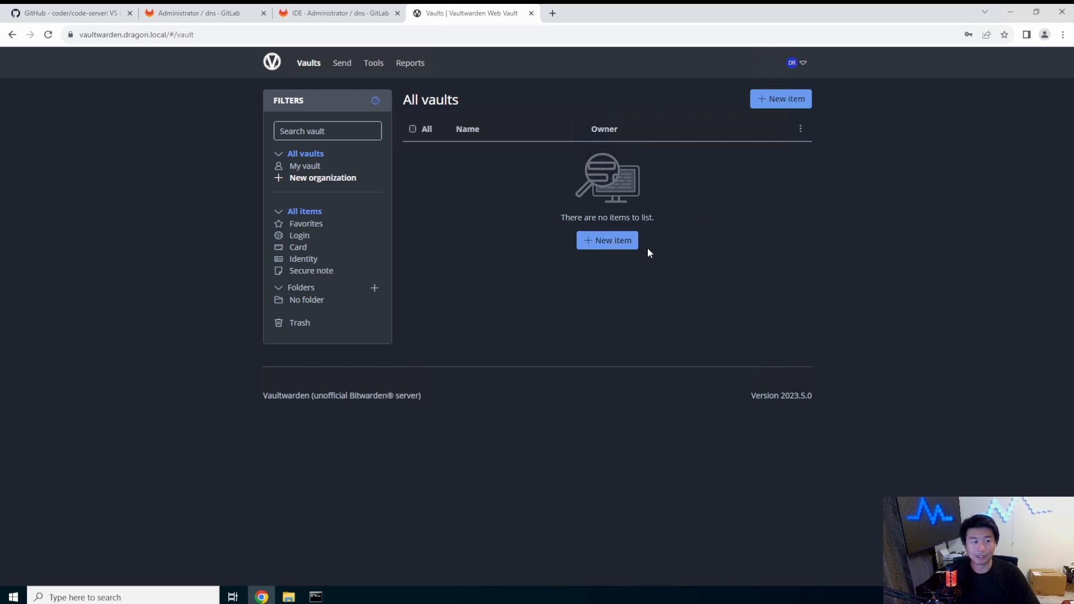
mouse_move(897, 145)
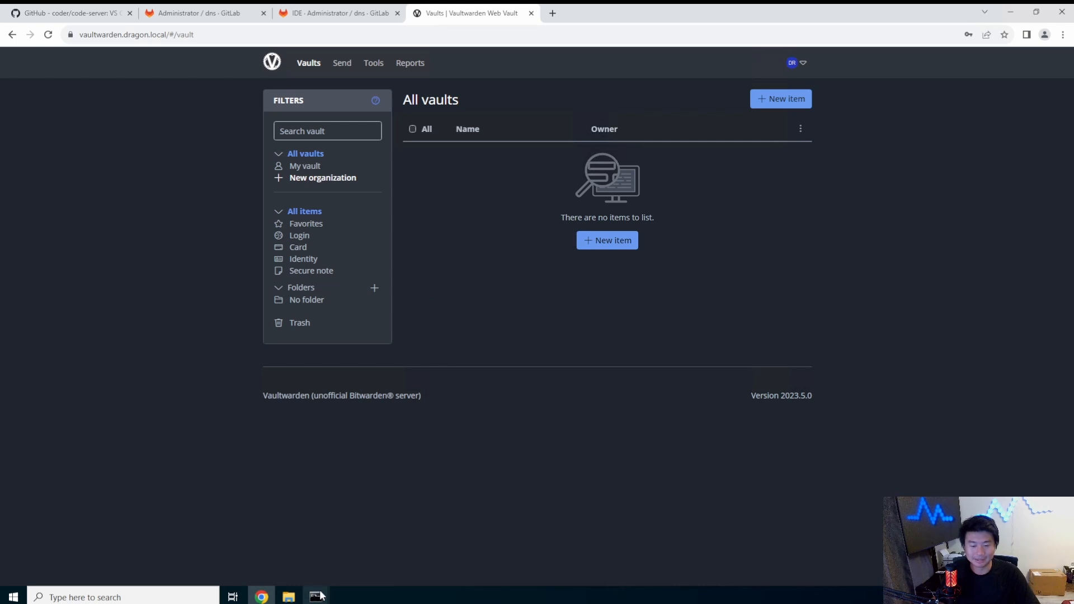
mouse_move(504, 447)
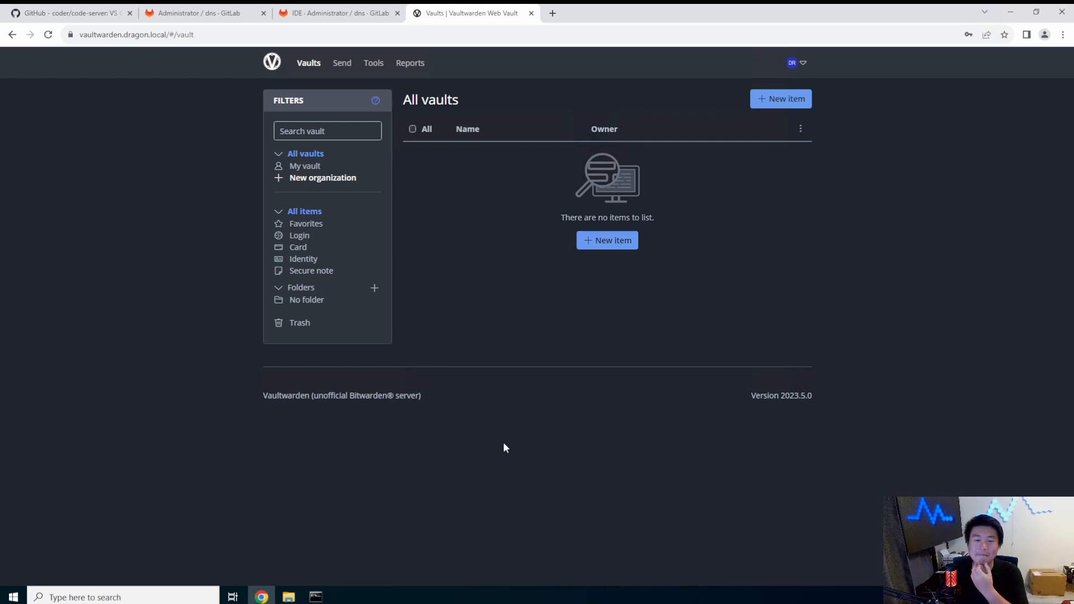
mouse_move(379, 283)
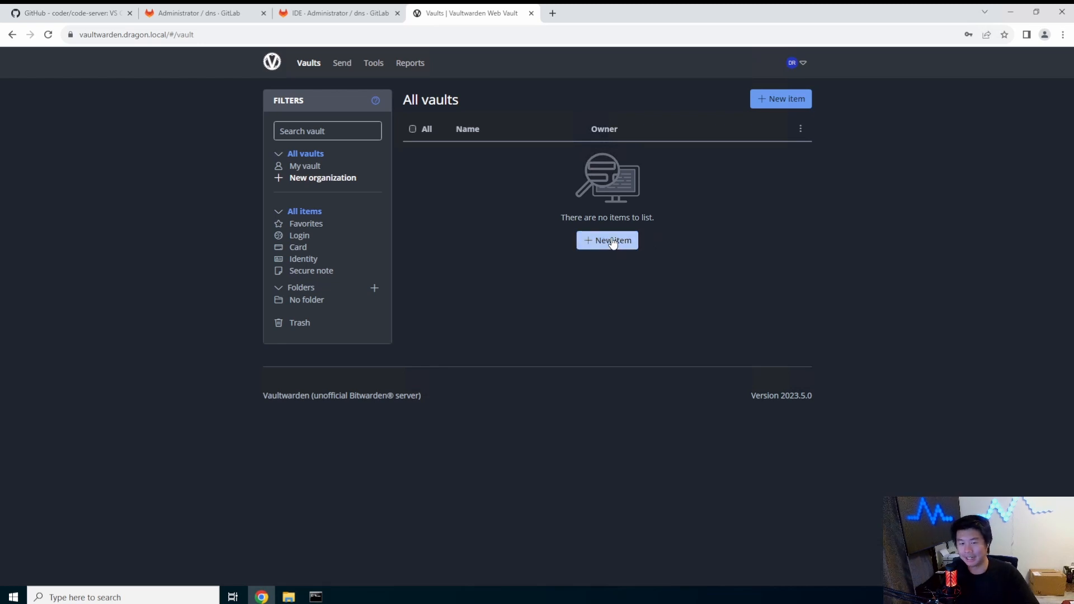
mouse_move(541, 257)
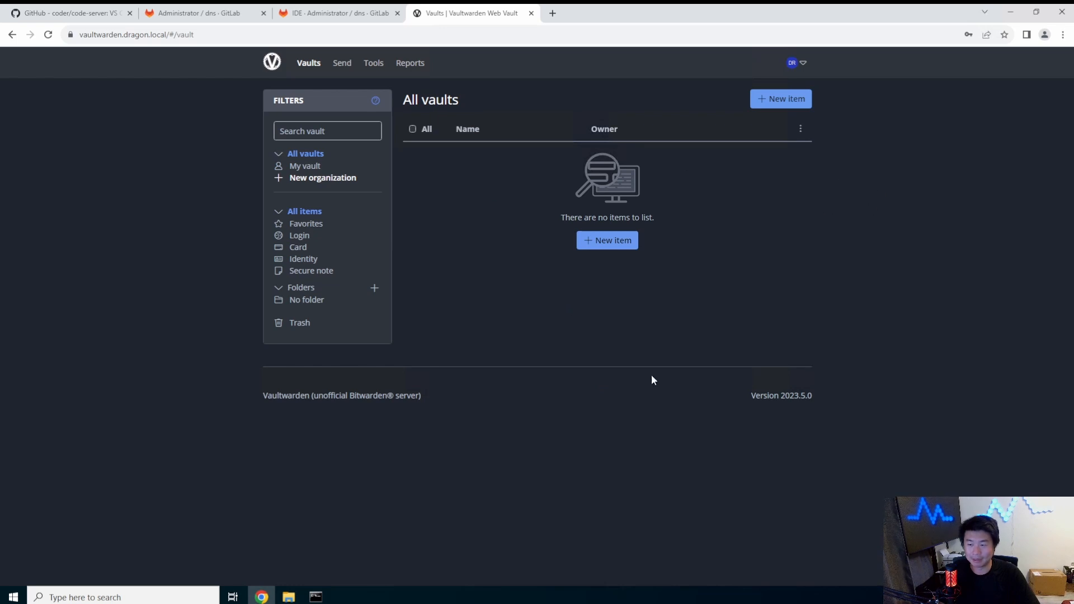
mouse_move(315, 596)
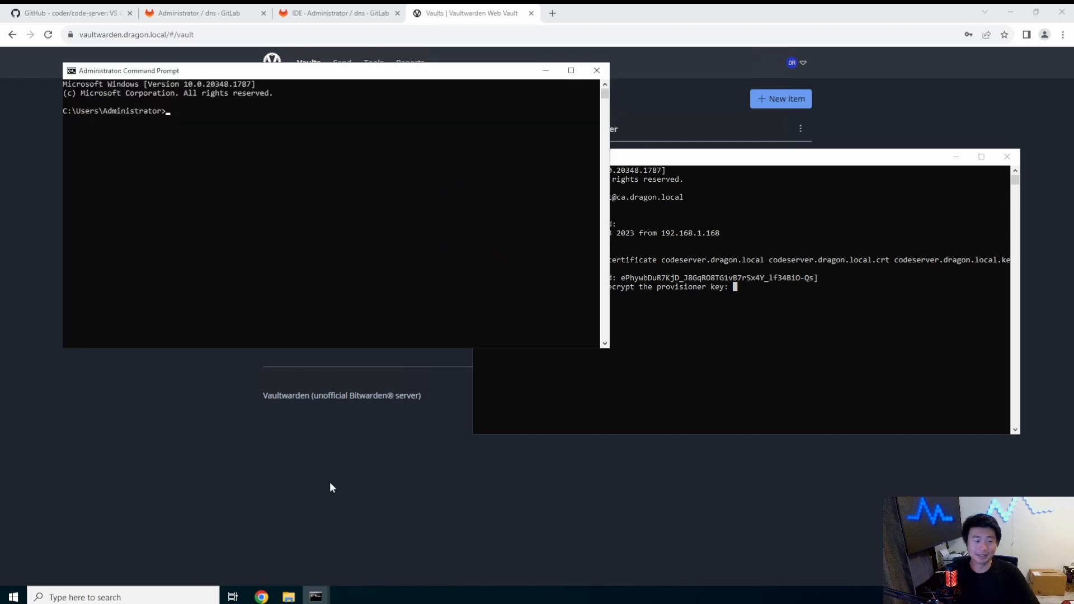
mouse_move(326, 154)
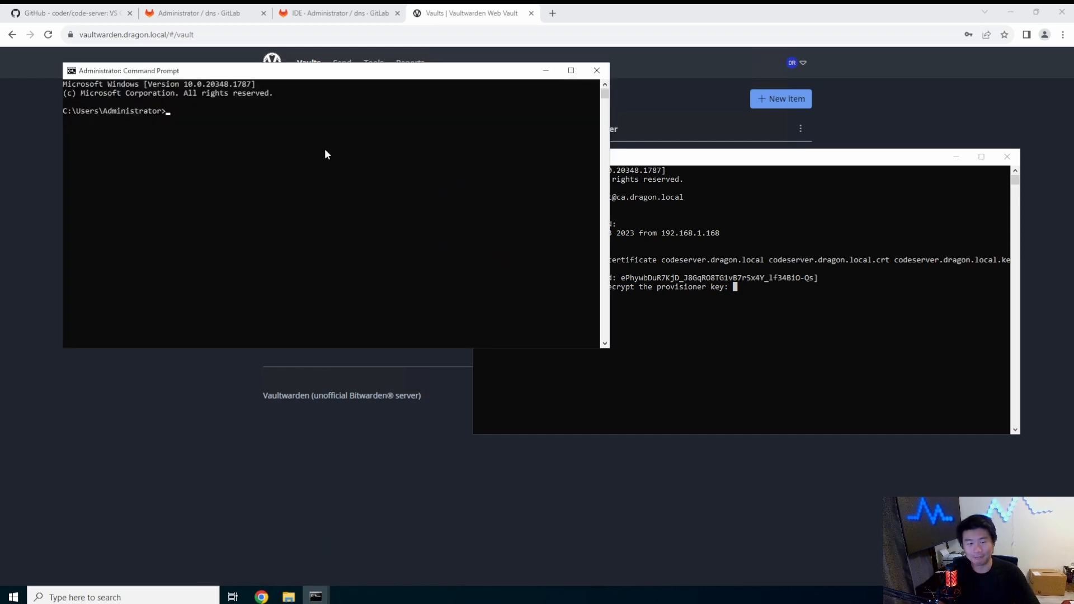
text(ssh root@ca.)
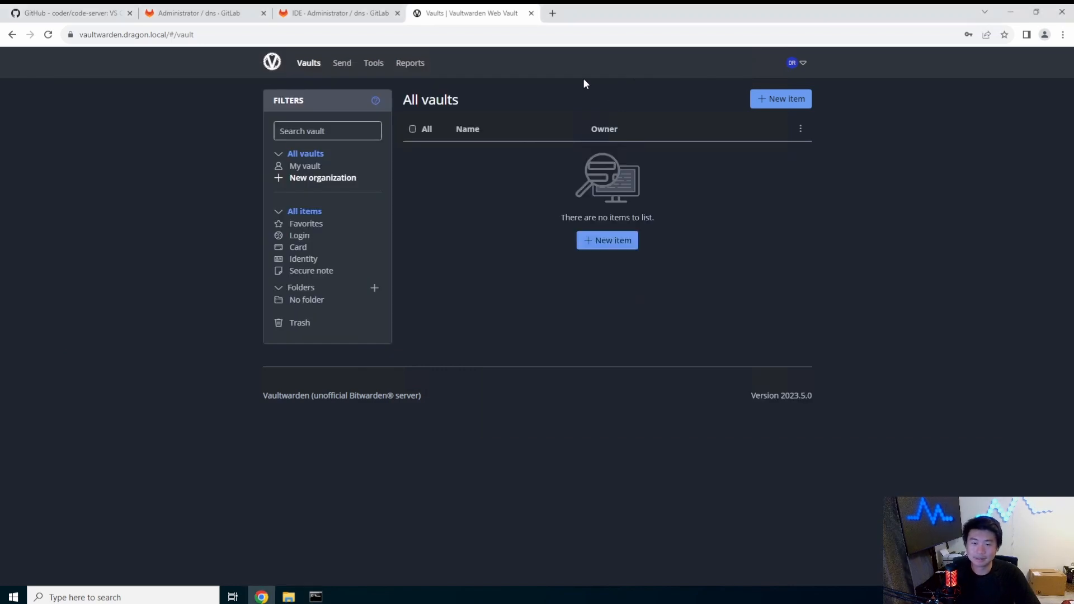
Bring up code-server's Usage docs at the 'HTTPS and self-signed certificates' section.
click(68, 13)
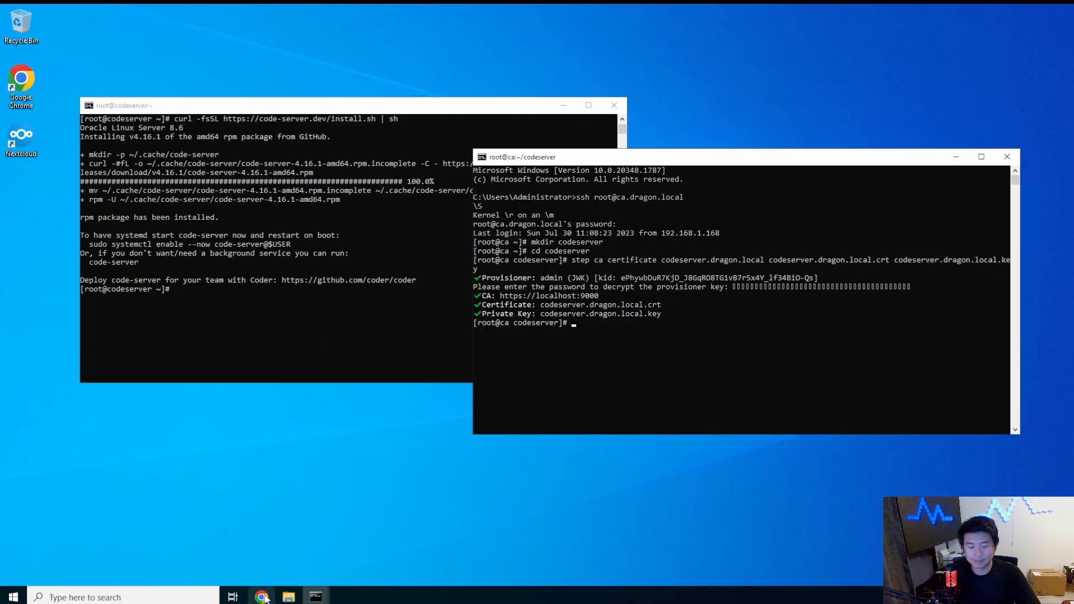
click(262, 596)
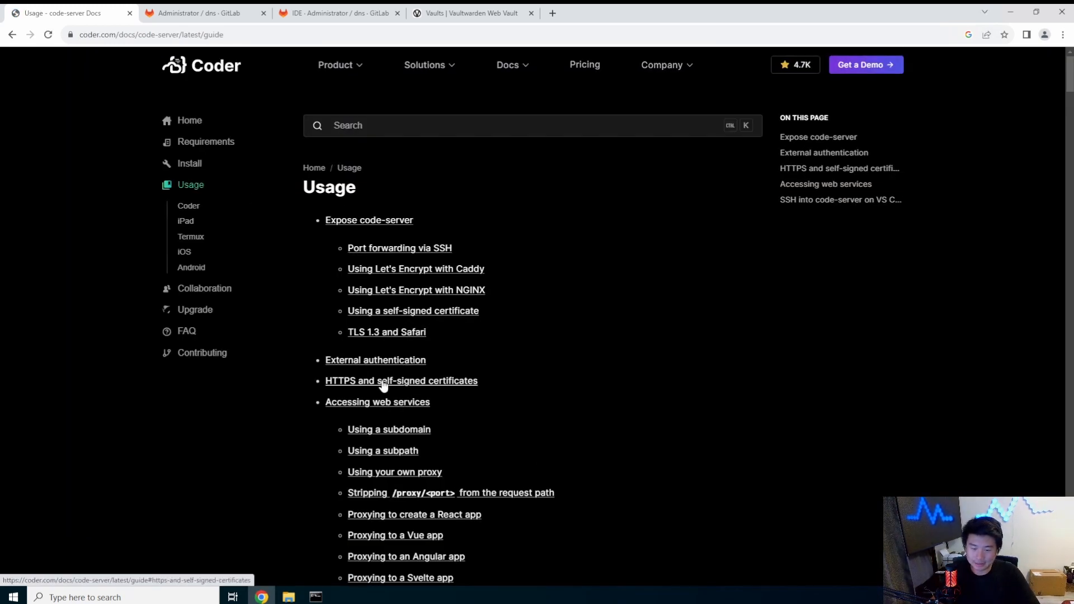
click(401, 381)
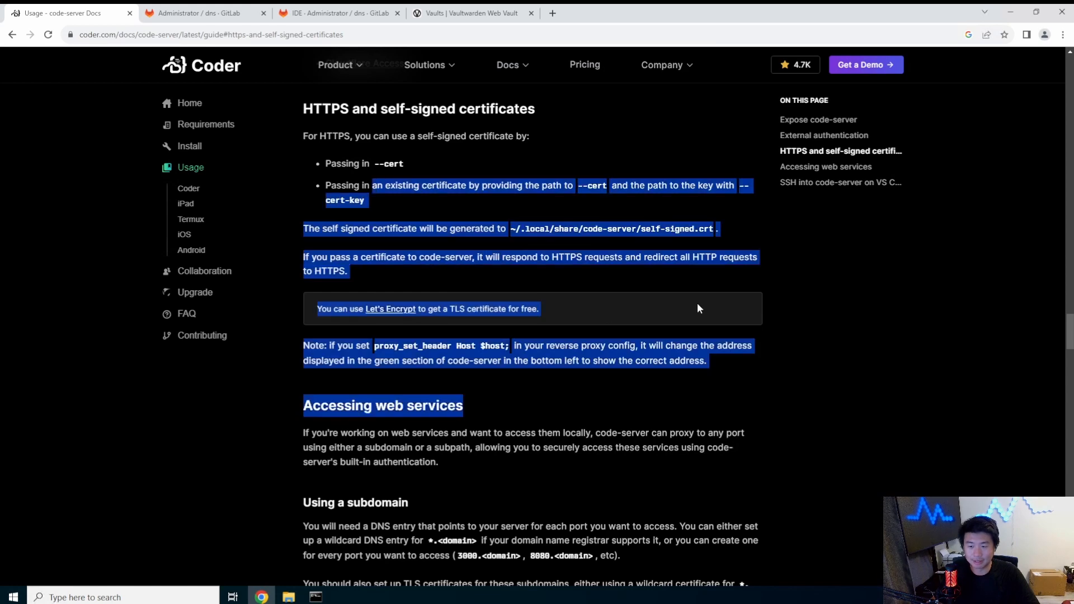
scroll(down, 3)
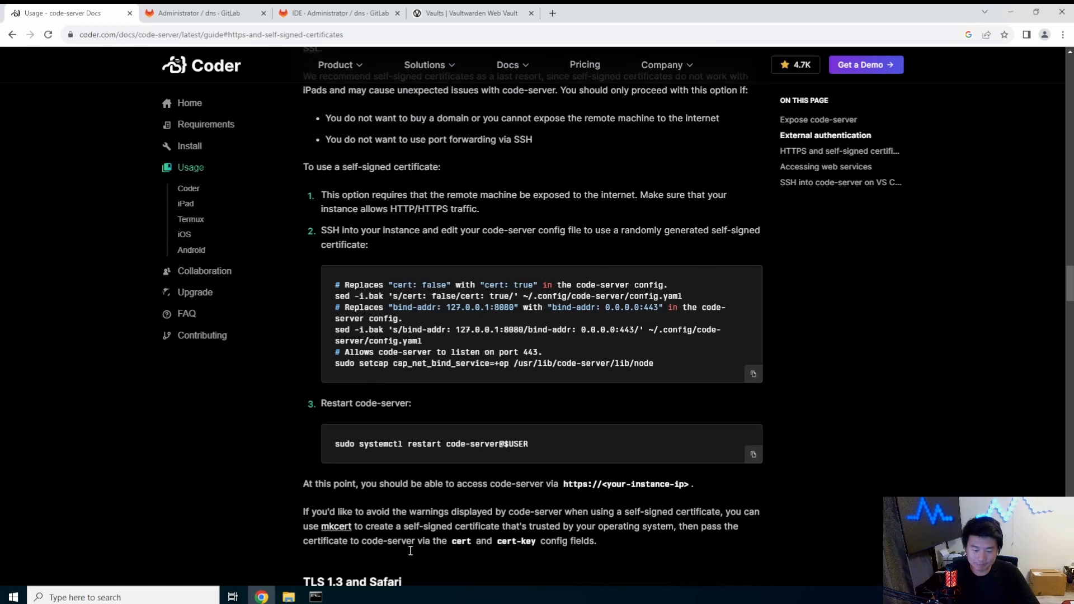
mouse_move(315, 596)
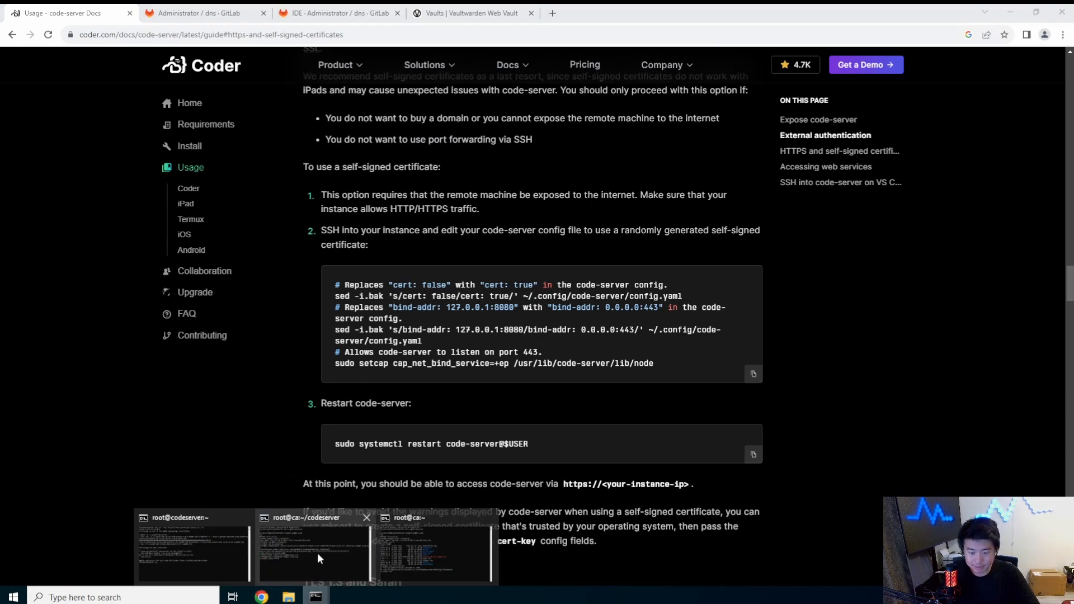
On the CA host, cd into ~/.config and run 'systemctl start code-server@root' (unit not found), then go back to the GitHub README.
click(312, 548)
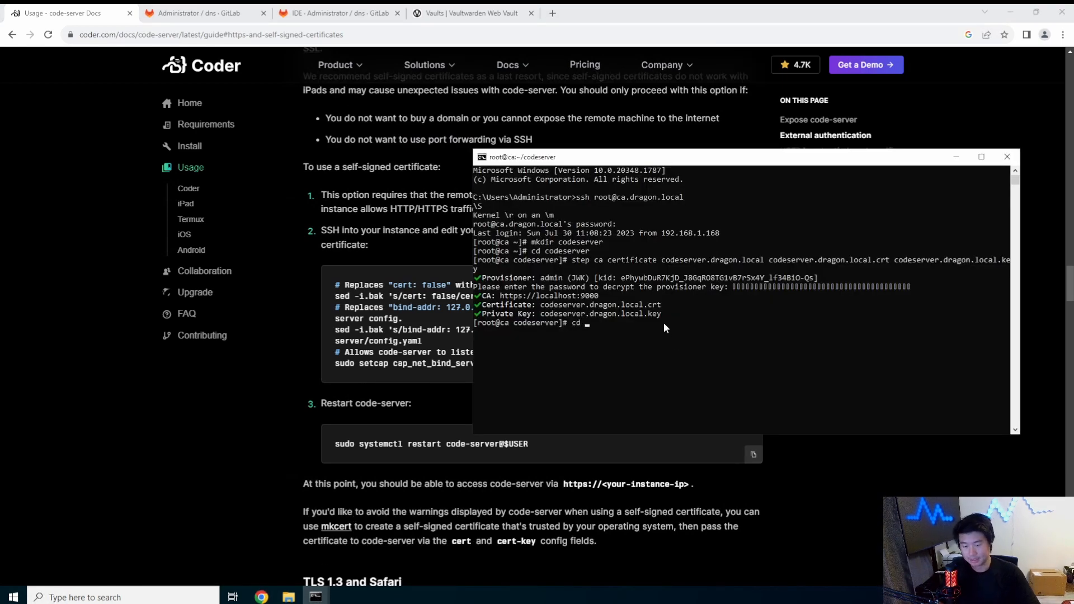
text(.c)
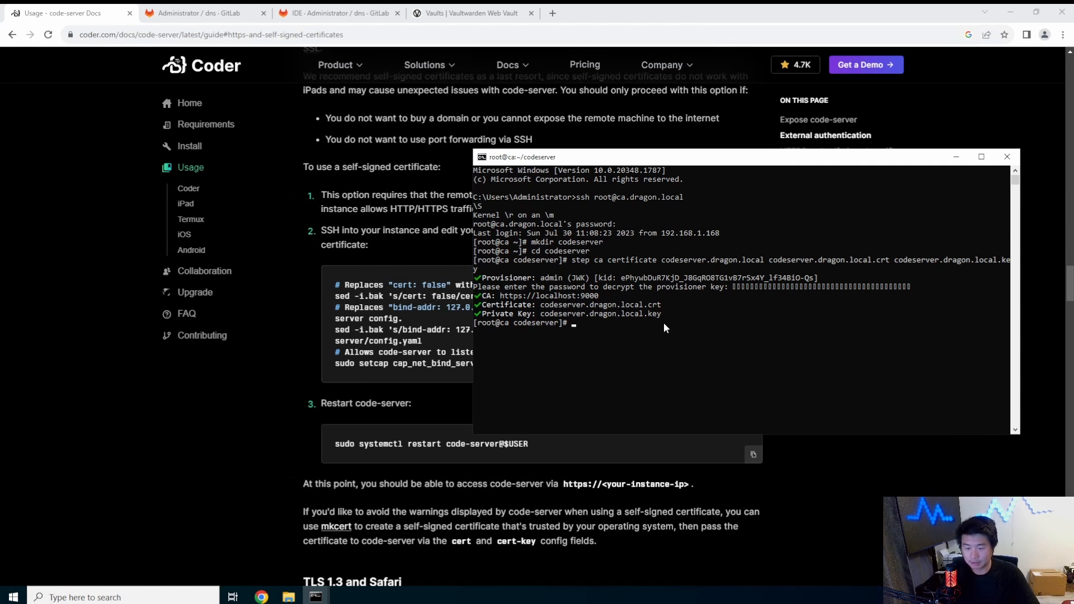
text(cd ~/.confi)
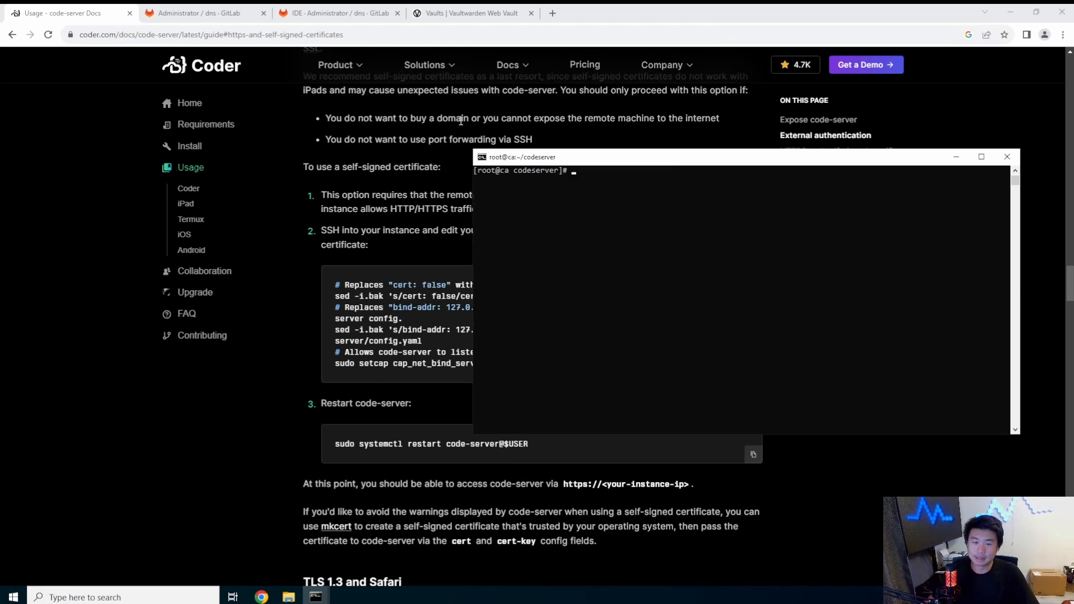
text(s)
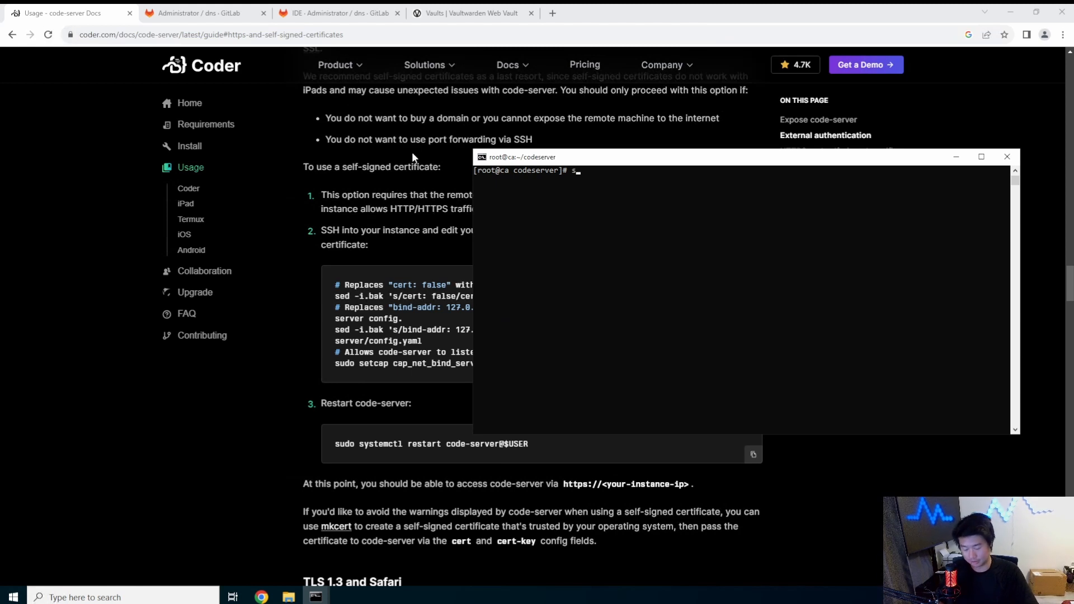
text(ystemctl sta)
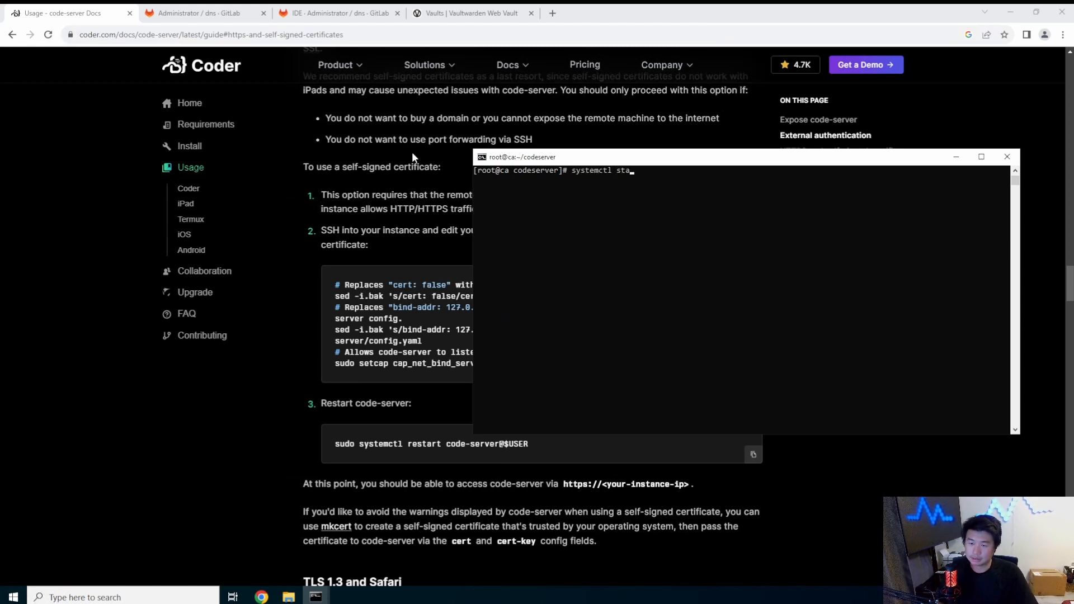
text(rt code-server@root)
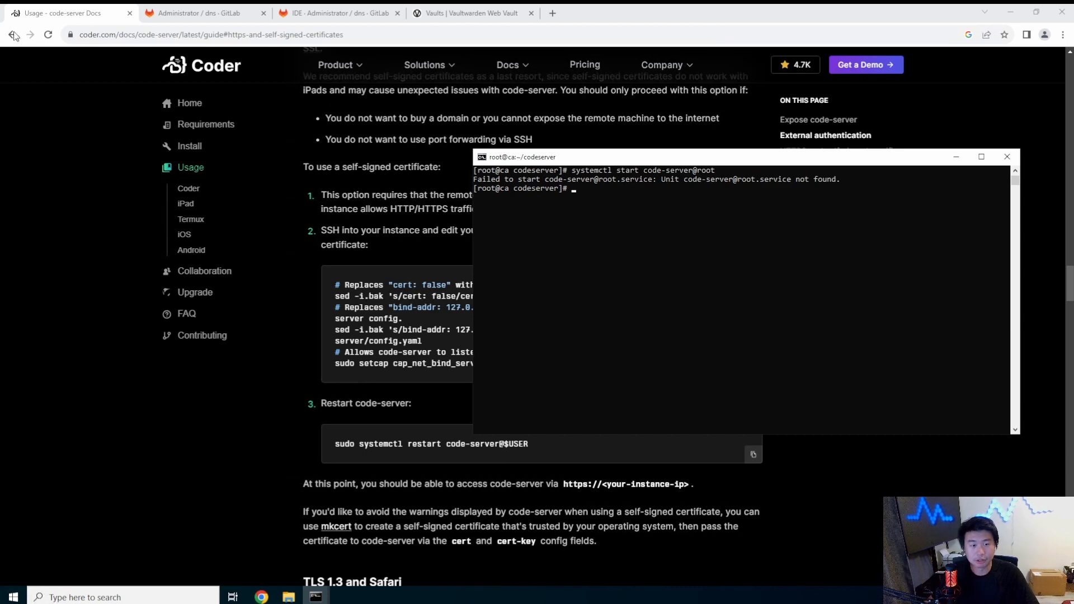
click(11, 35)
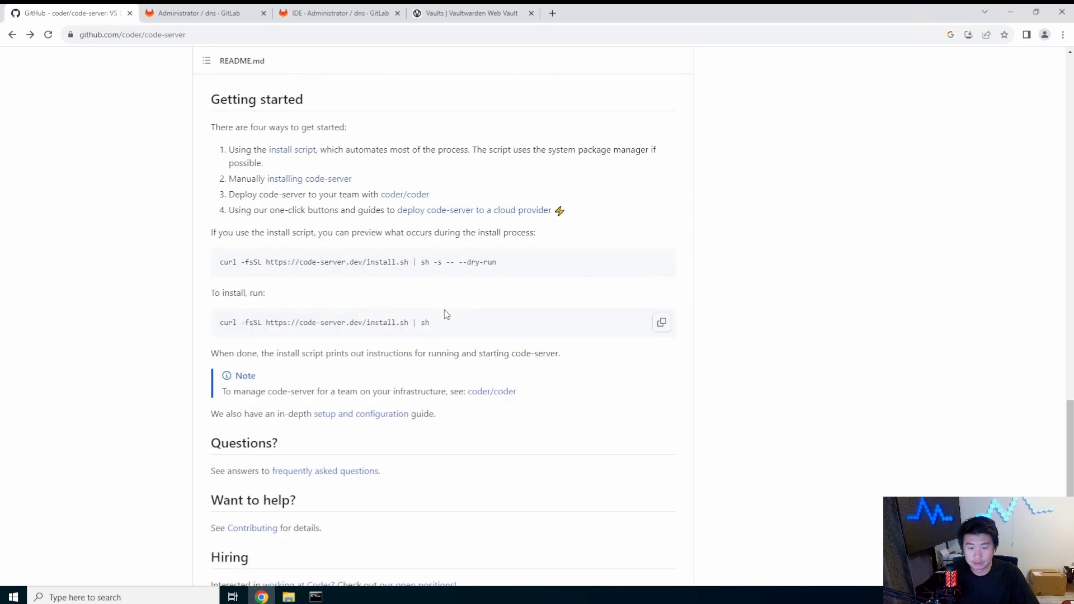
Run 'systemctl enable --now code-server@root' on the codeserver host and check it with systemctl and 'ps aux | grep code'.
scroll(up, 3)
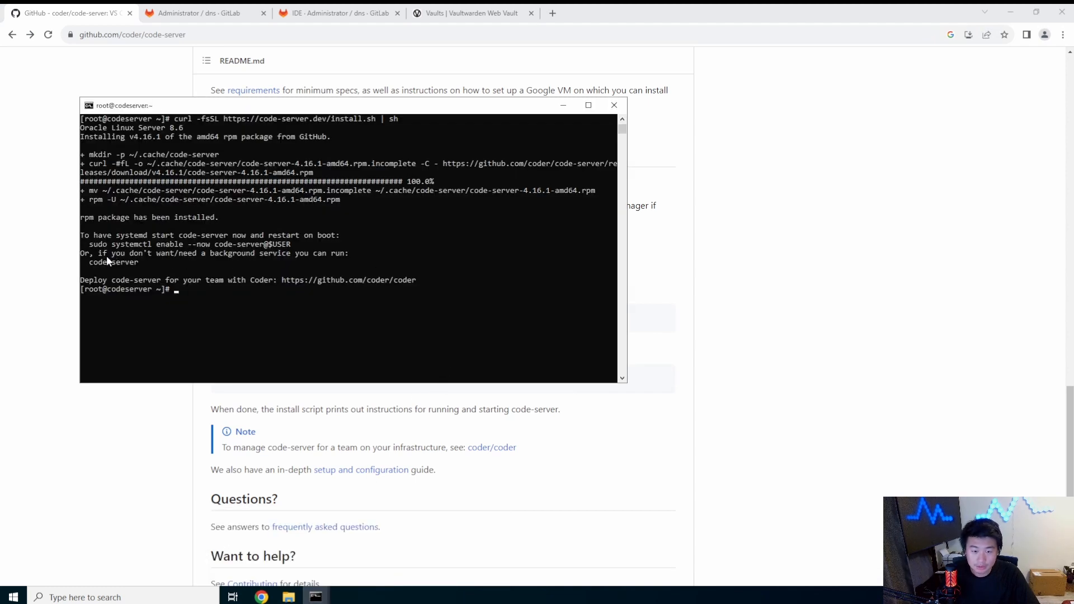
text(systemctl enable)
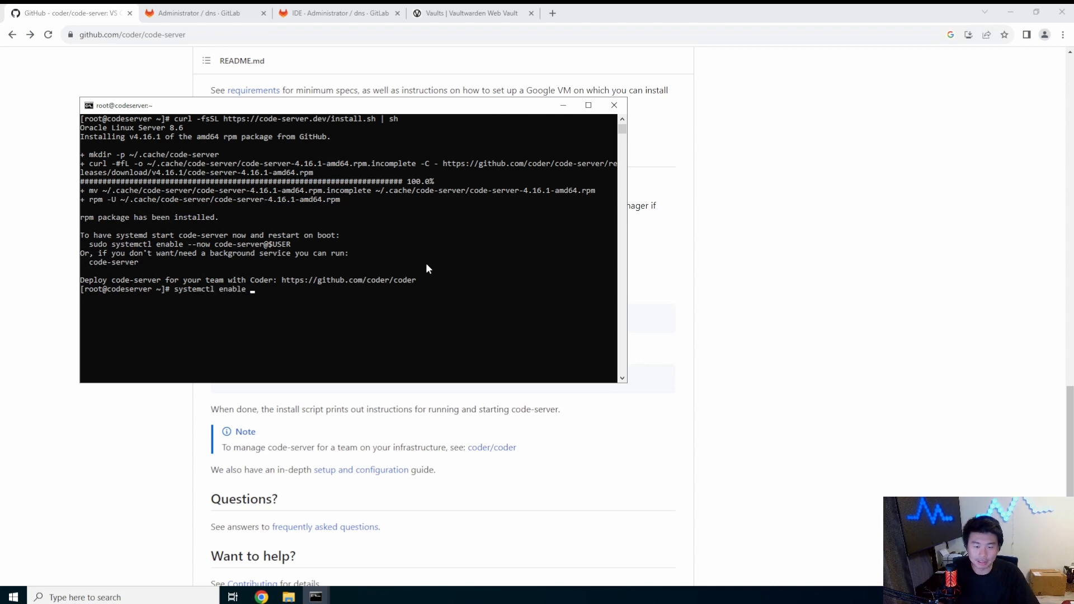
text(--now code-server@root)
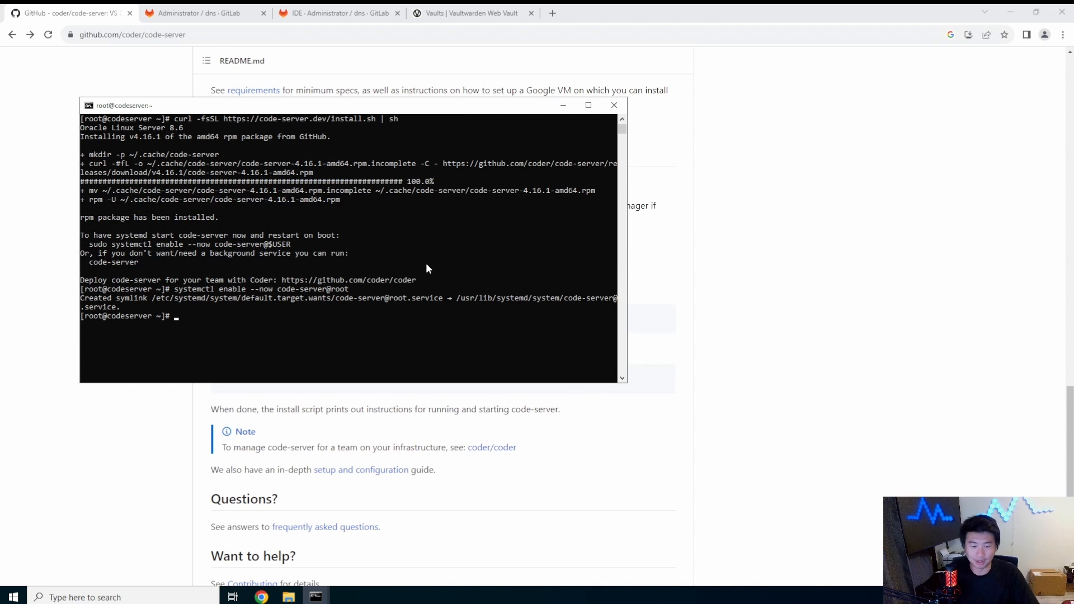
text(systemct)
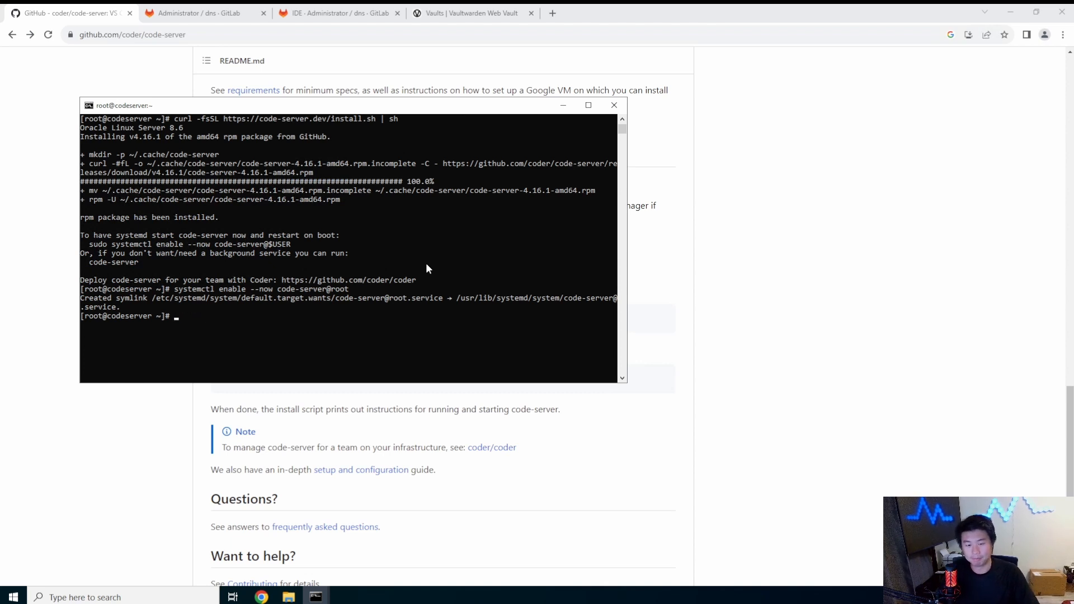
text(ps aux | grep cod)
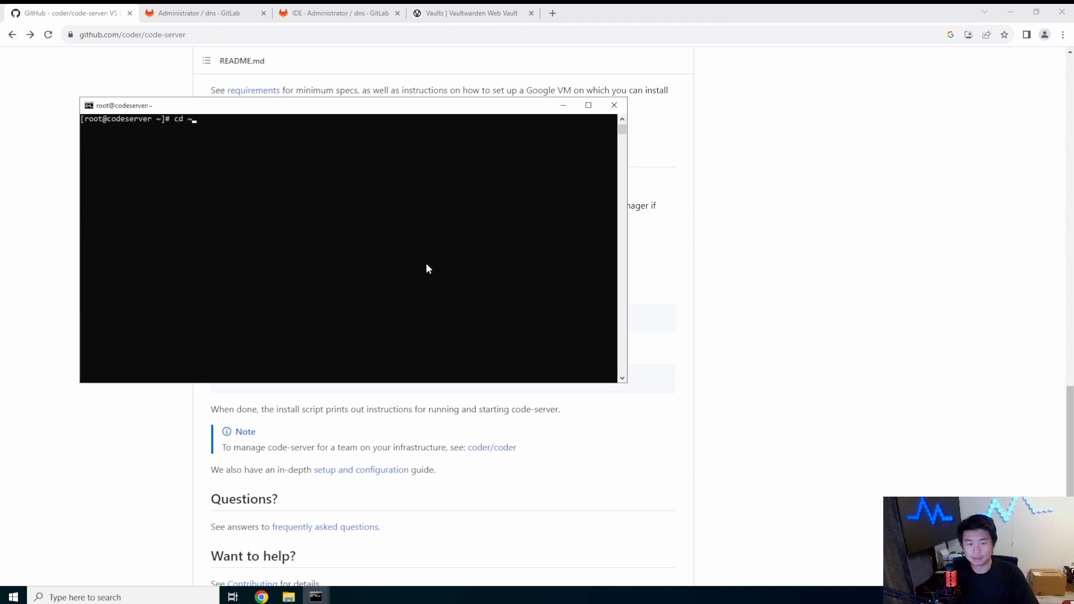
Edit ~/.config/code-server/config.yaml in vi so bind-addr is 0.0.0.0:443, then list ~/.local/share/code-server.
text(/.config/)
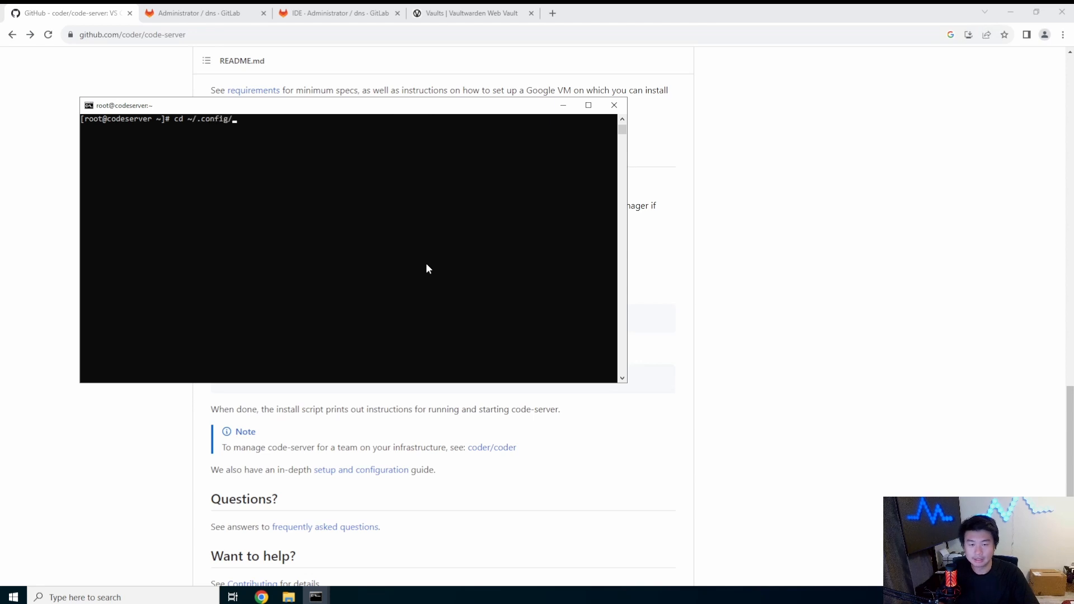
text(code-server/config.yaml)
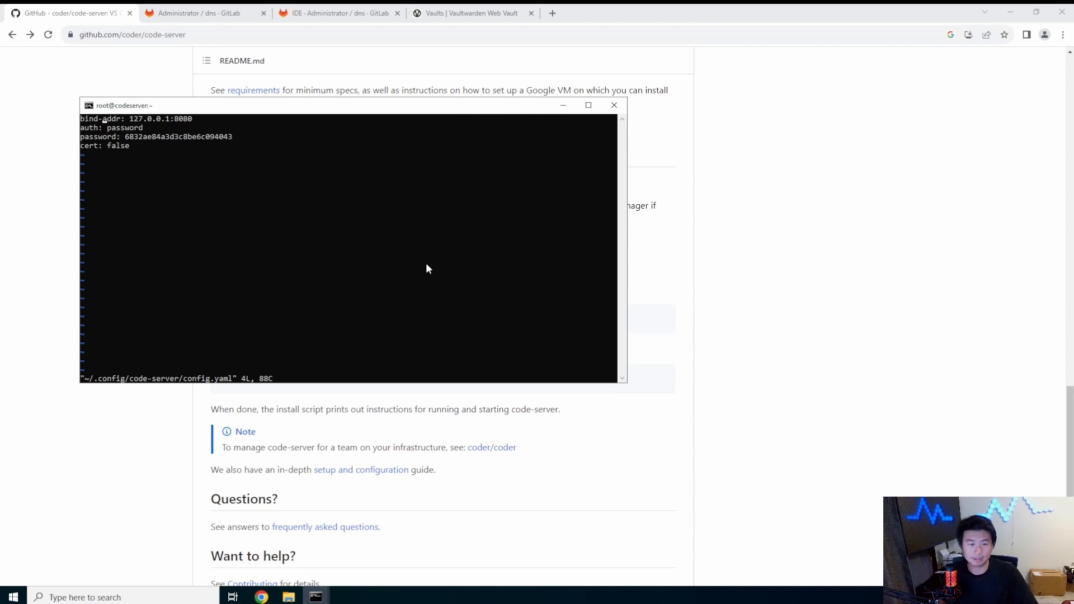
key(i)
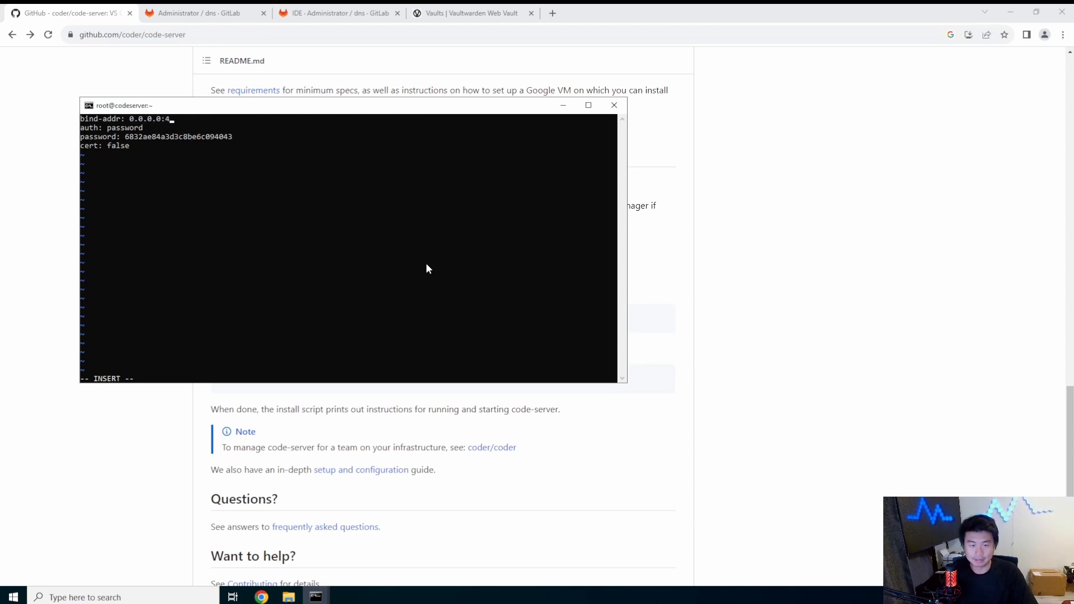
text(43)
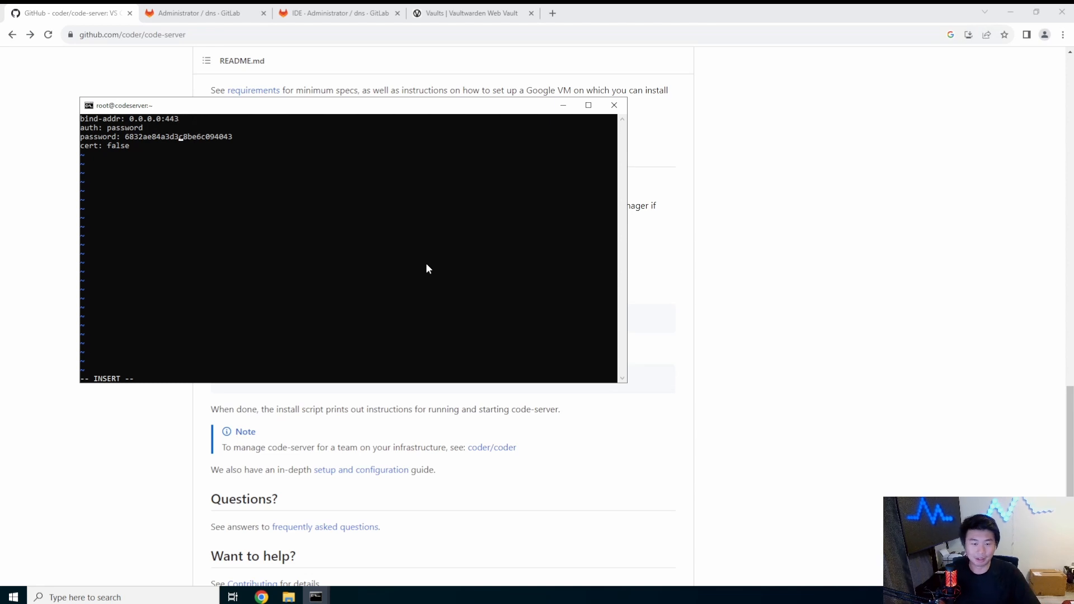
text(t)
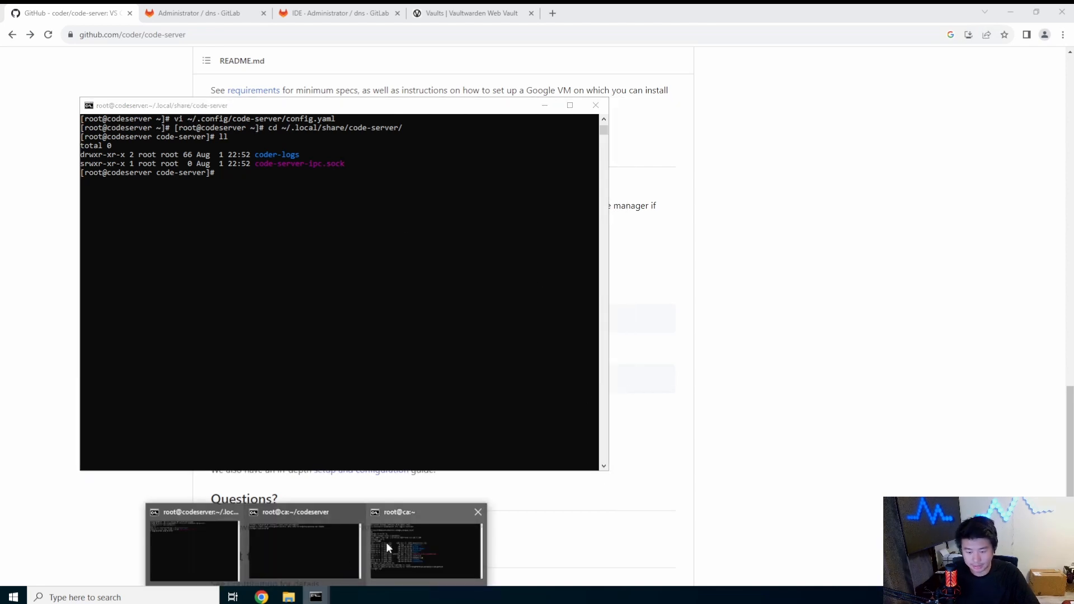
Restart the code-server@root service with systemctl.
text(systemctl restart code-server@root)
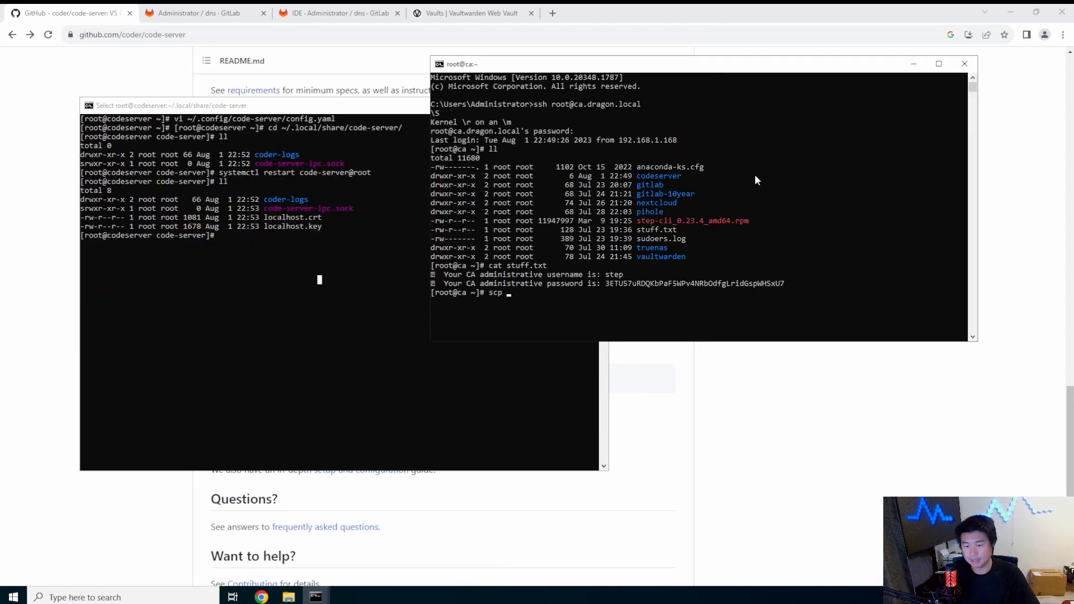
From the CA host, scp all files to 192.168.1.140:~/.local/share/code-server/, accept the host key and check the listing.
text(*)
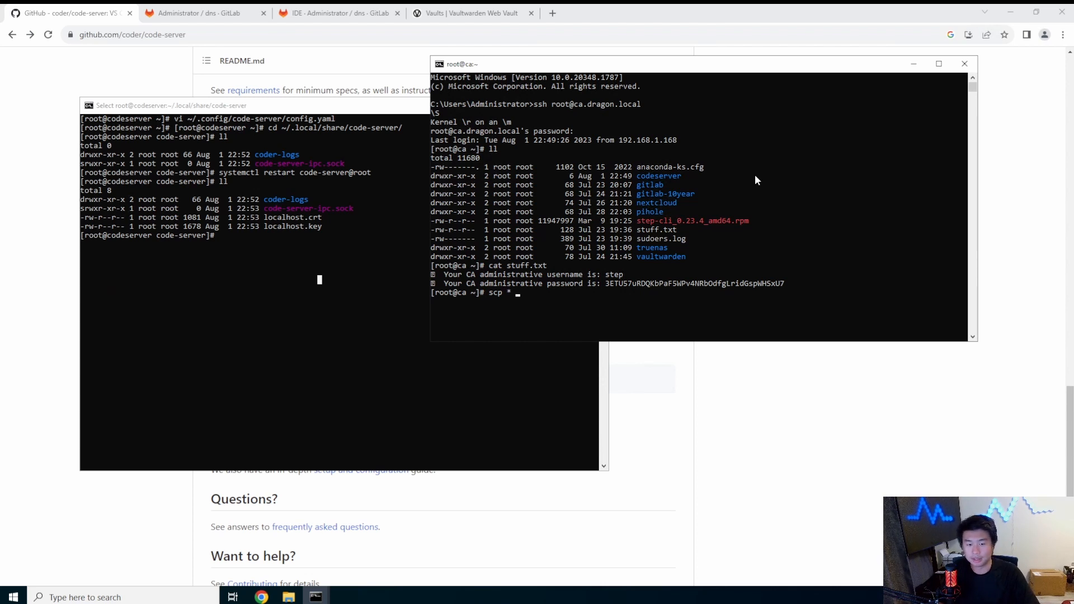
text(192.168.1.140:)
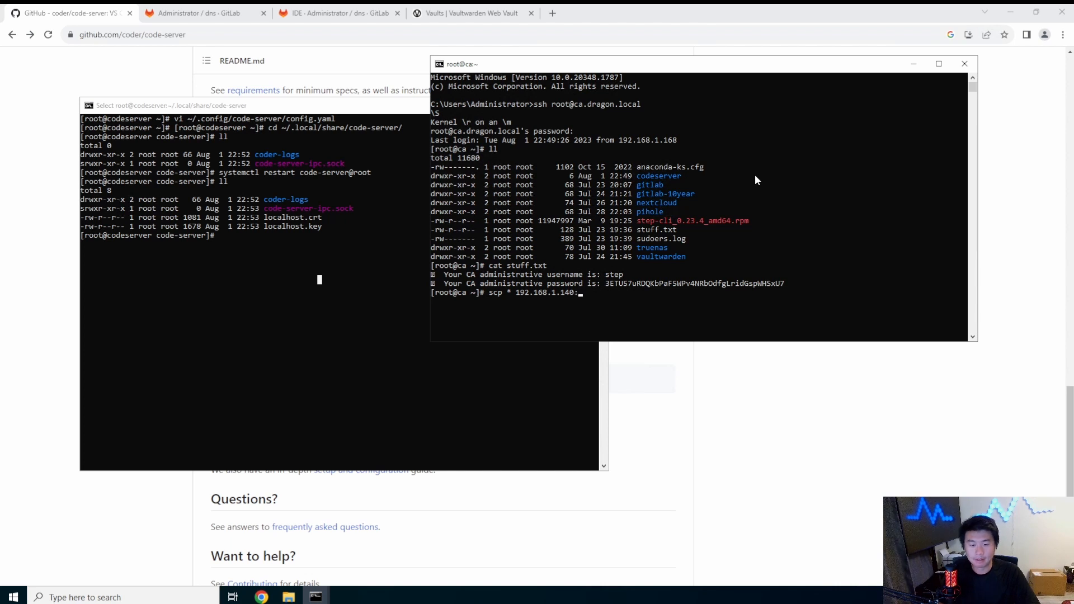
text(~/.)
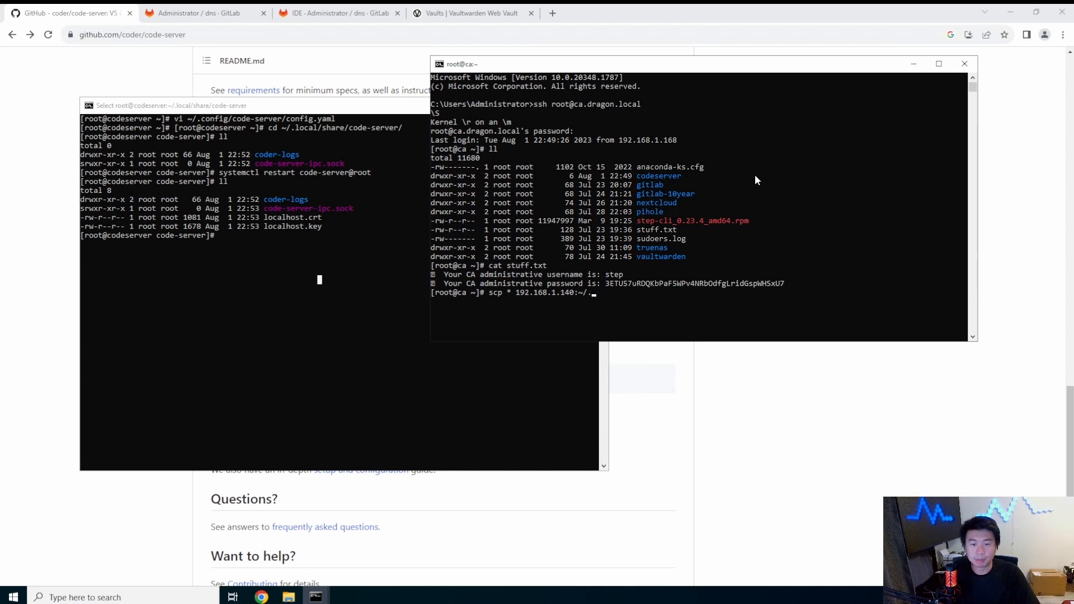
text(local/share/code-server/)
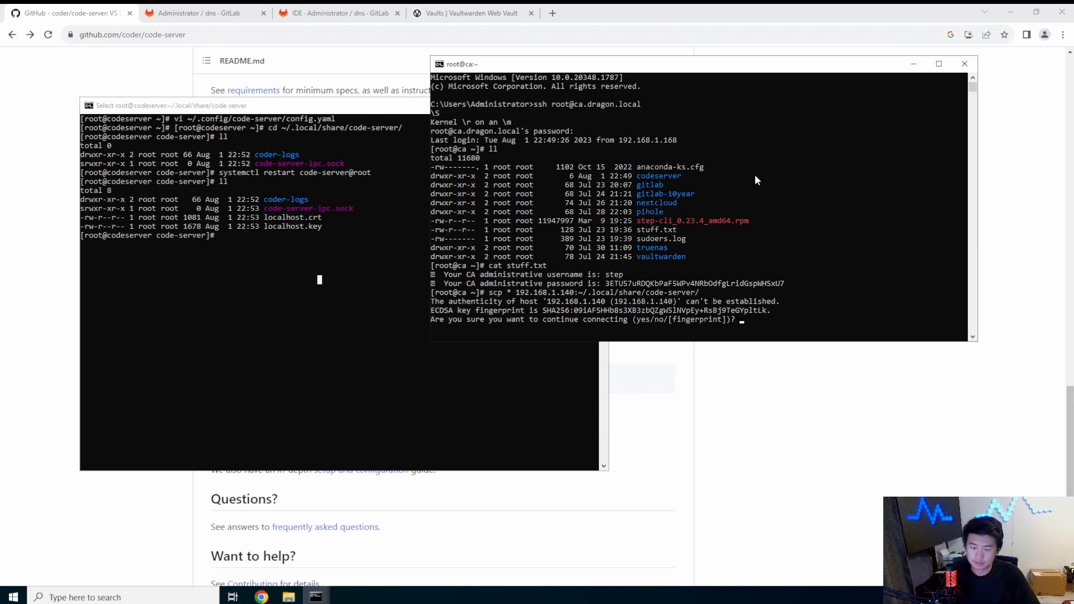
text(yes)
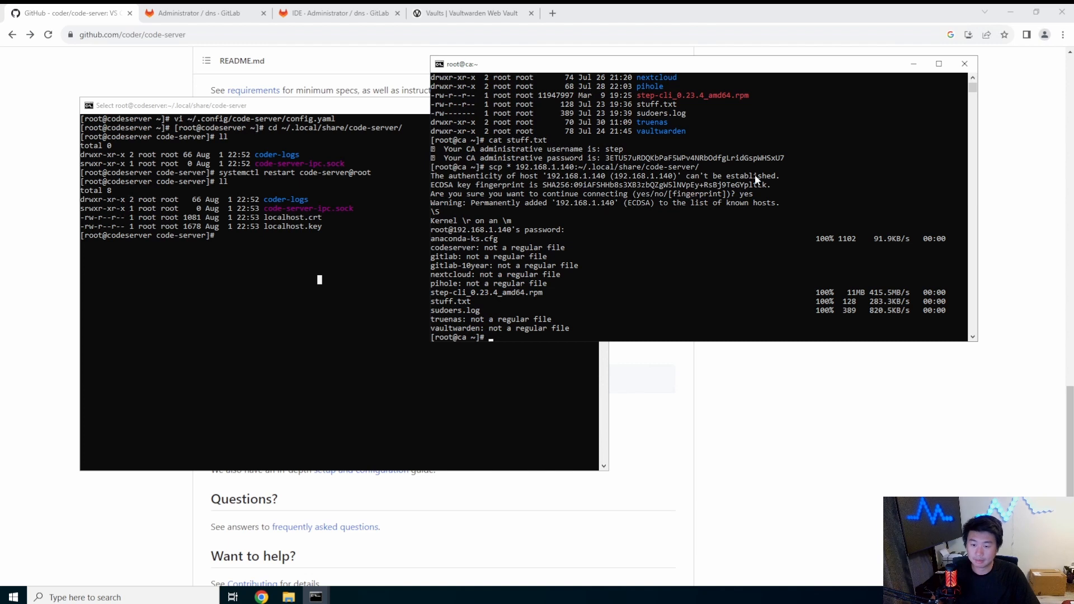
text(cd)
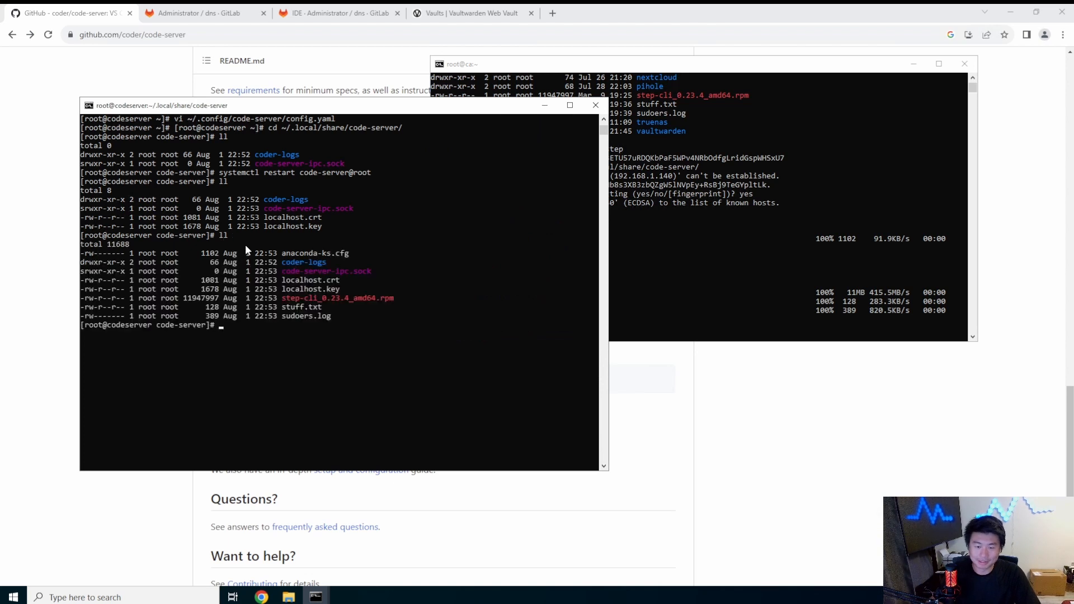
Force-remove stuff.txt, sudoers.log and the step-cli_0.23.4_amd64.rpm, then list the folder and enter codeserver/.
text(rm)
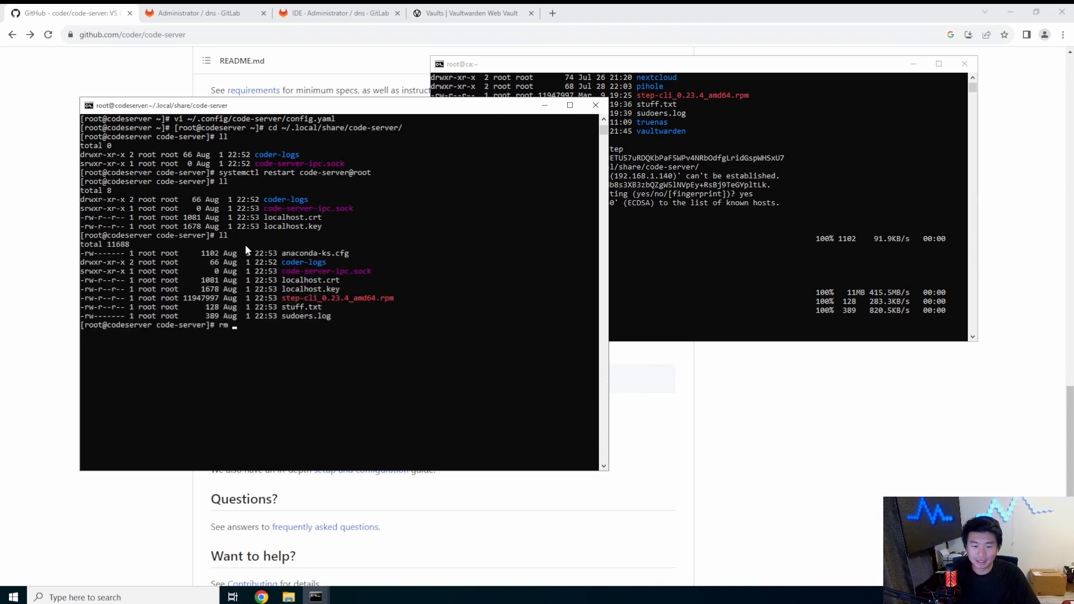
text(stuff.txt s)
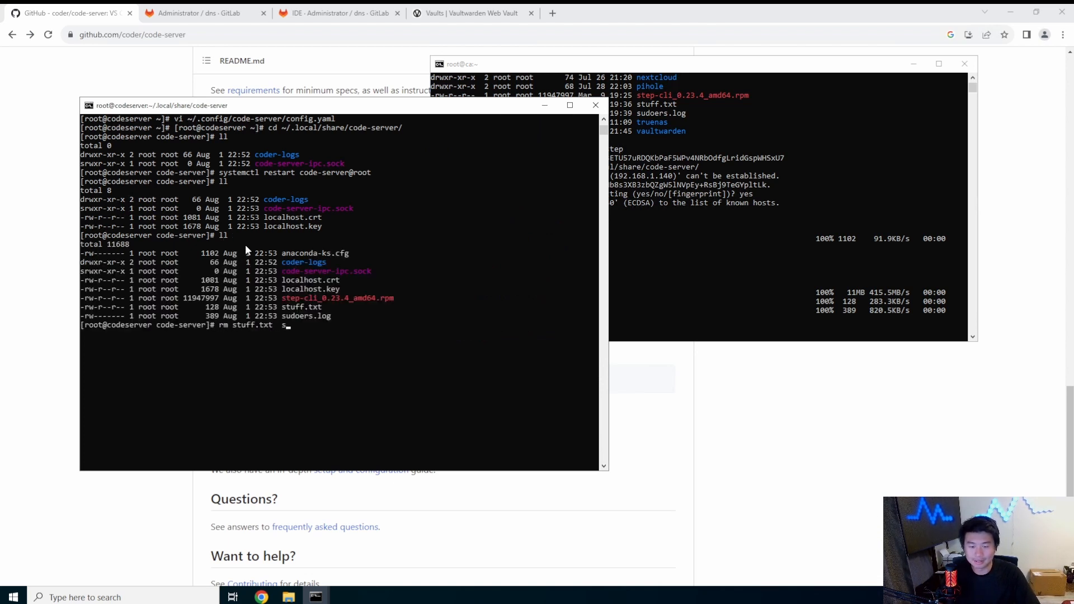
text(udoers.log)
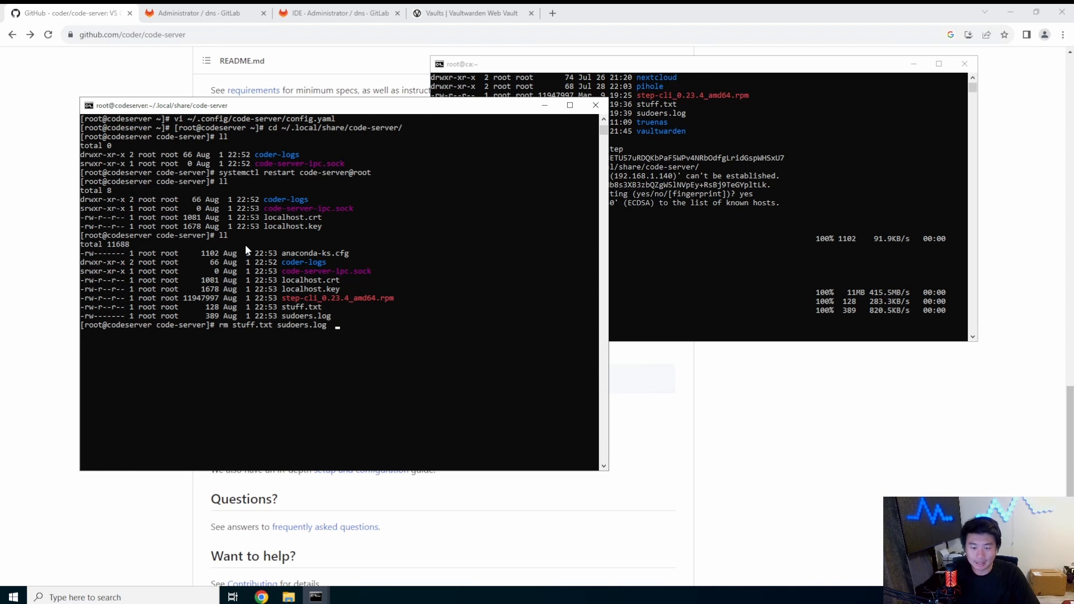
text(step-cli_0.23.4_amd64.rpm)
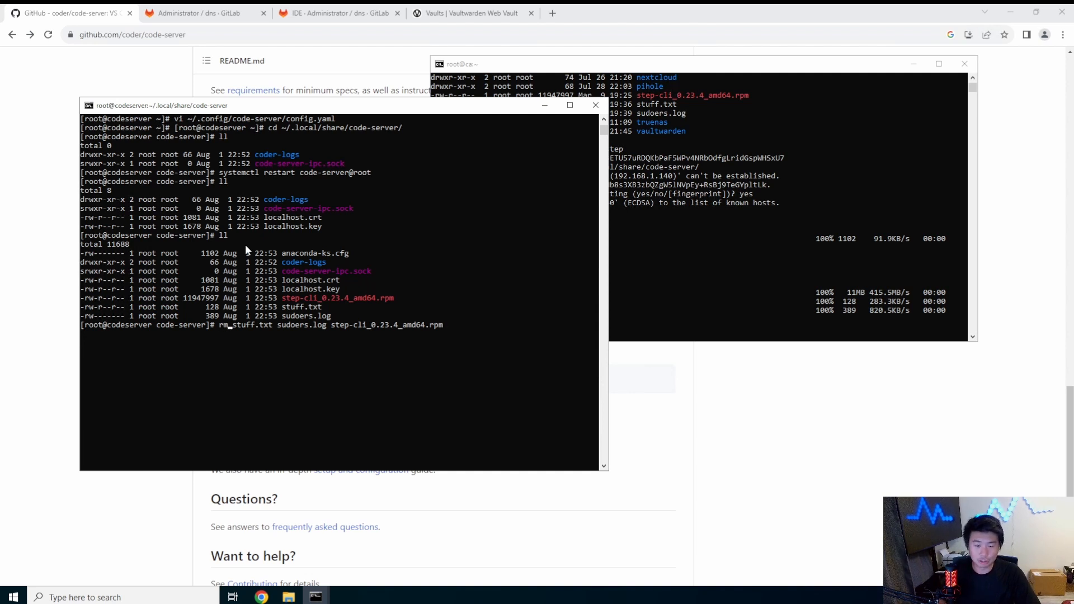
text(-f)
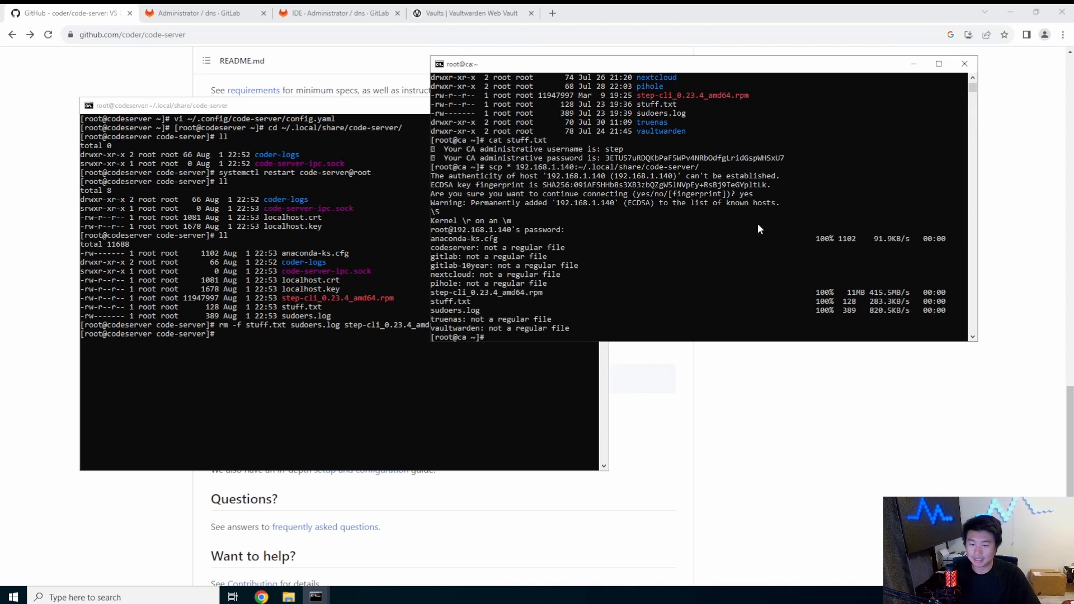
text(ll)
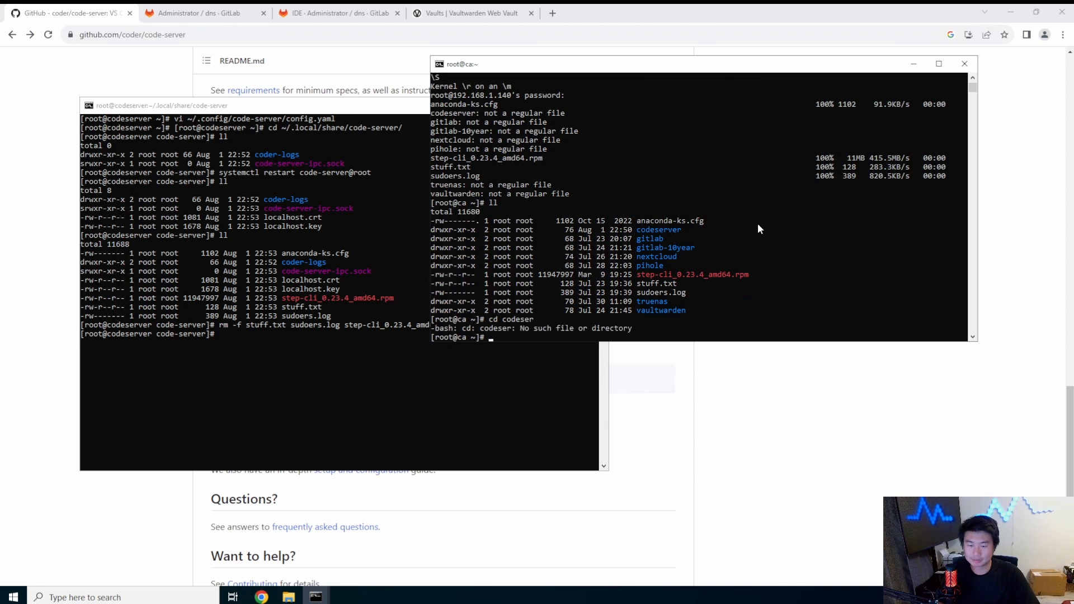
text(cd codeserver/)
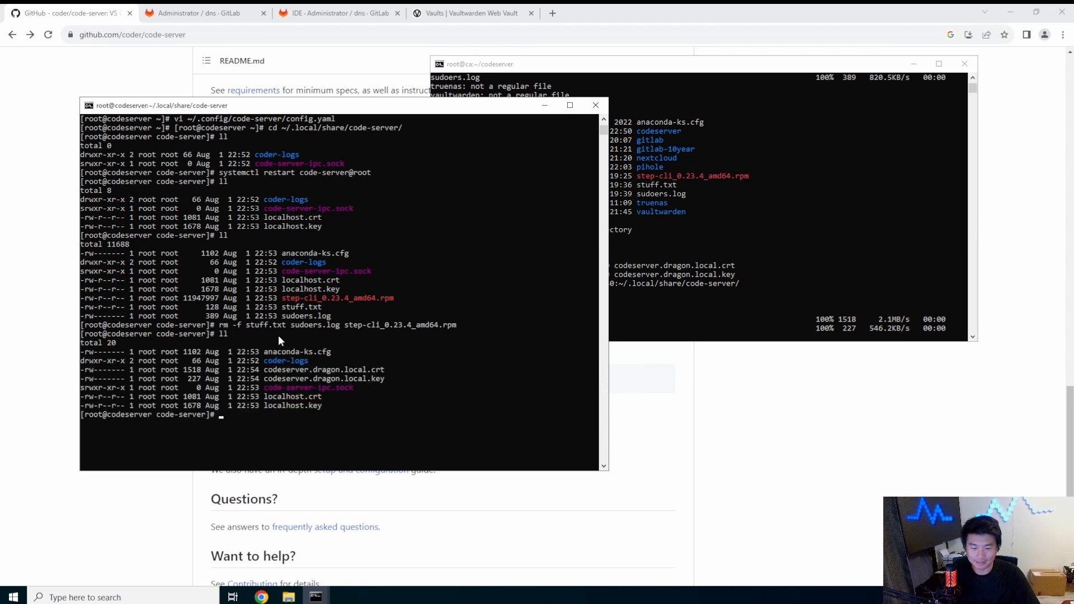
Move codeserver.dragon.local.crt over localhost.crt and codeserver.dragon.local.key over localhost.key.
text(mv)
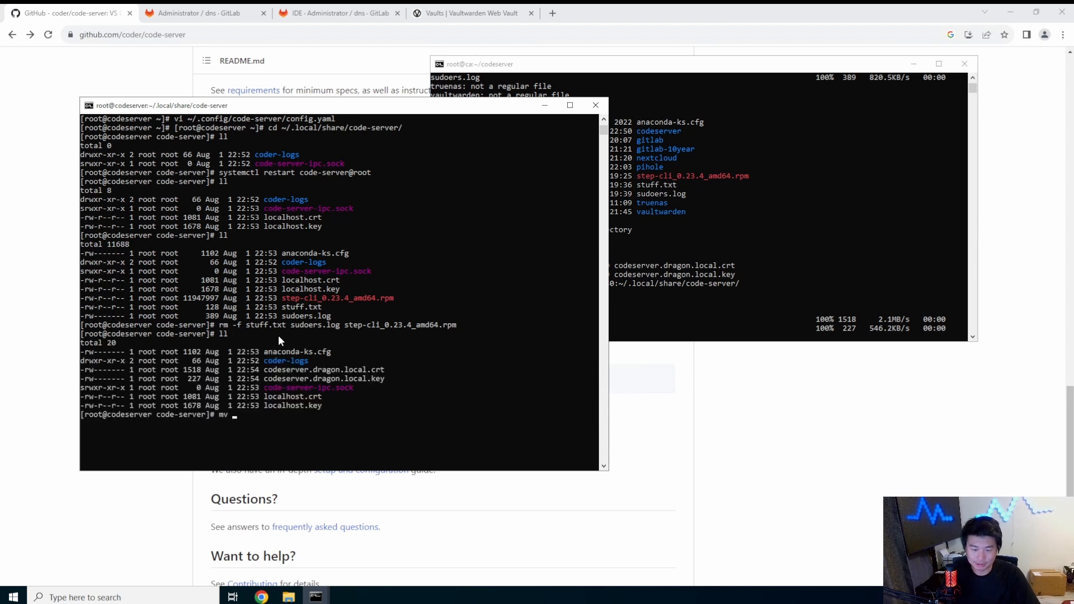
text(codeserver.dragon.local.crt)
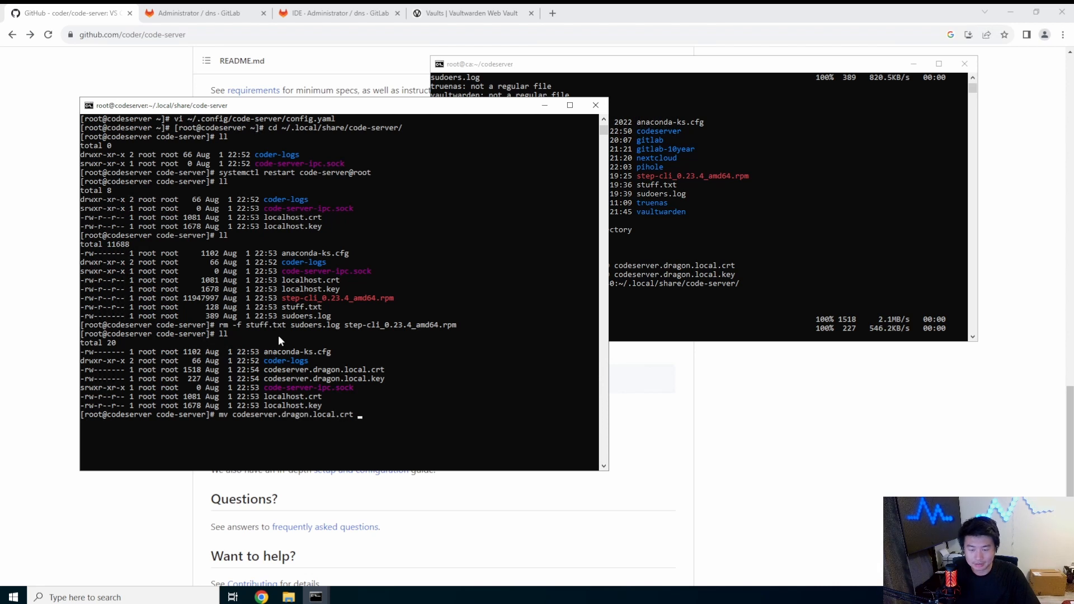
text(localhost.crt)
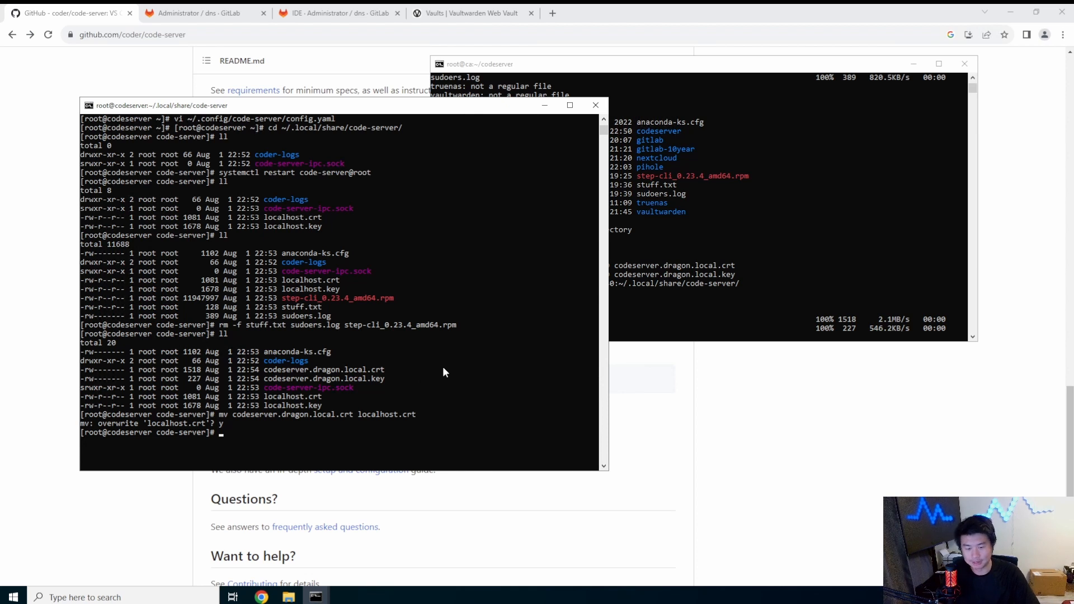
text(mv)
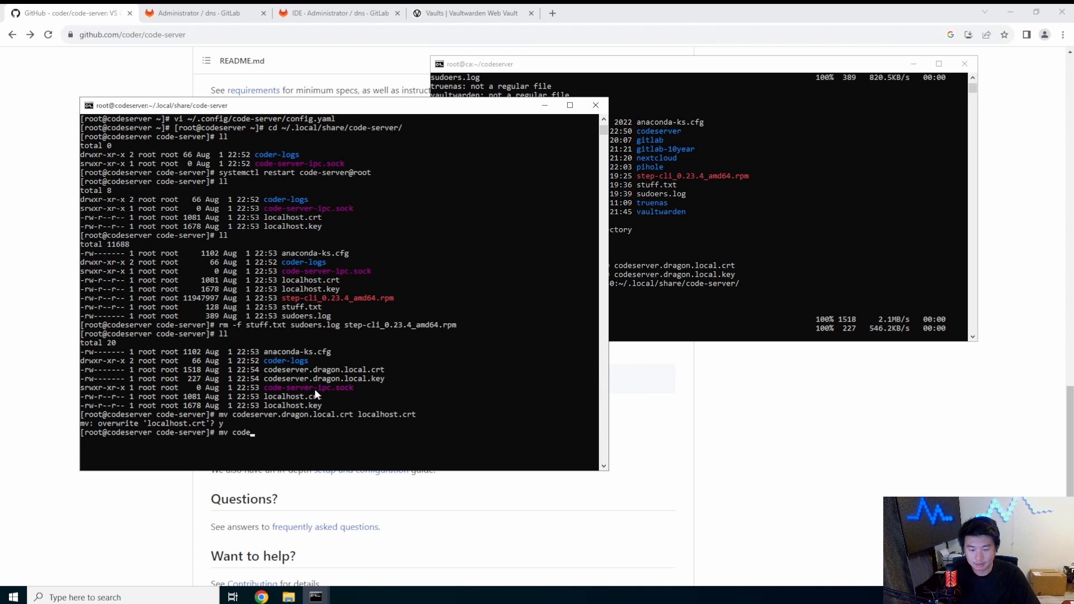
text(codeserver.dragon.local.key local)
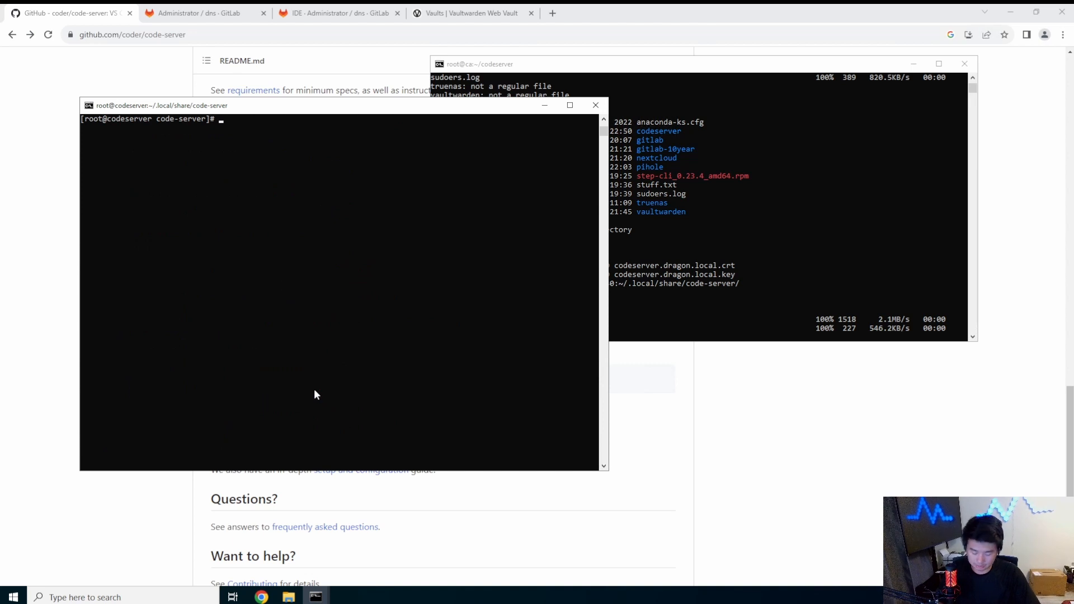
Restart code-server@root so it serves the new certificate, correcting the mistyped service name.
text(systemctl restart)
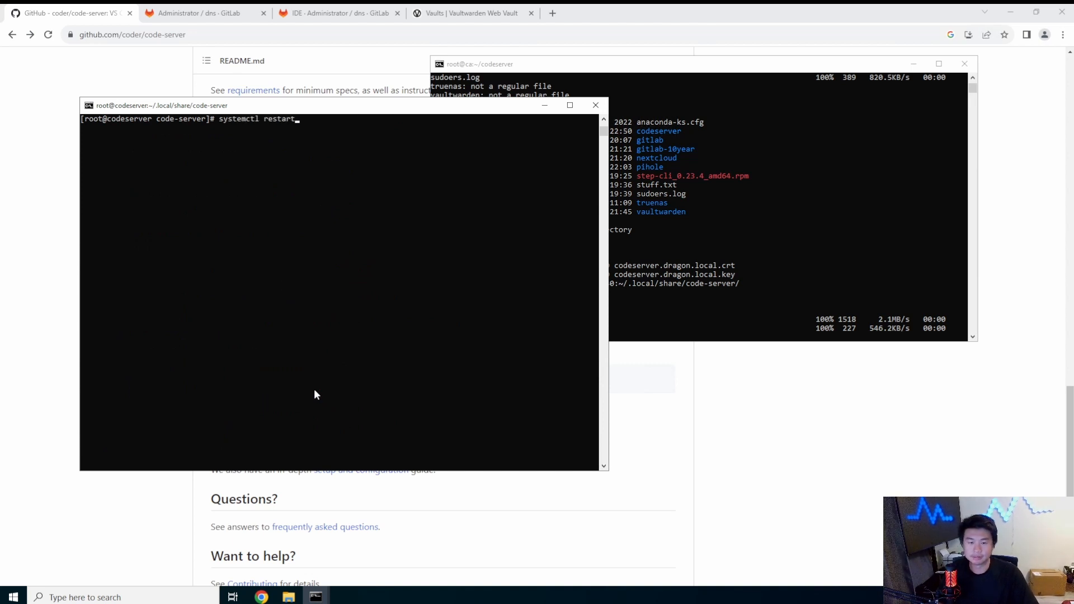
text(open)
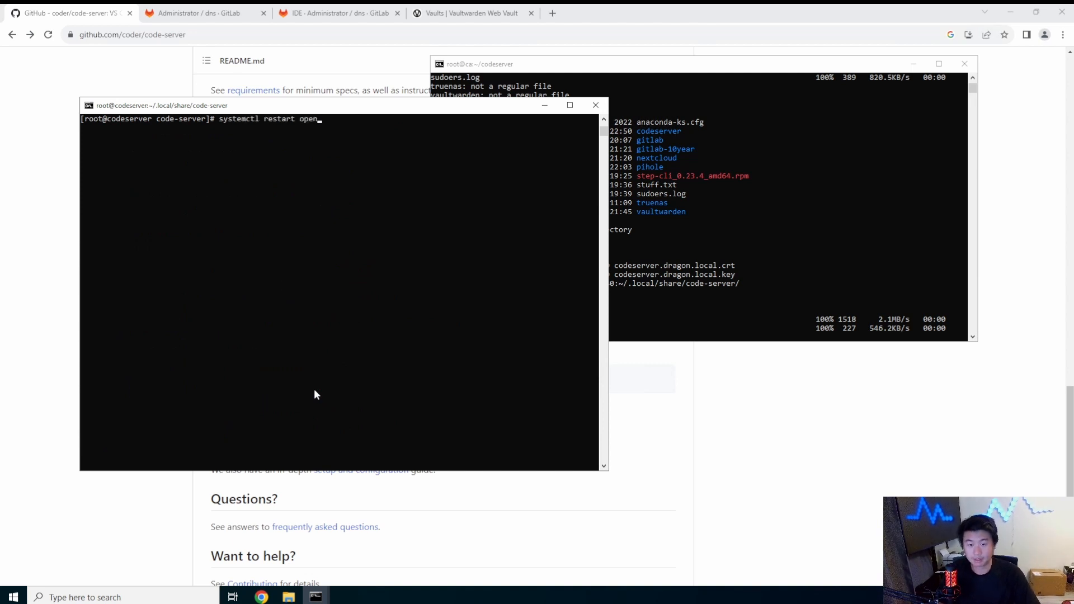
key(BackSpace)
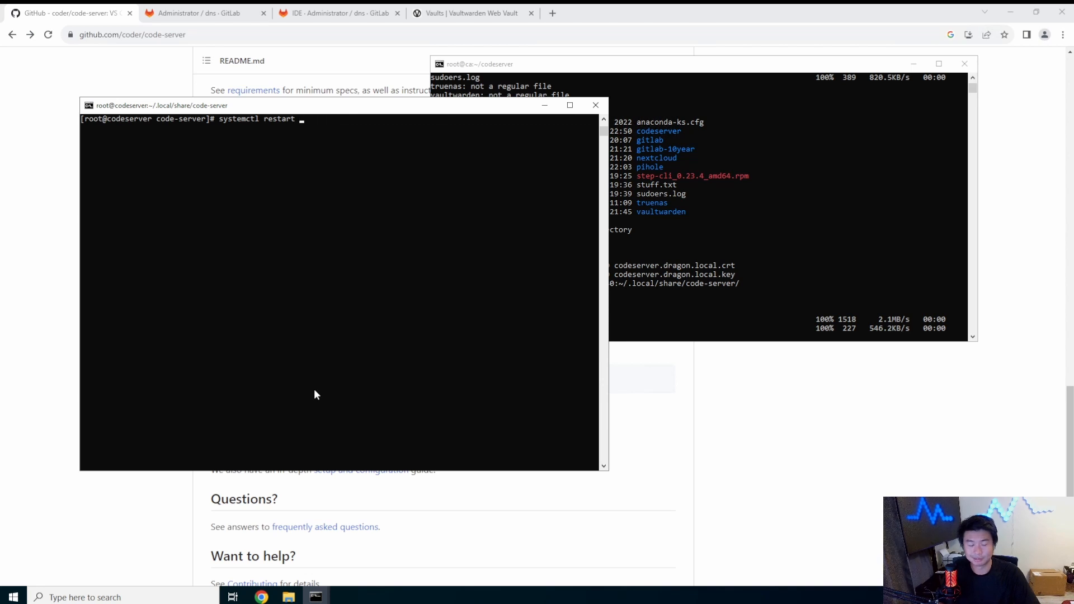
text(code-server@root)
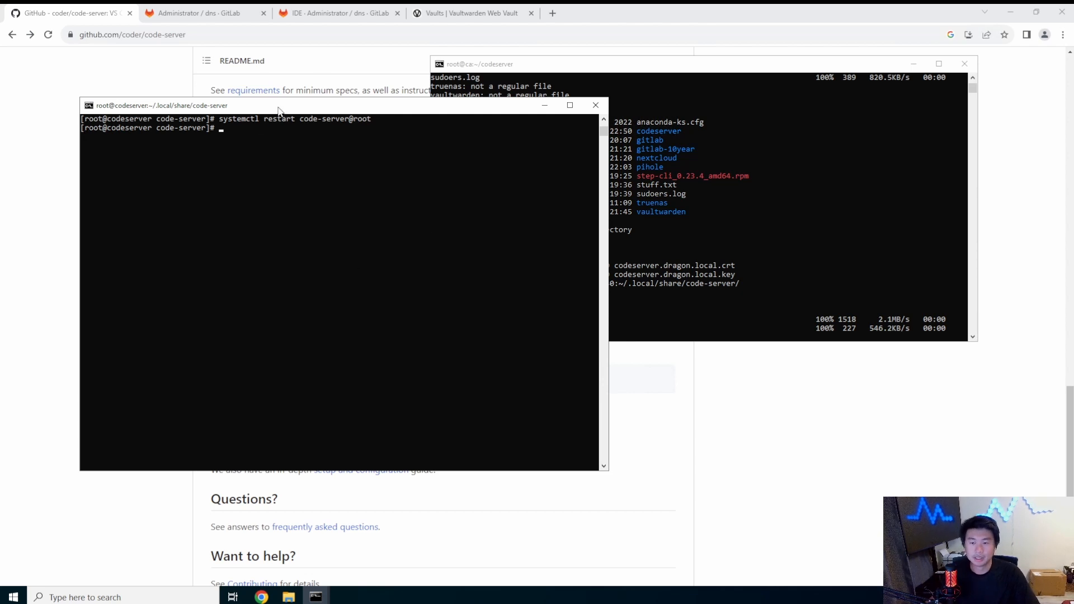
mouse_move(593, 12)
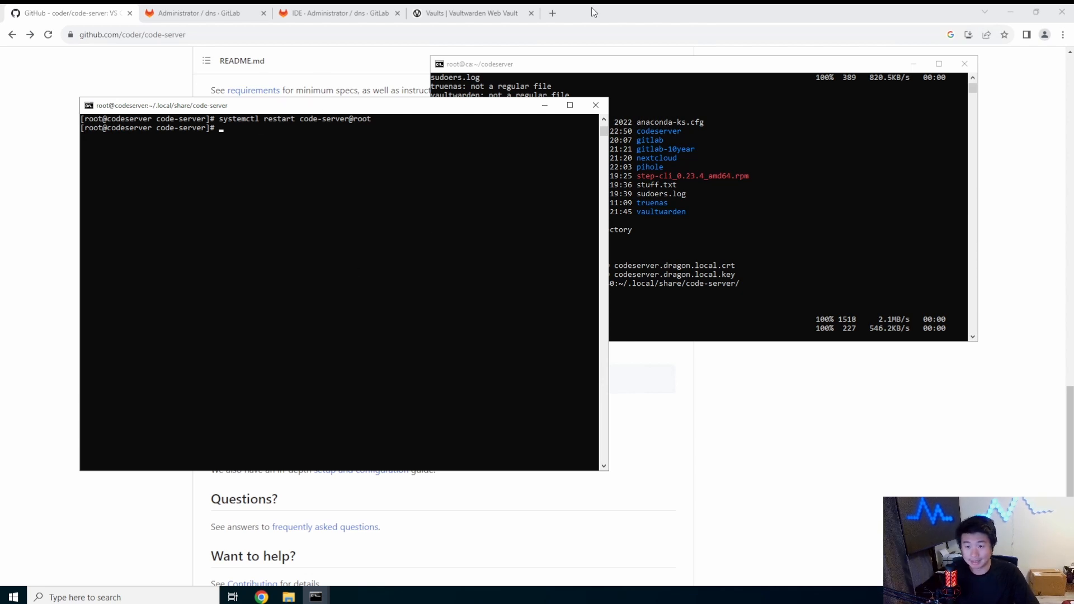
mouse_move(551, 12)
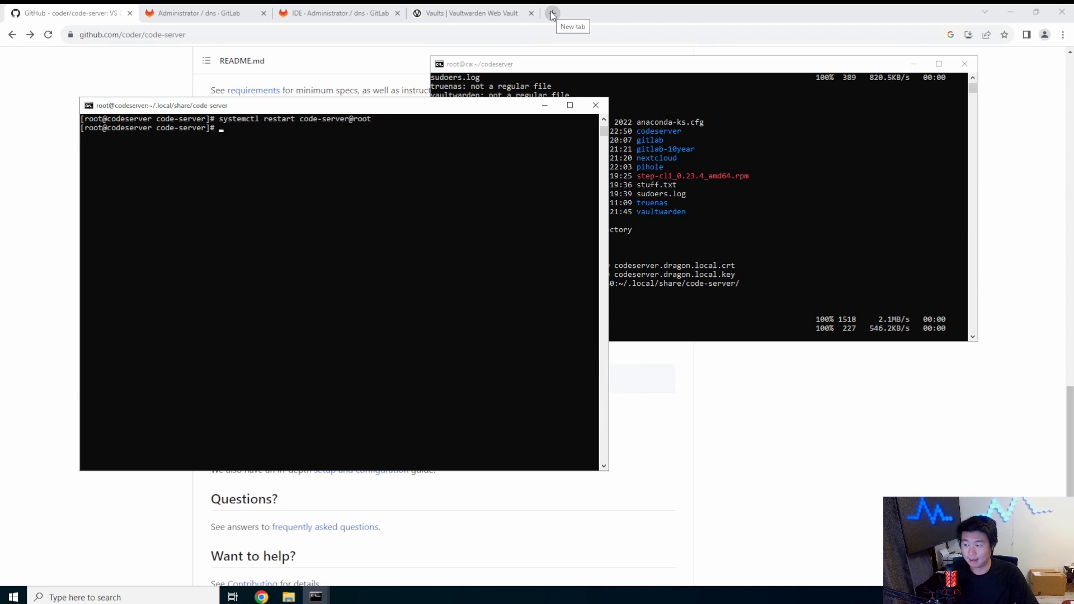
Go to ~/.config/code-server/ and cat config.yaml to read the password.
text(cd ~/.config/code-server/)
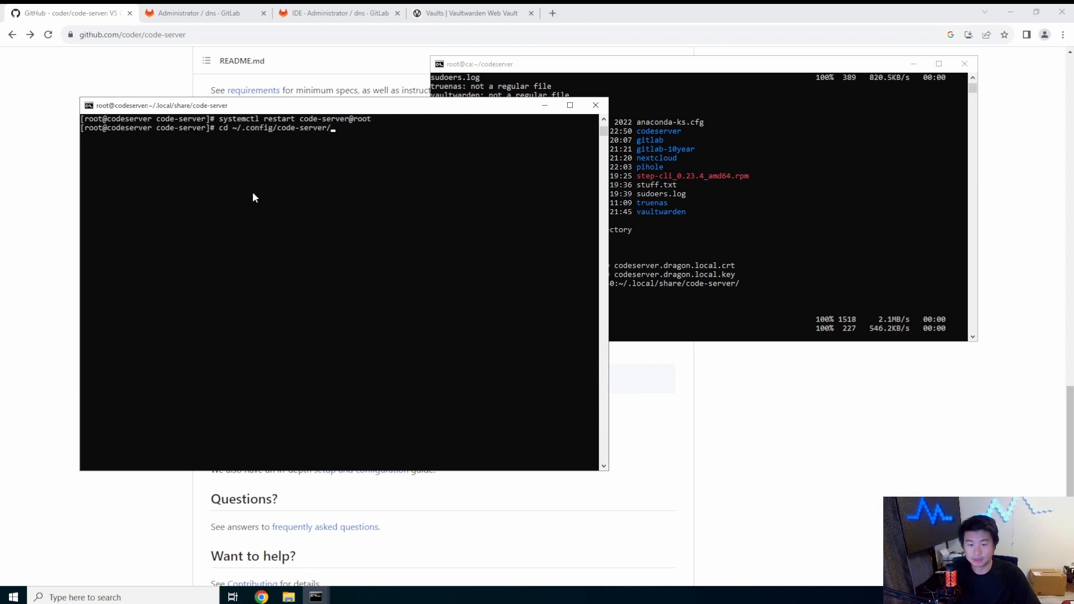
text(cat con)
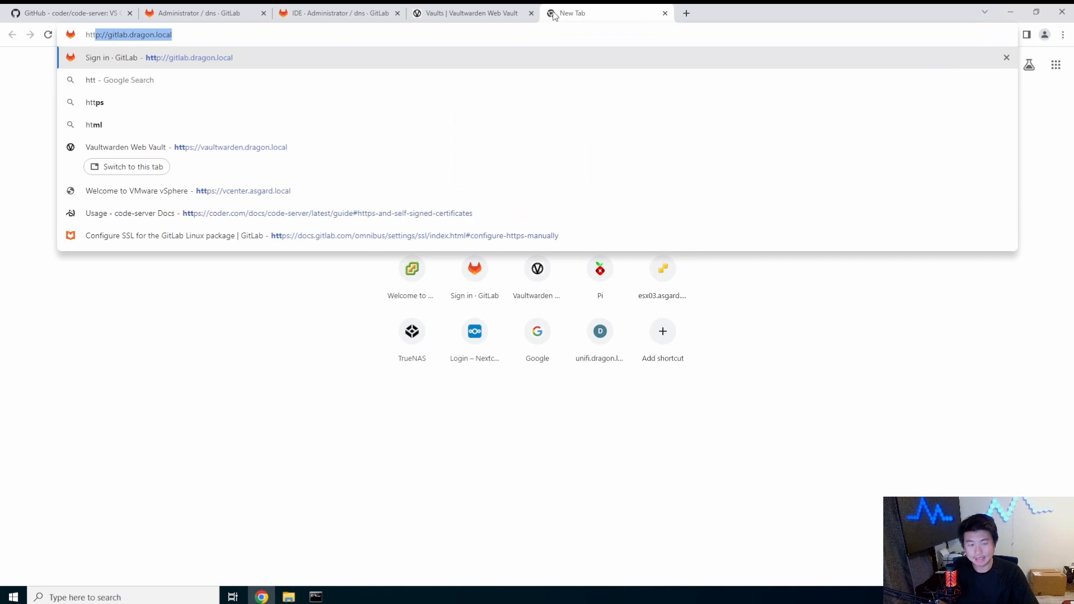
Browse to codeserver.dragon.local, paste the config.yaml password into the login field and submit to reach the welcome page.
text(https://nextcloud.dragon.local)
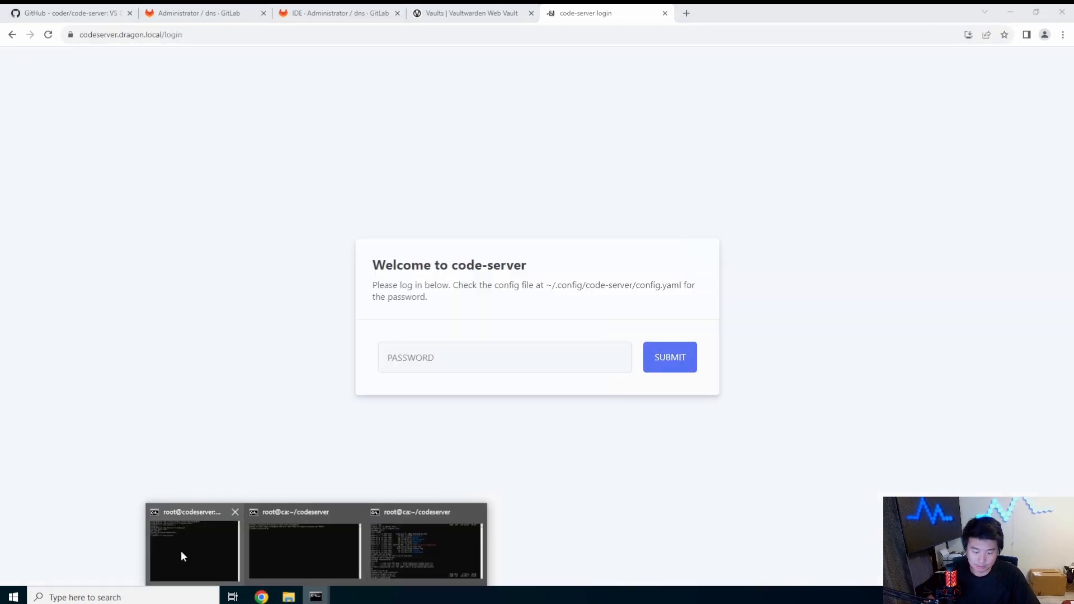
click(193, 551)
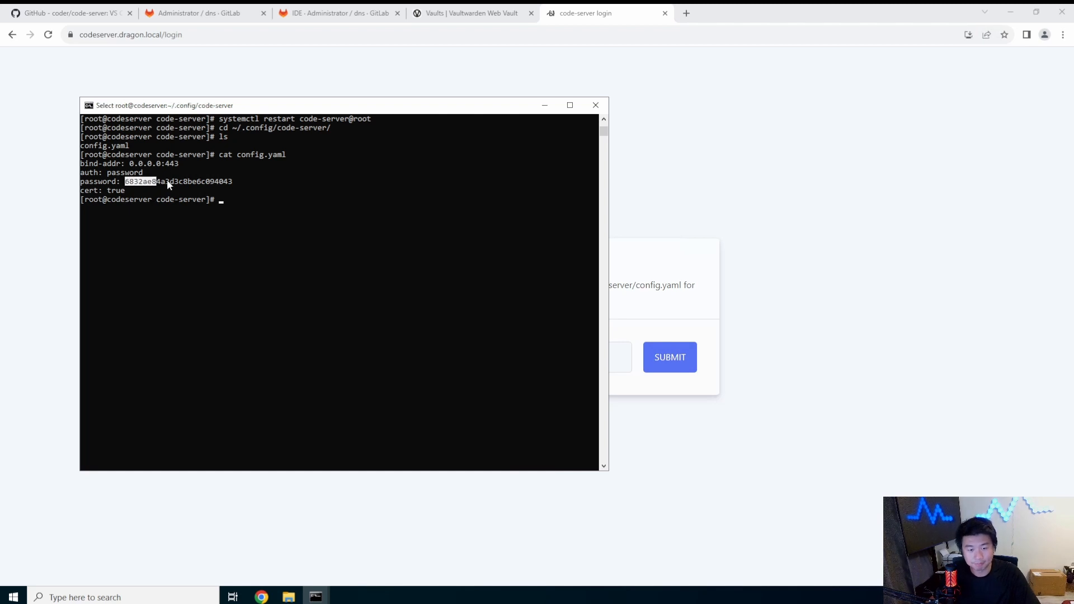
right_click(505, 357)
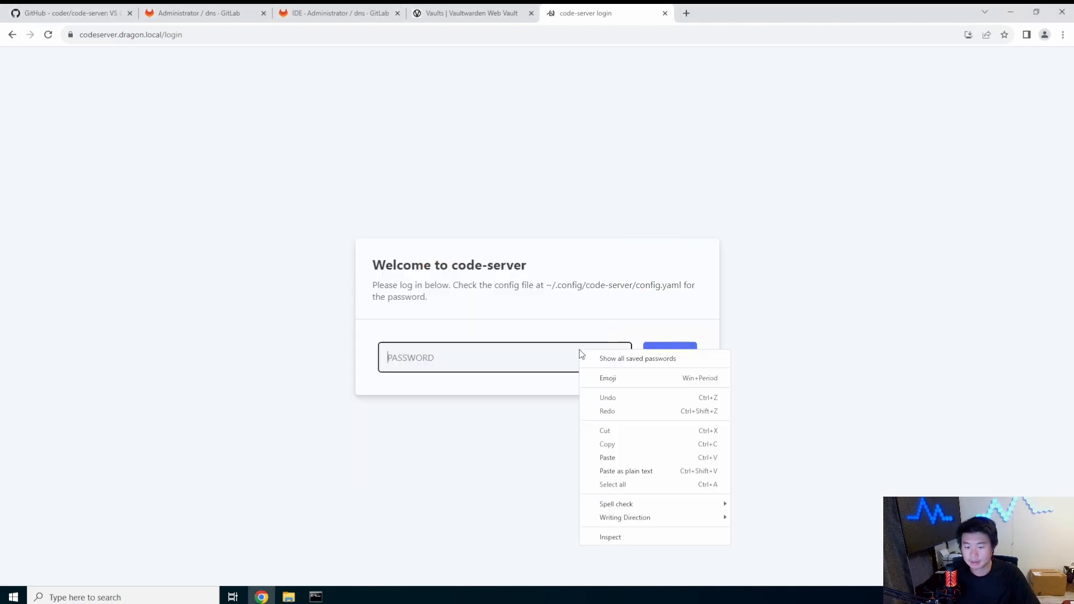
click(669, 357)
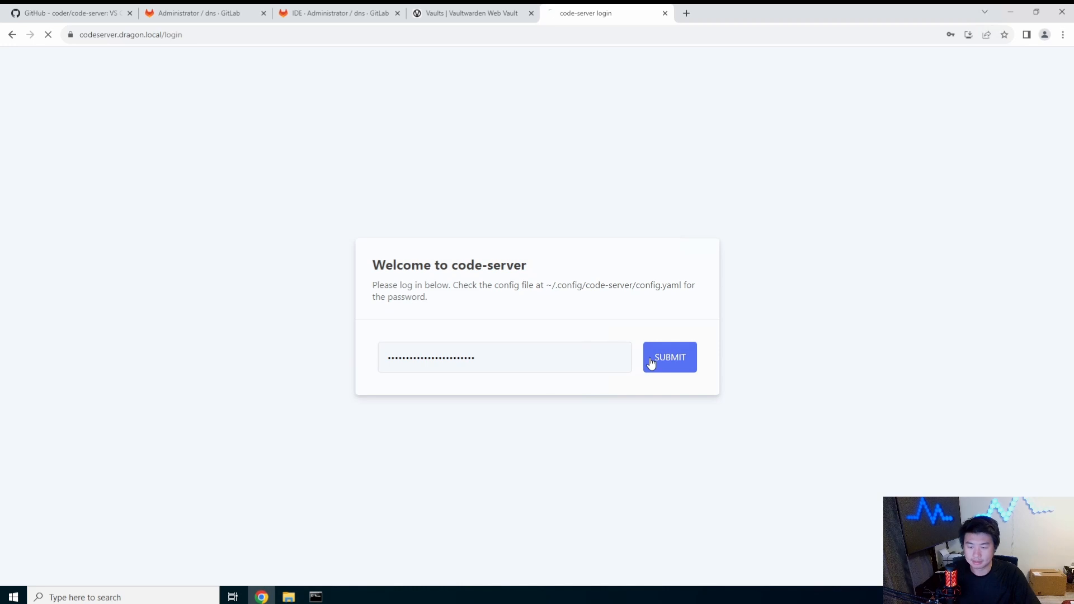
click(668, 357)
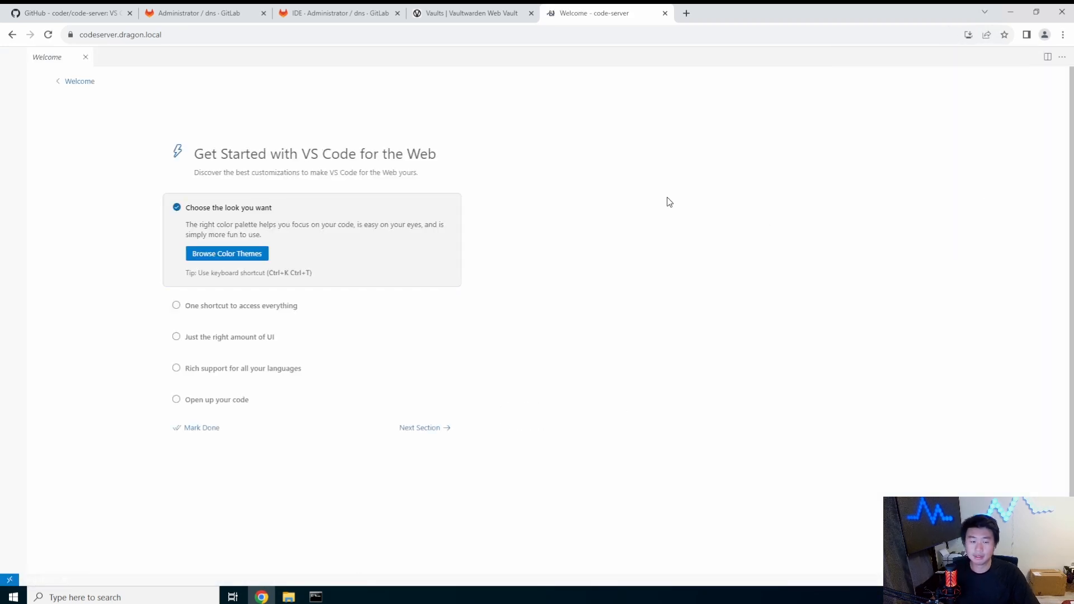
Bring up the Browse Color Themes picker to choose the Dark Modern theme.
click(226, 254)
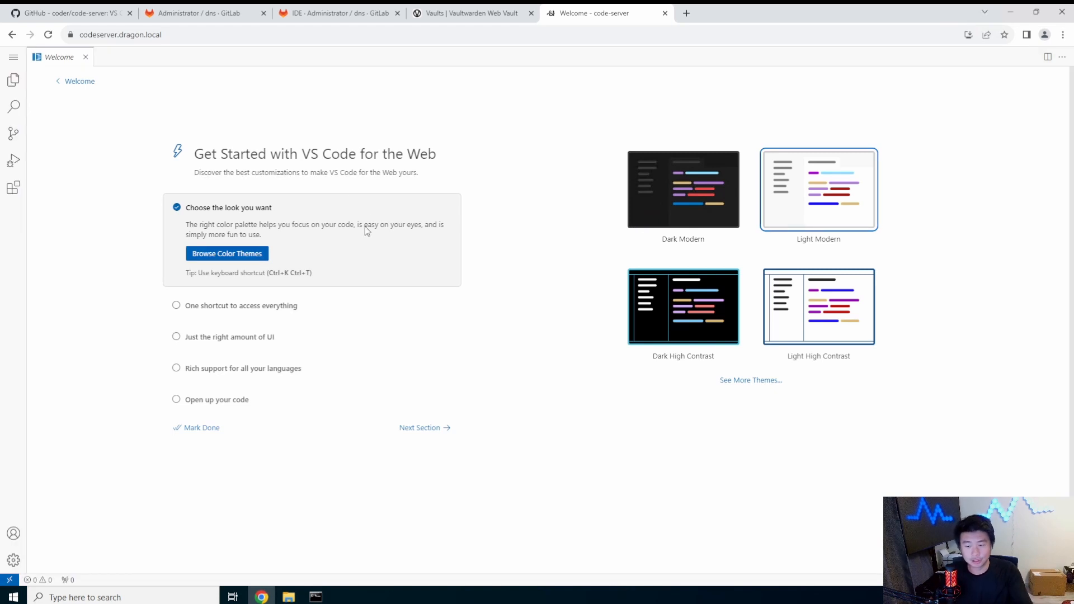
mouse_move(352, 247)
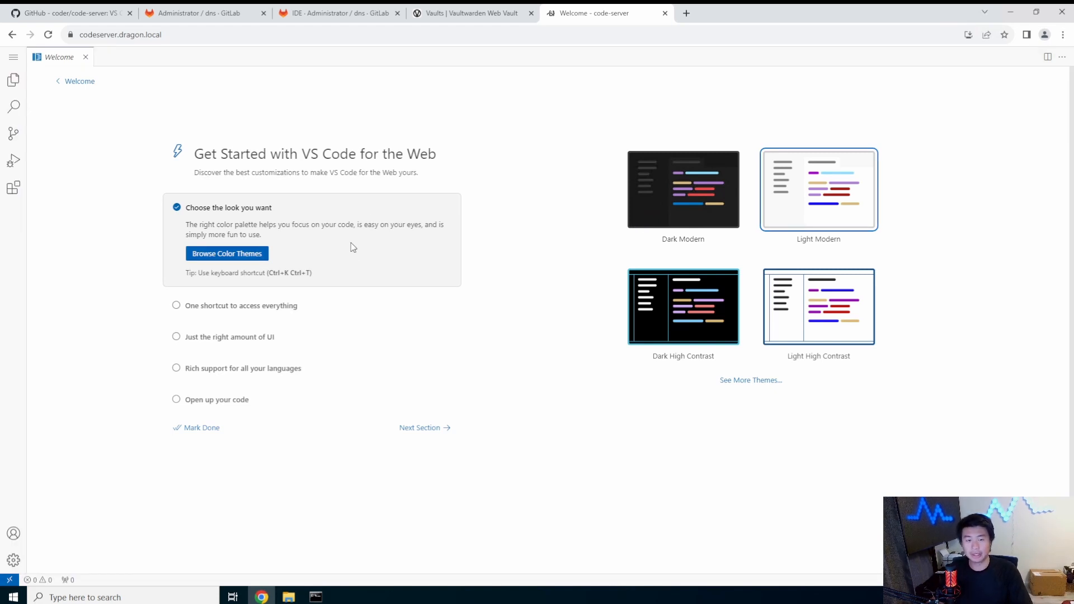
mouse_move(355, 252)
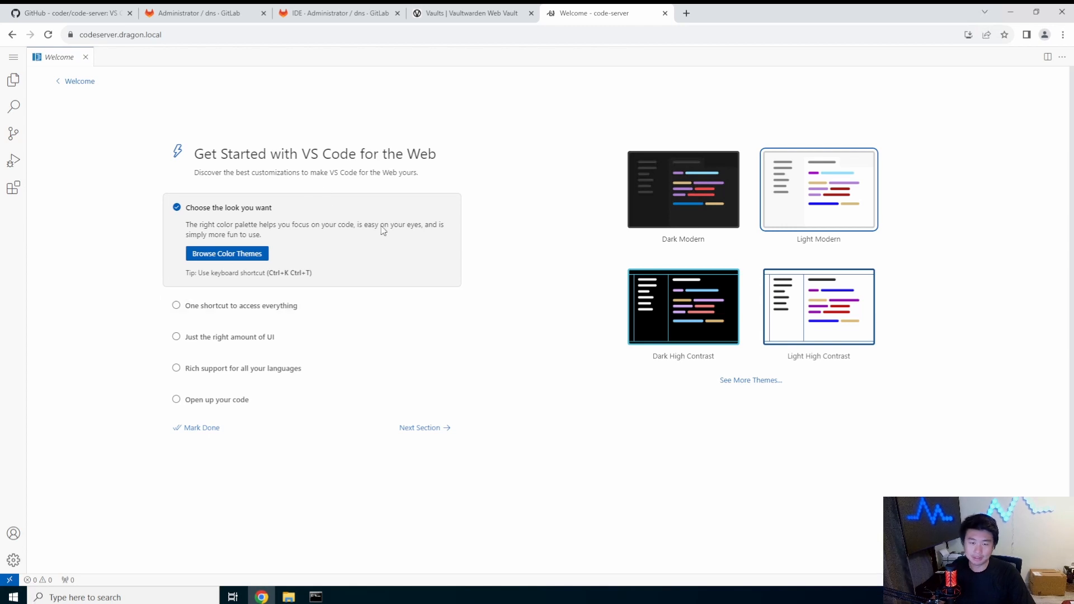
click(226, 254)
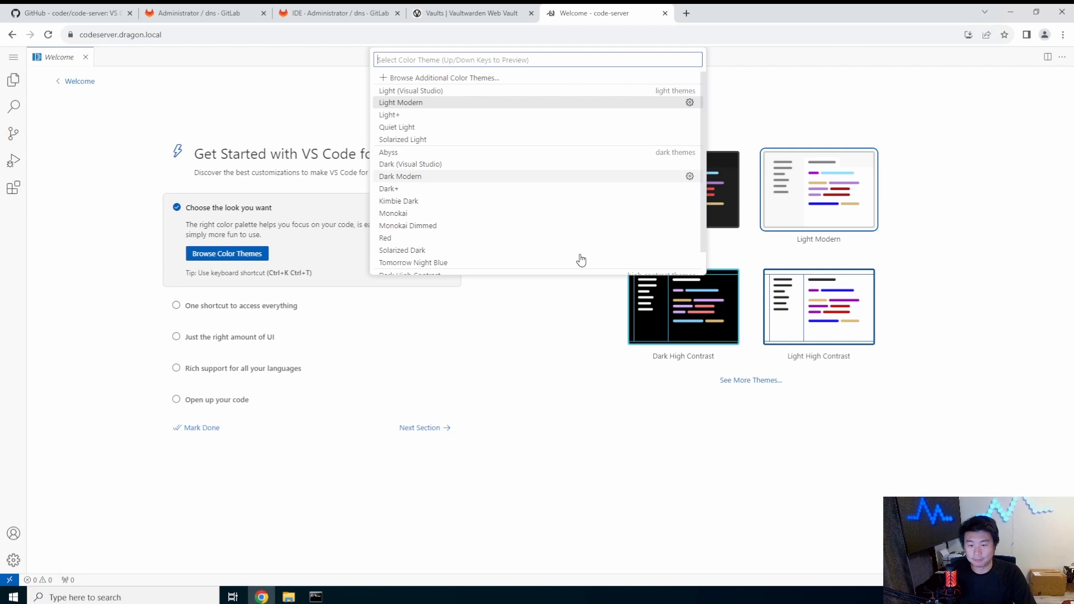
mouse_move(556, 181)
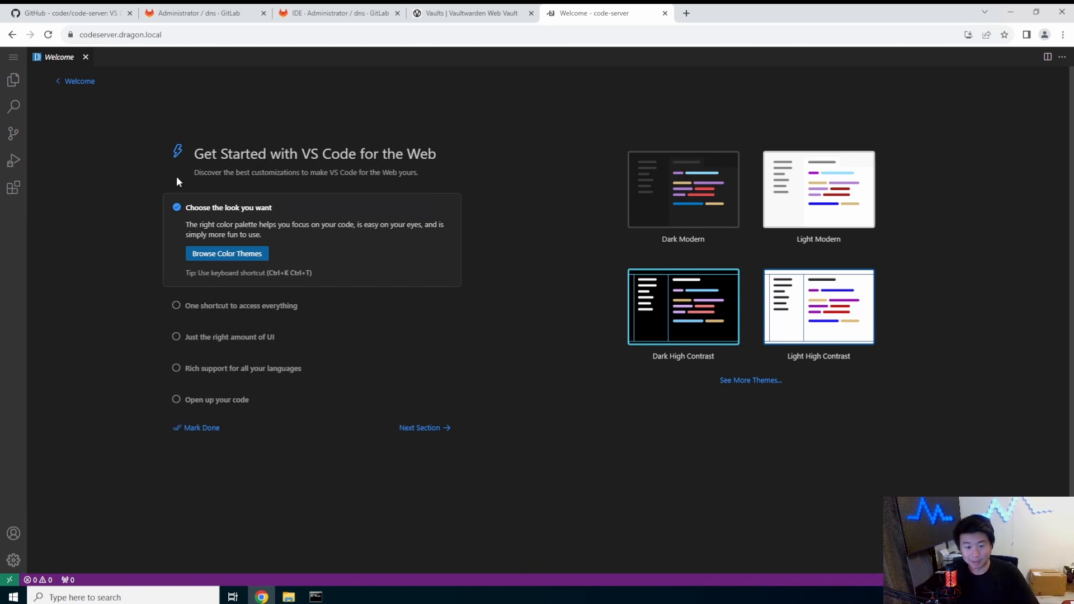
mouse_move(450, 136)
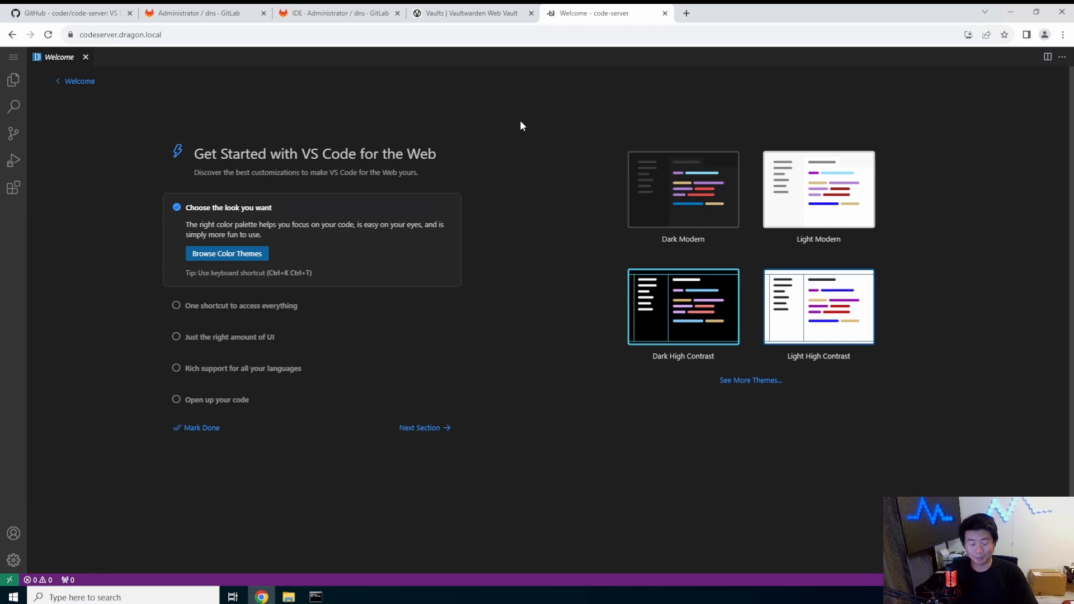
mouse_move(518, 133)
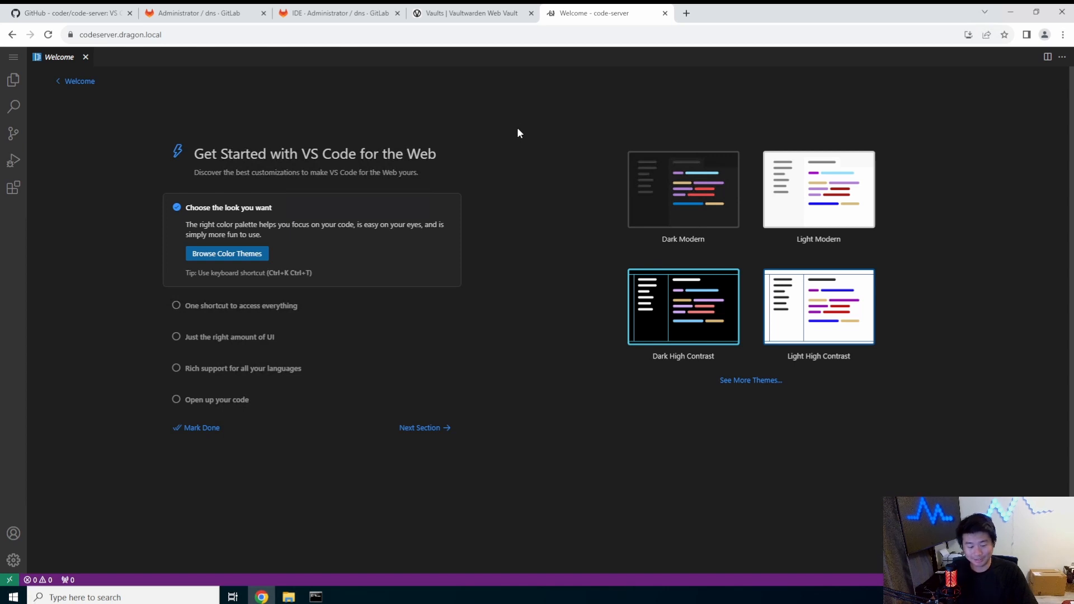
mouse_move(520, 153)
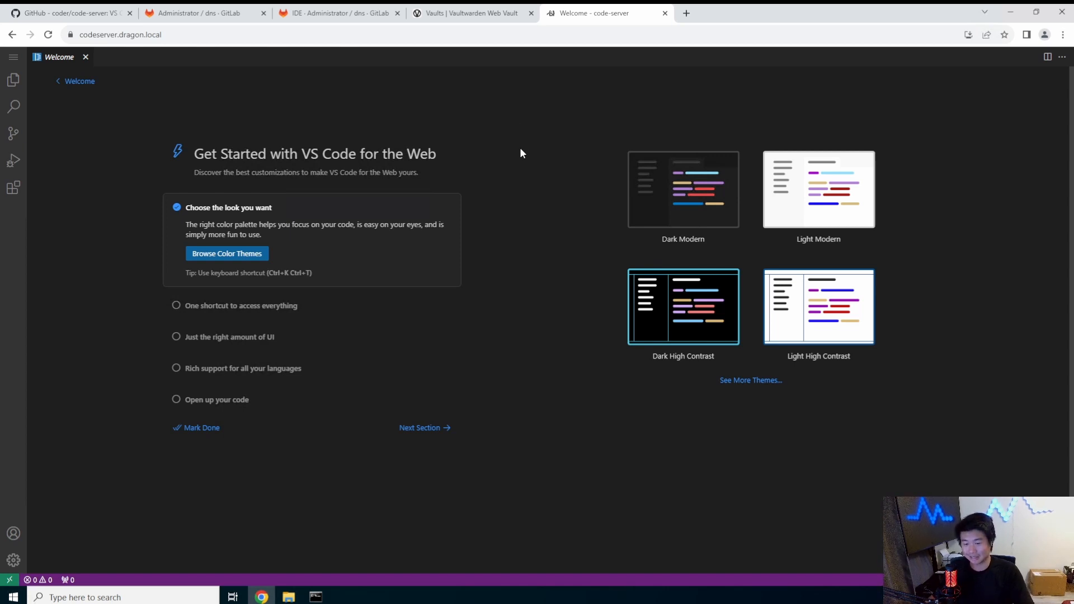
mouse_move(575, 166)
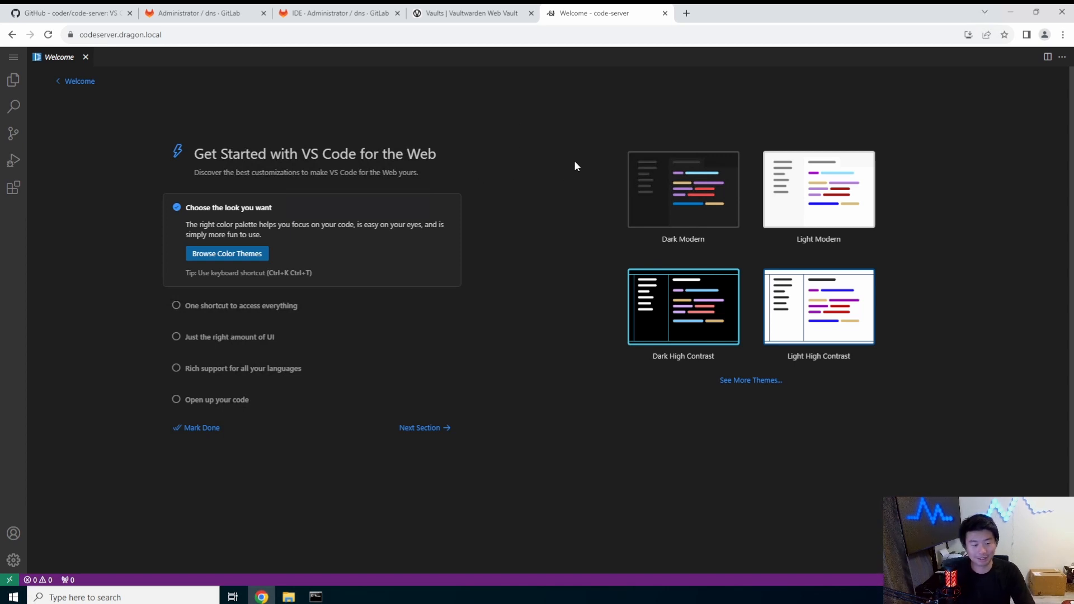
mouse_move(125, 108)
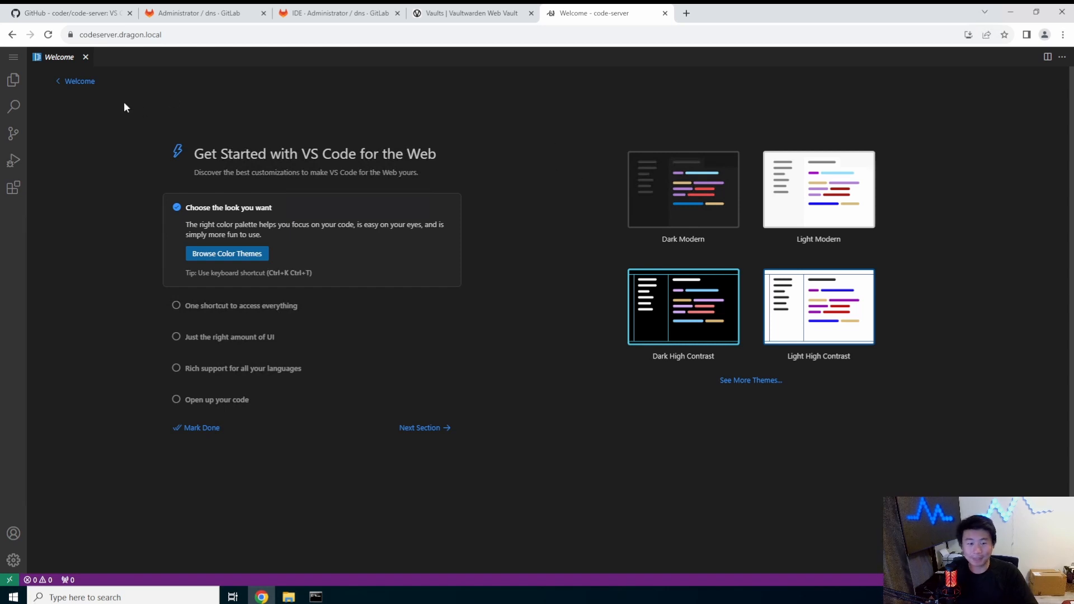
From the Explorer, open the /root folder as the workspace.
click(13, 80)
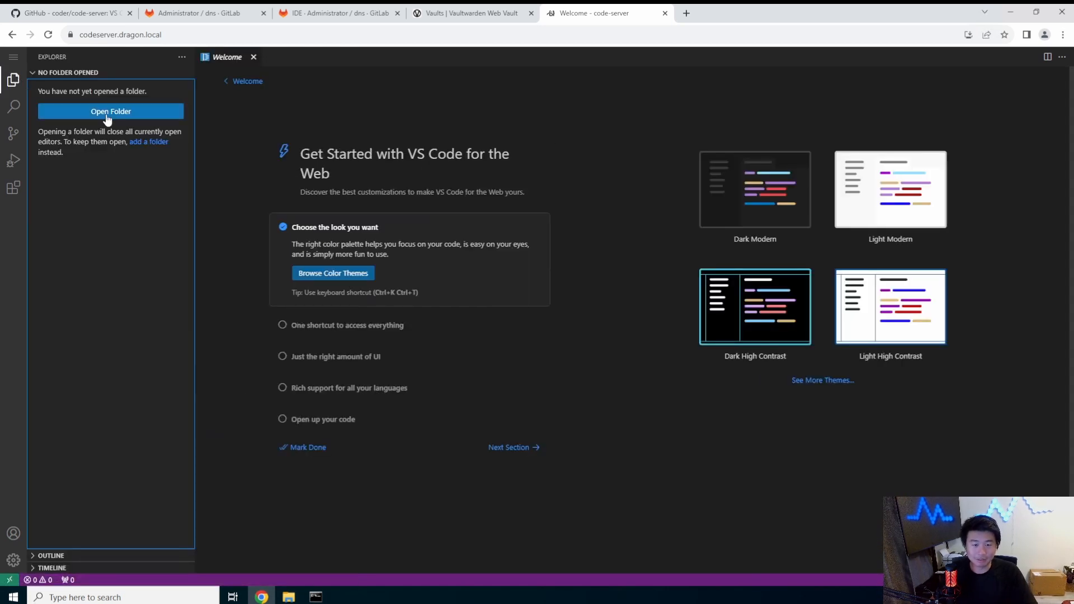
mouse_move(153, 188)
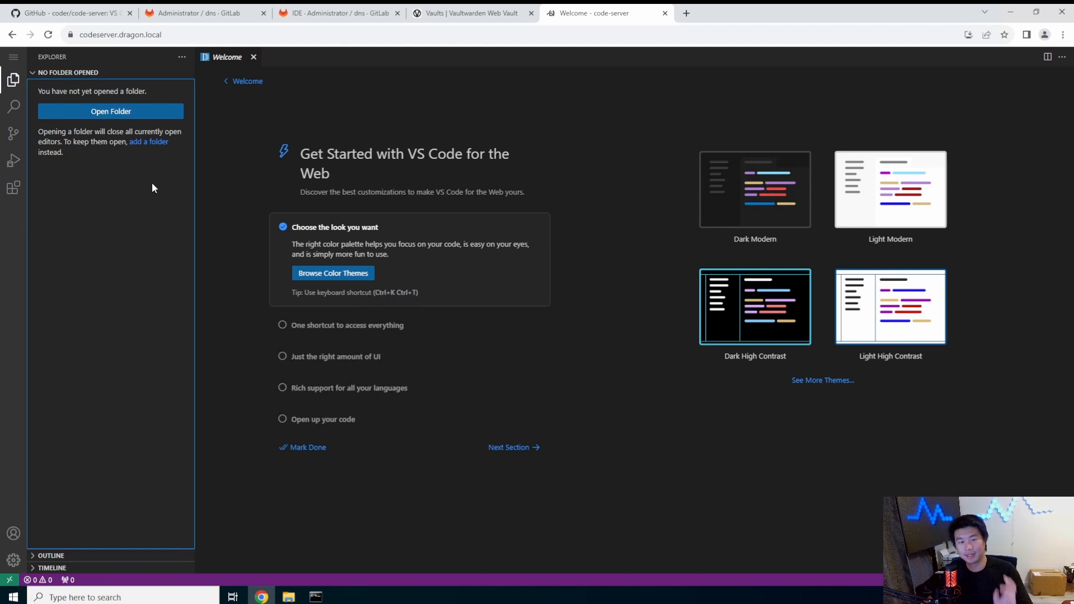
mouse_move(127, 123)
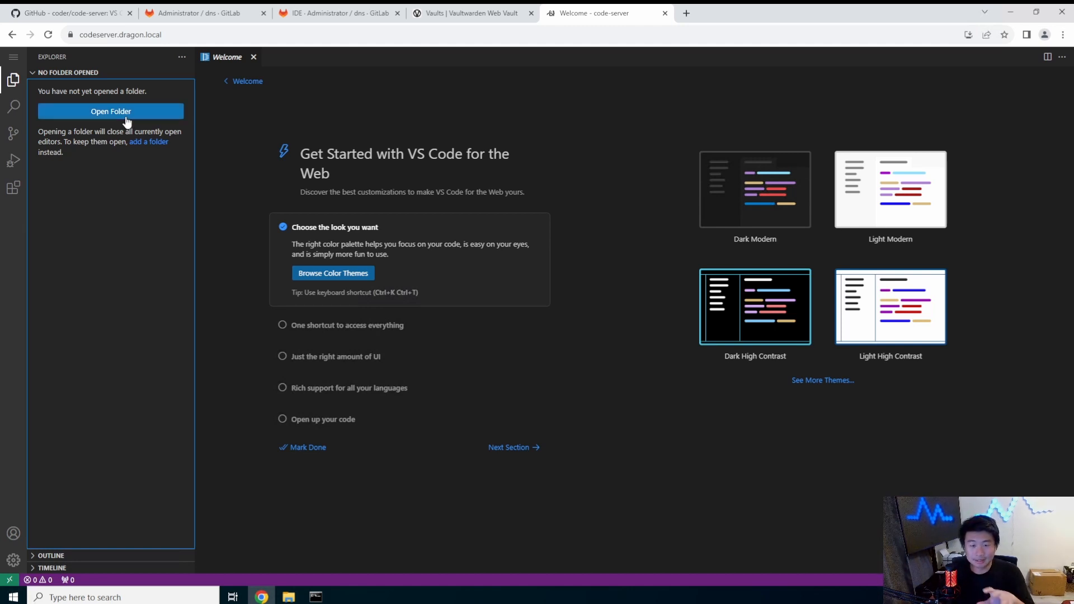
click(111, 110)
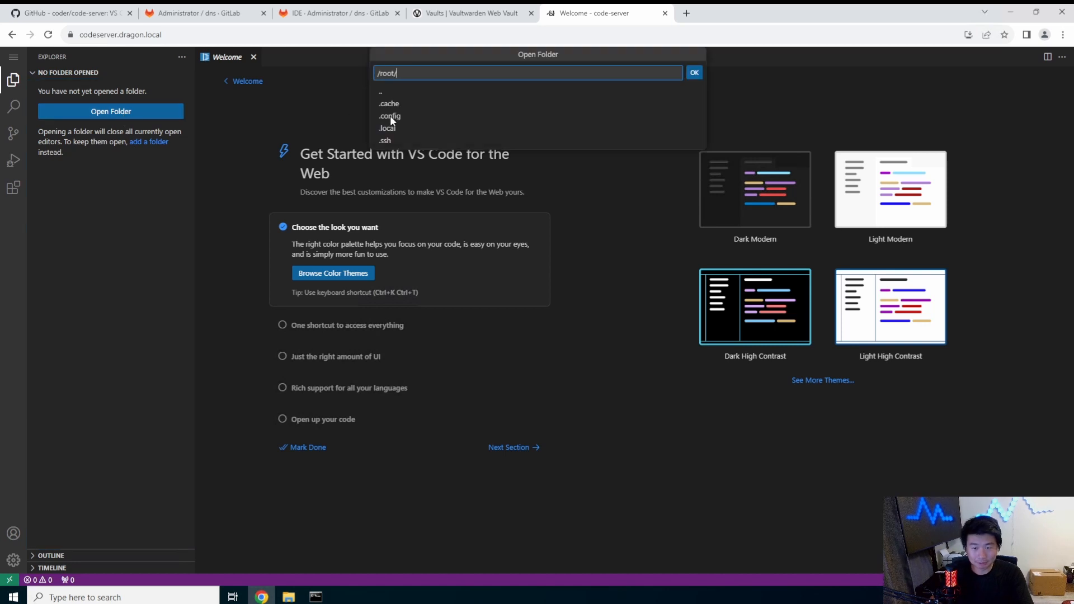
mouse_move(700, 64)
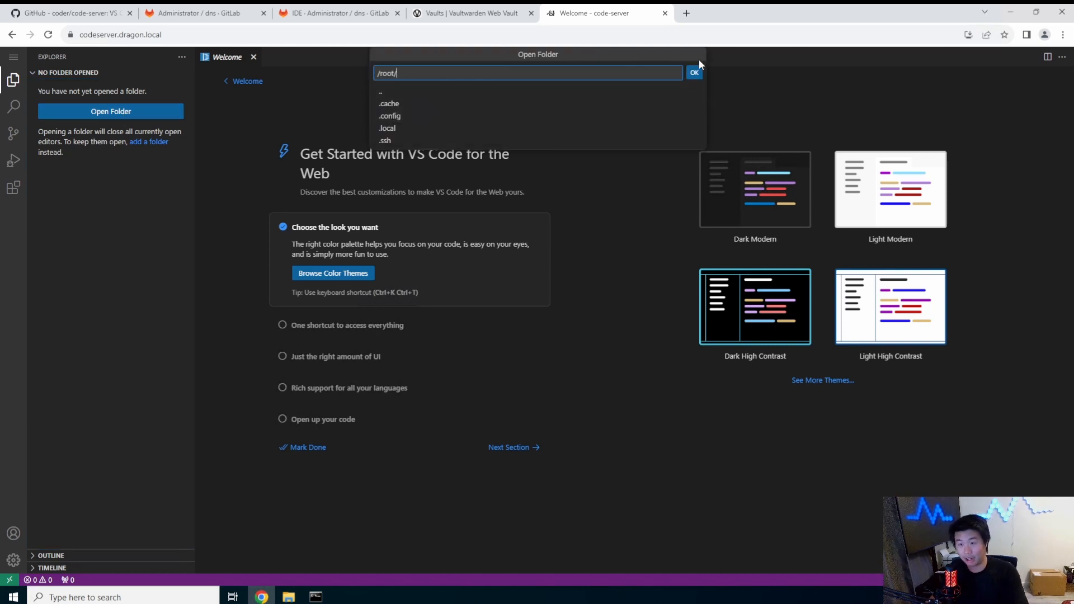
click(693, 73)
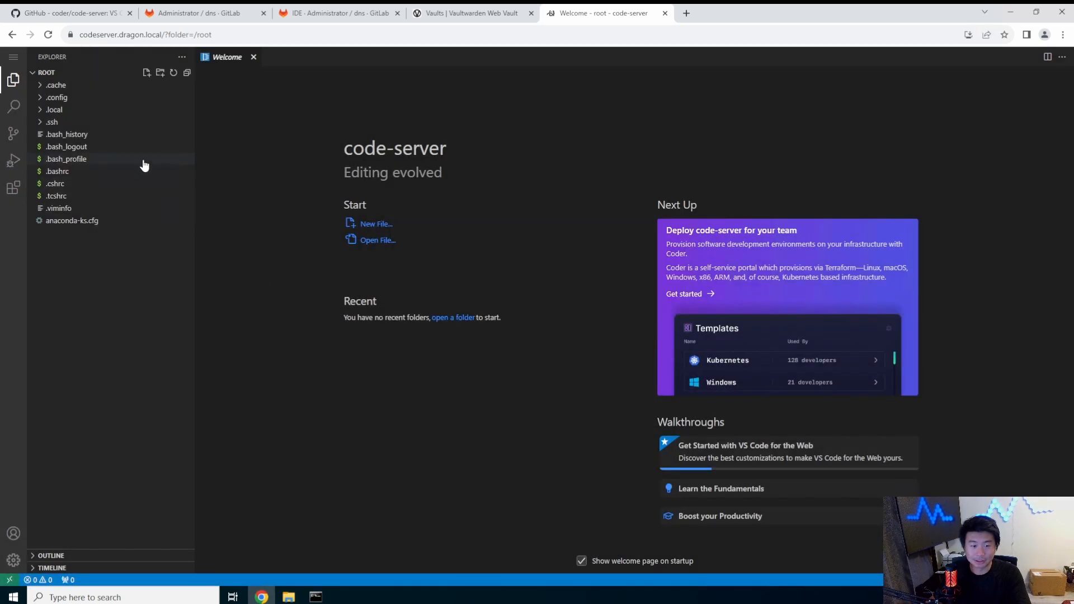
mouse_move(114, 103)
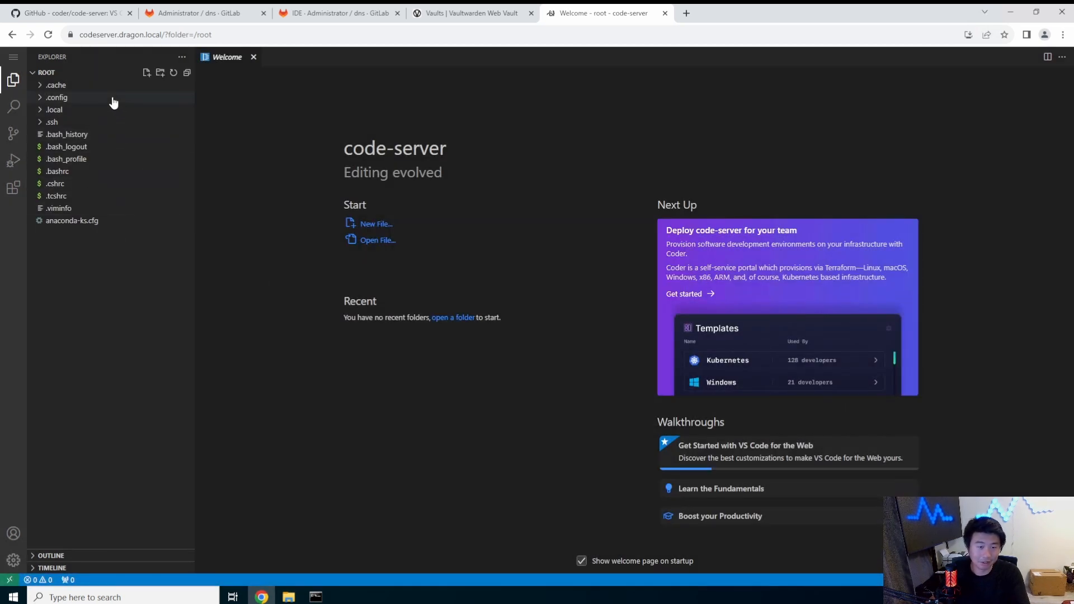
Expand .config/code-server and view config.yaml's bind address and certificate settings in the editor.
click(56, 97)
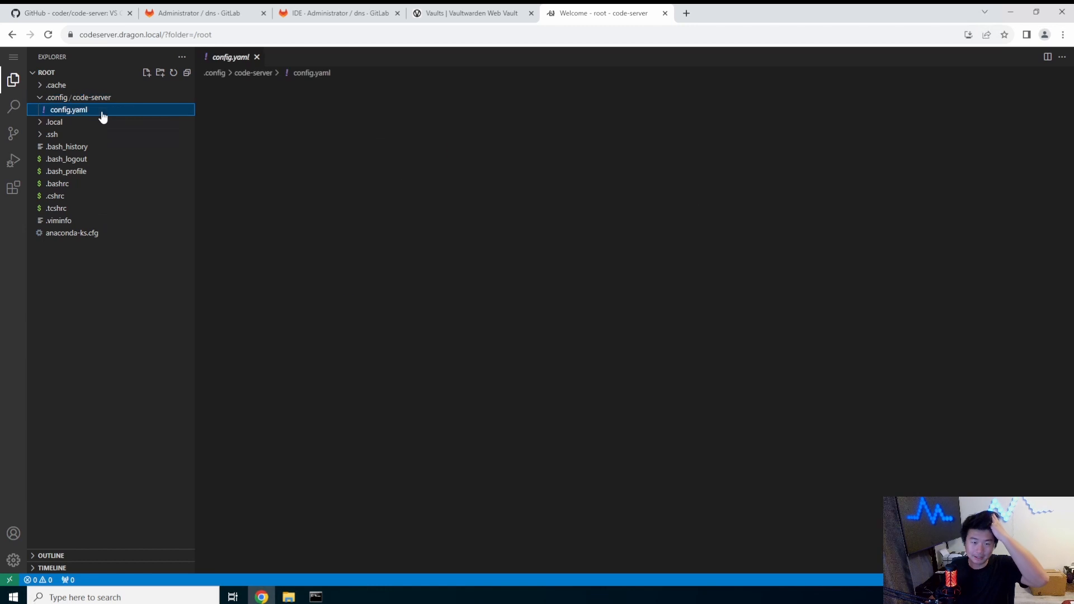
click(68, 110)
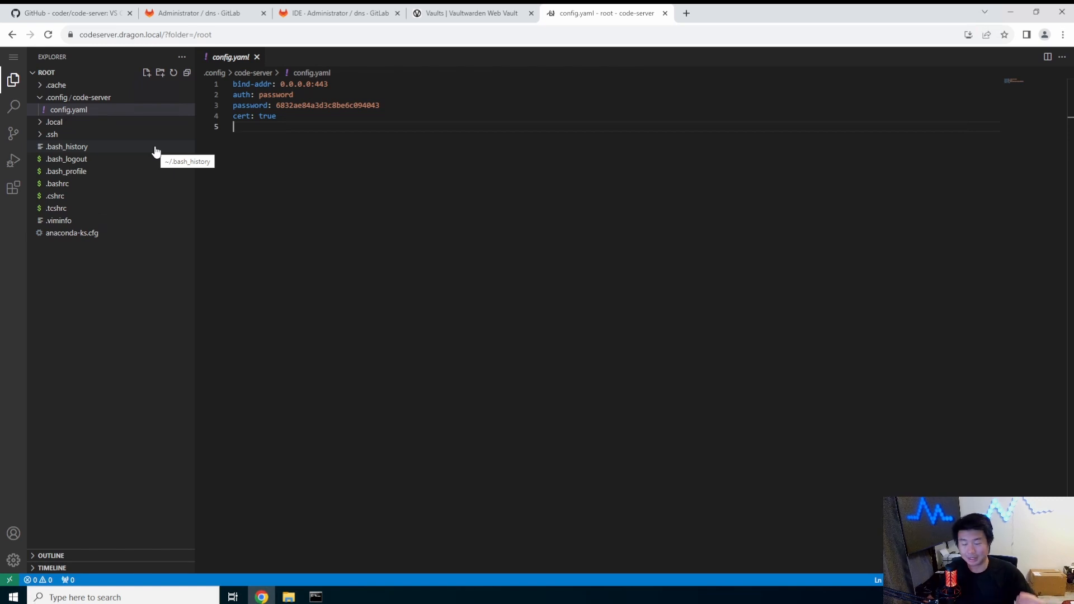
mouse_move(304, 239)
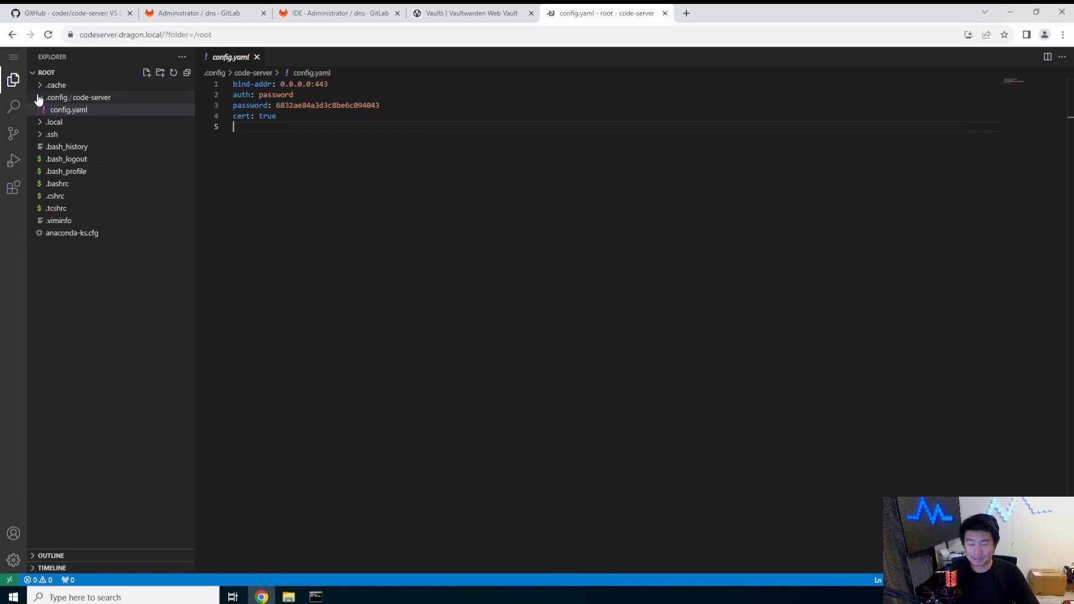
click(78, 98)
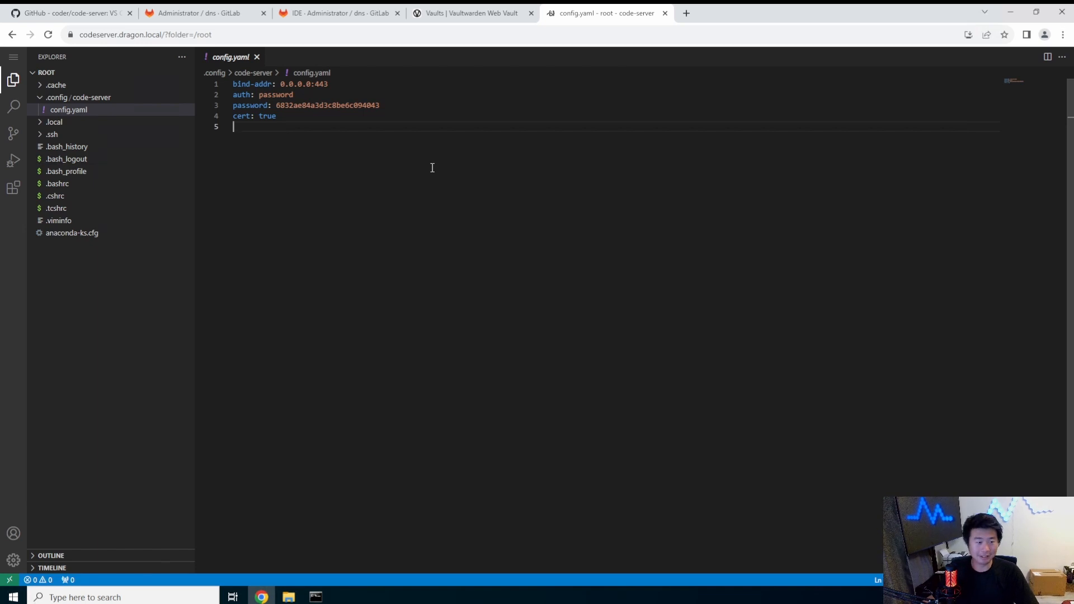
mouse_move(402, 164)
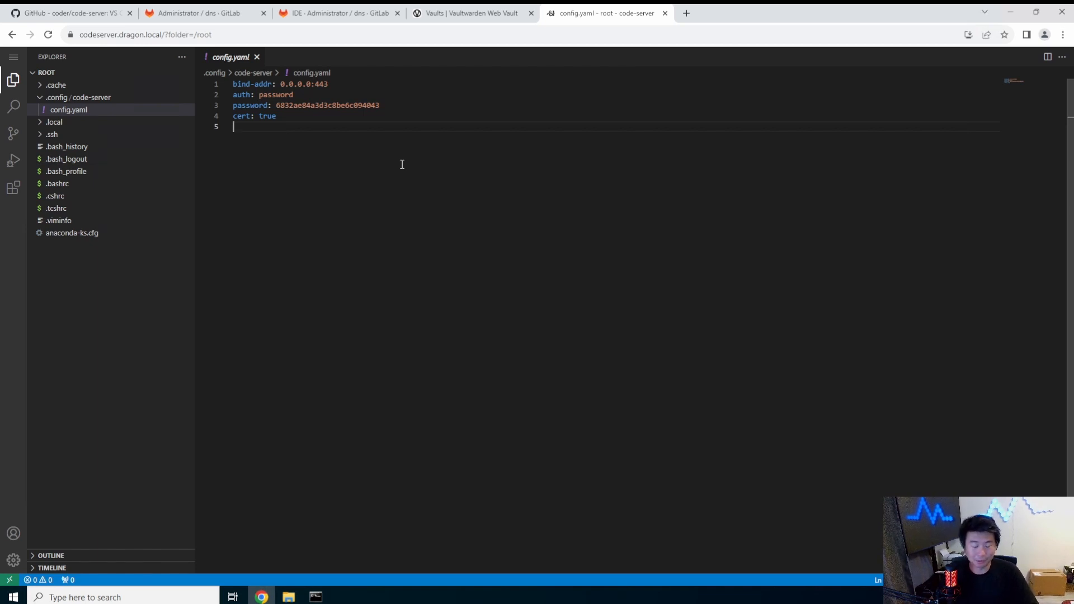
mouse_move(113, 300)
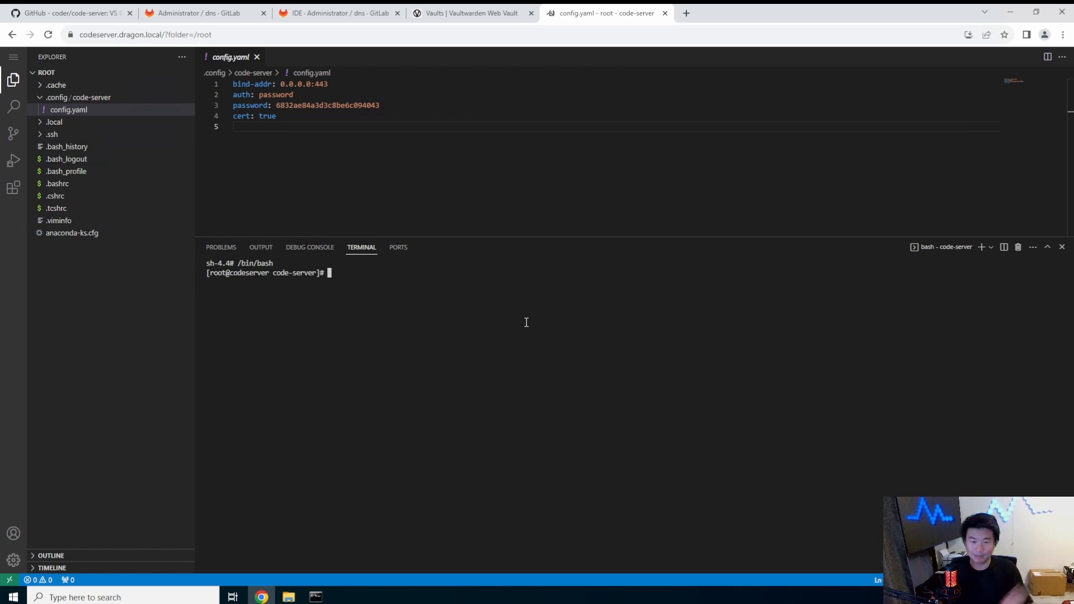
In the integrated bash terminal, run ll to list config.yaml in the code-server config folder.
text(ll)
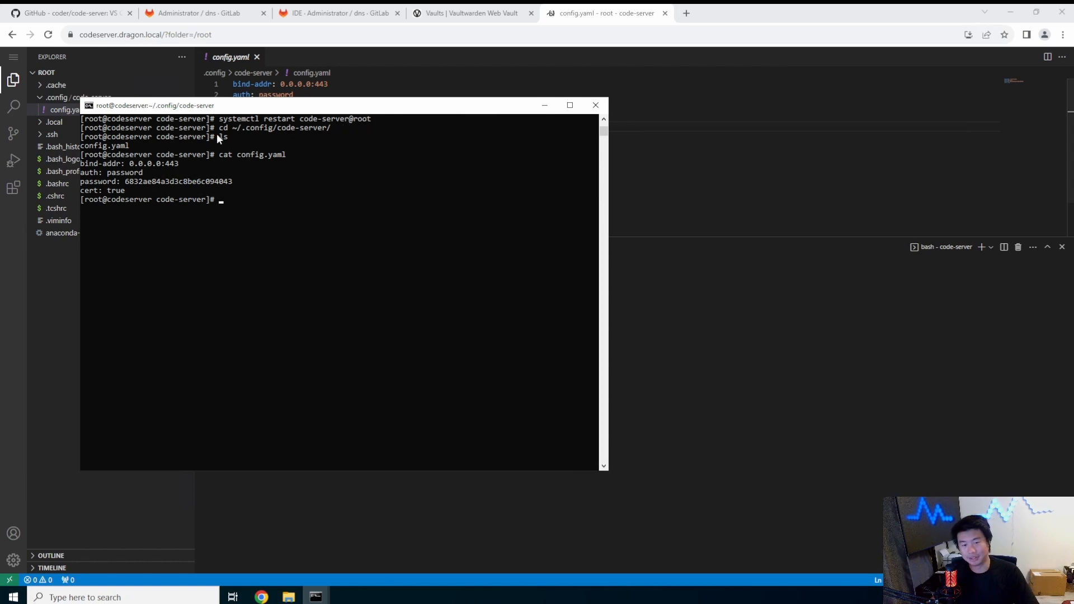
click(594, 105)
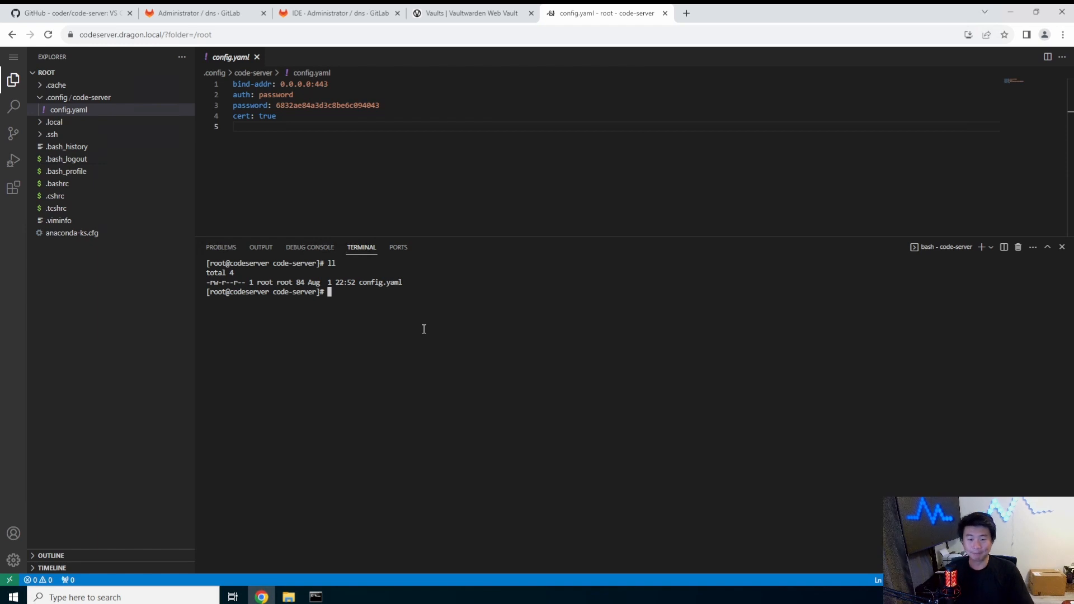
mouse_move(461, 232)
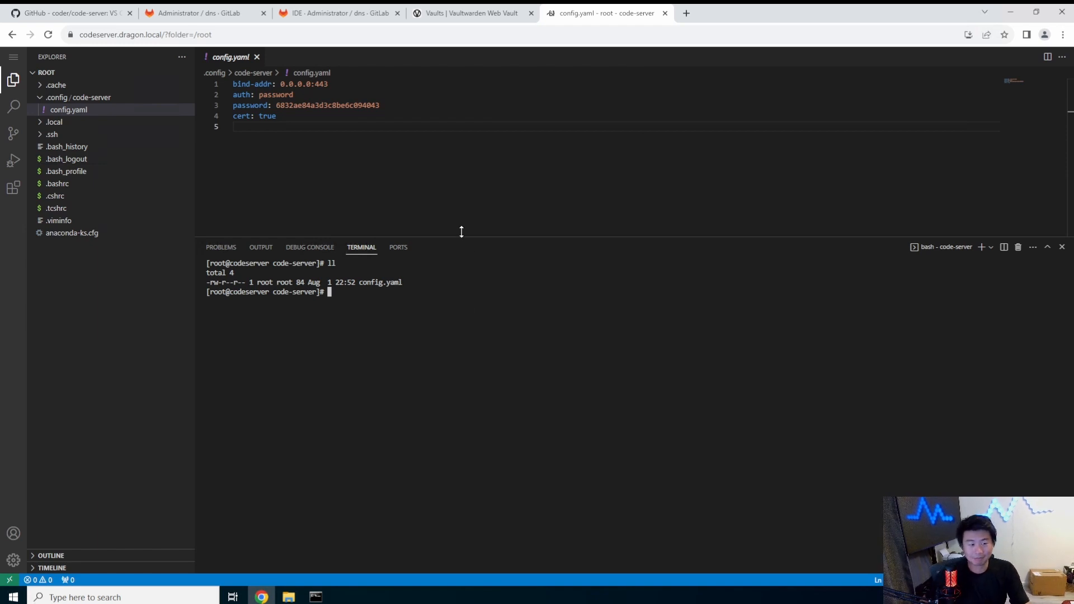
mouse_move(455, 228)
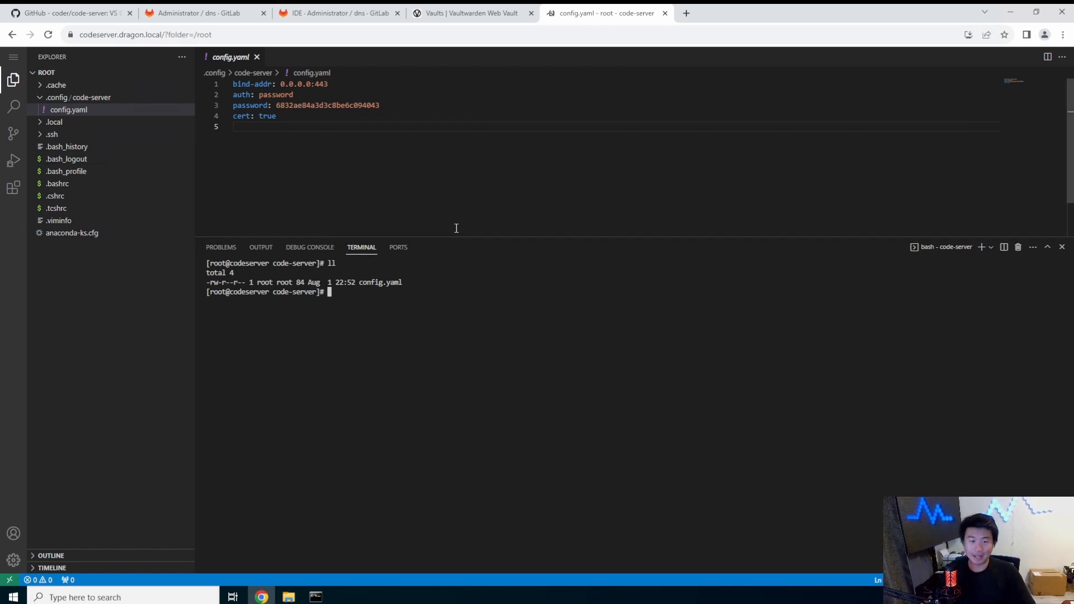